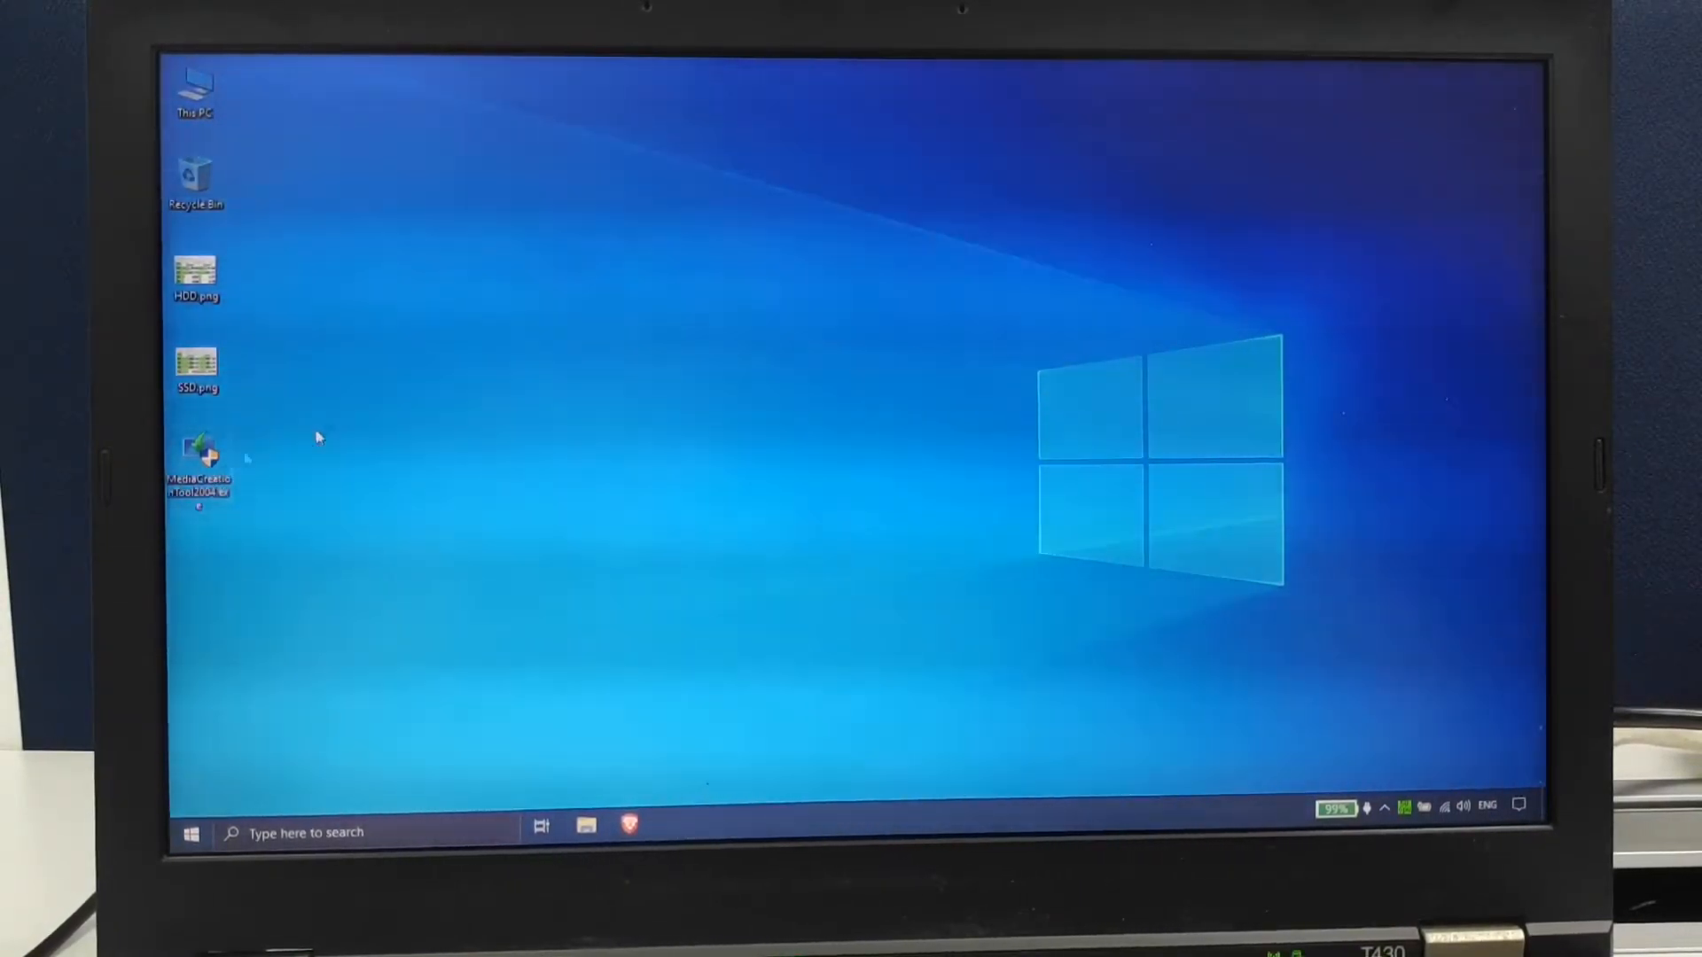
Run Media Creation Tool to create installation media with the recommended language, edition and architecture.
double_click(198, 460)
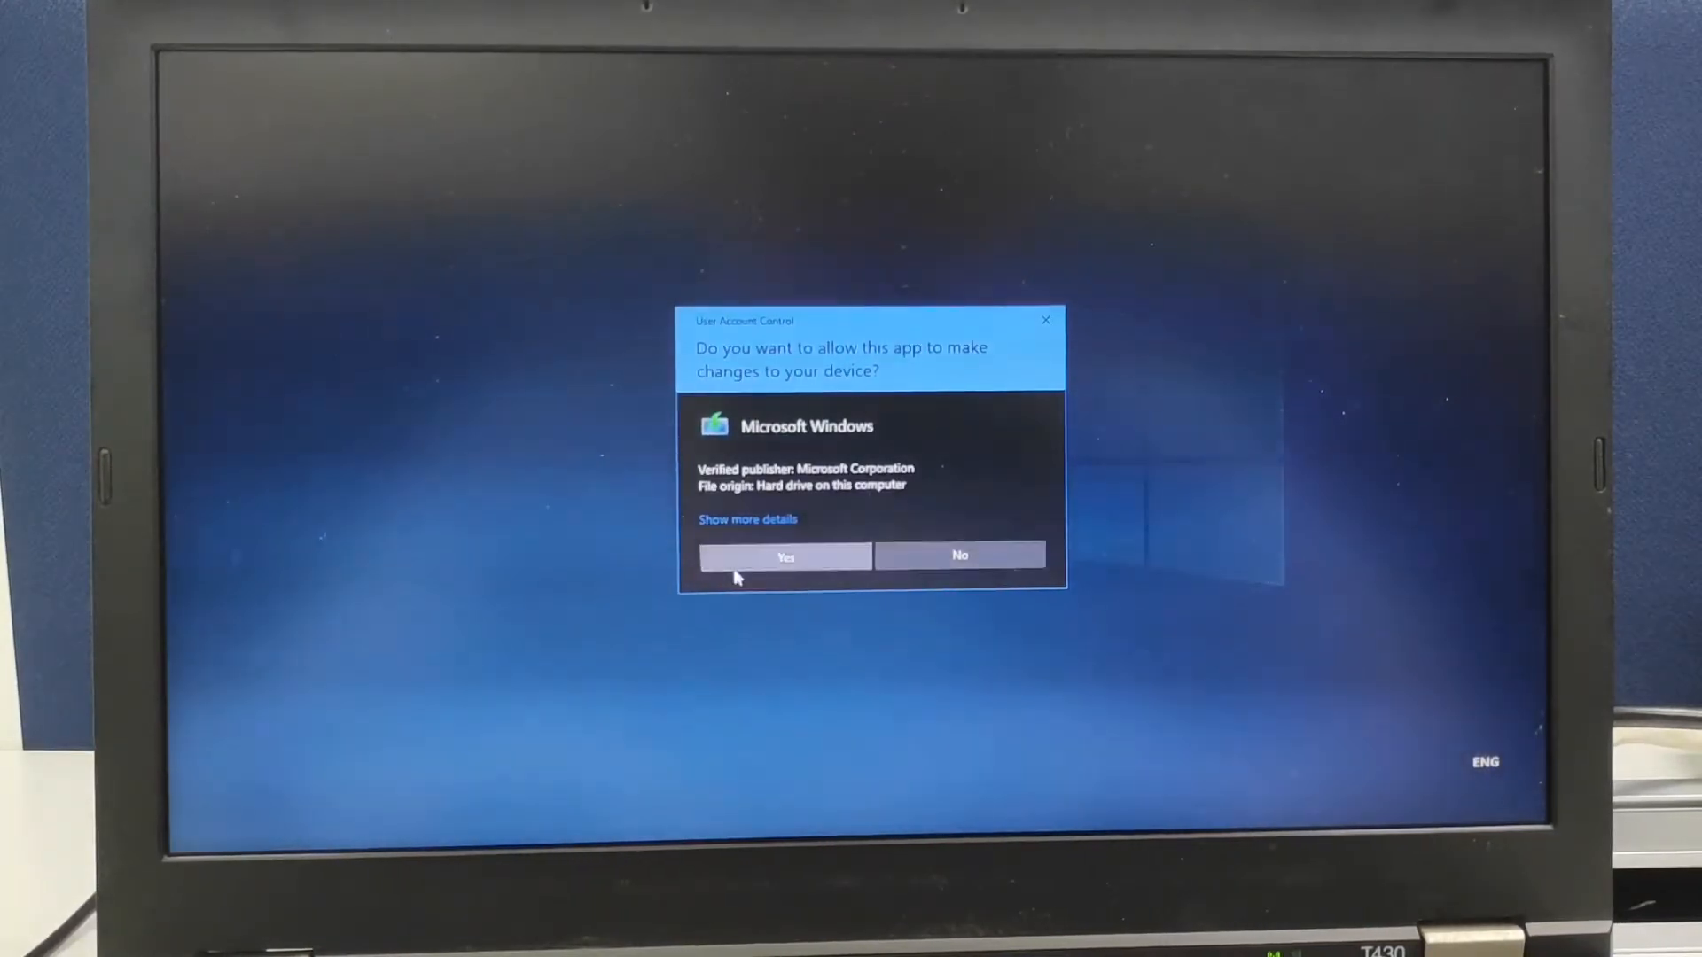
left_click(784, 555)
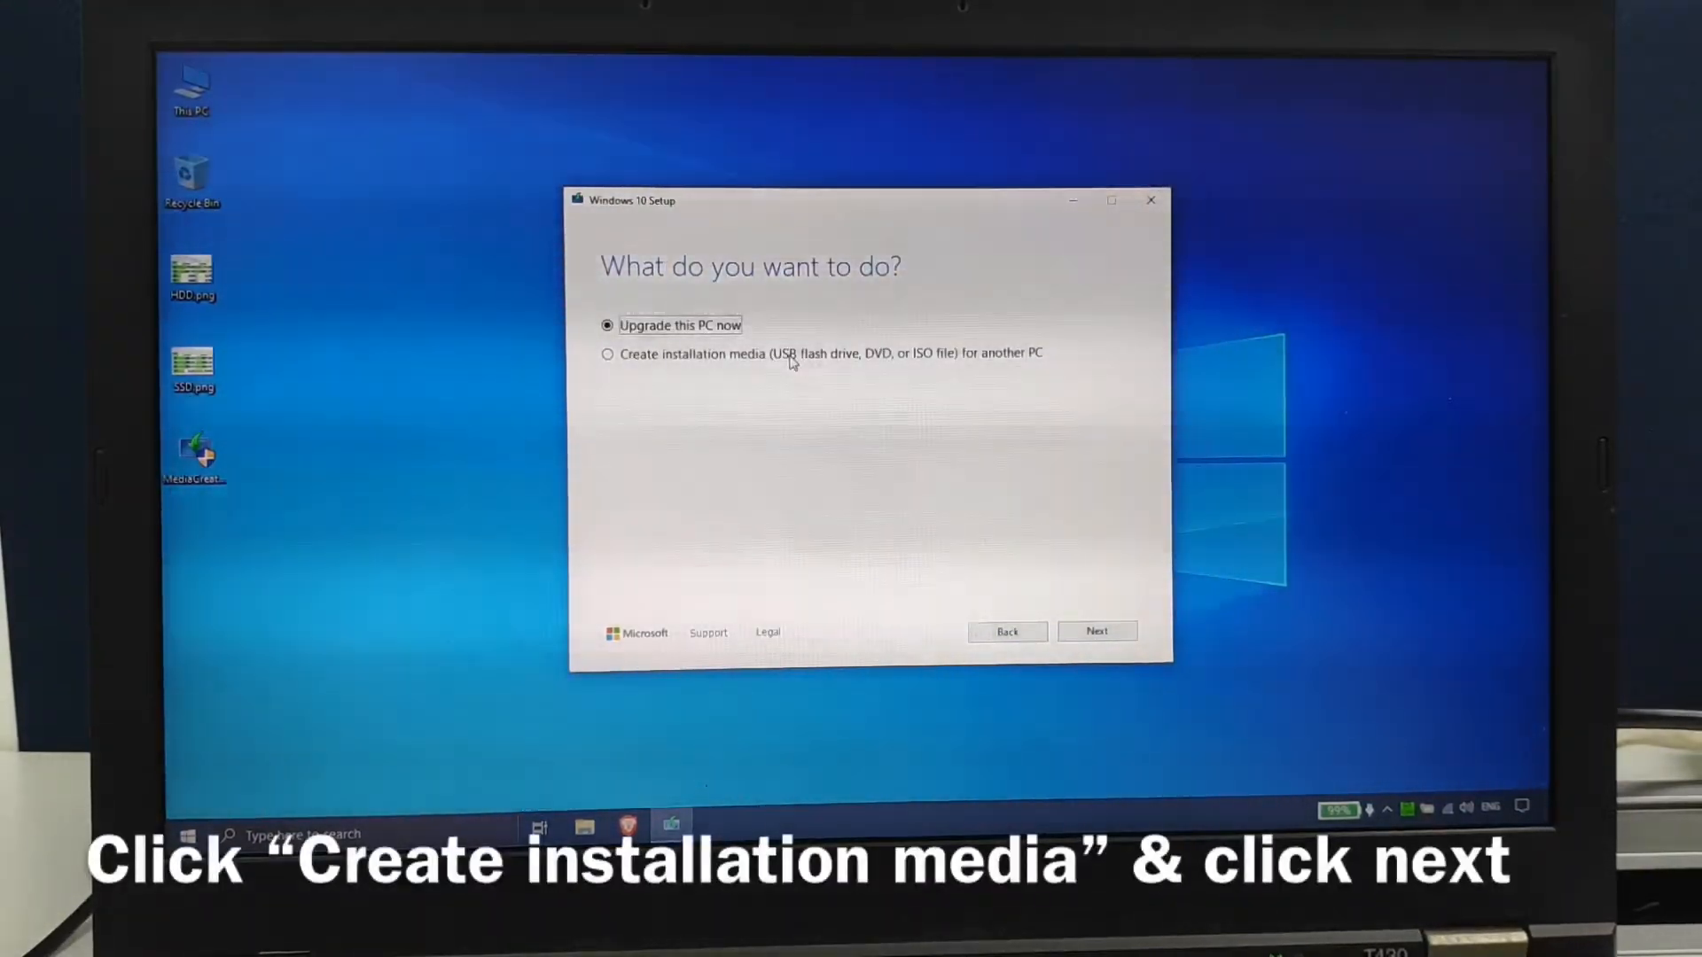
left_click(607, 354)
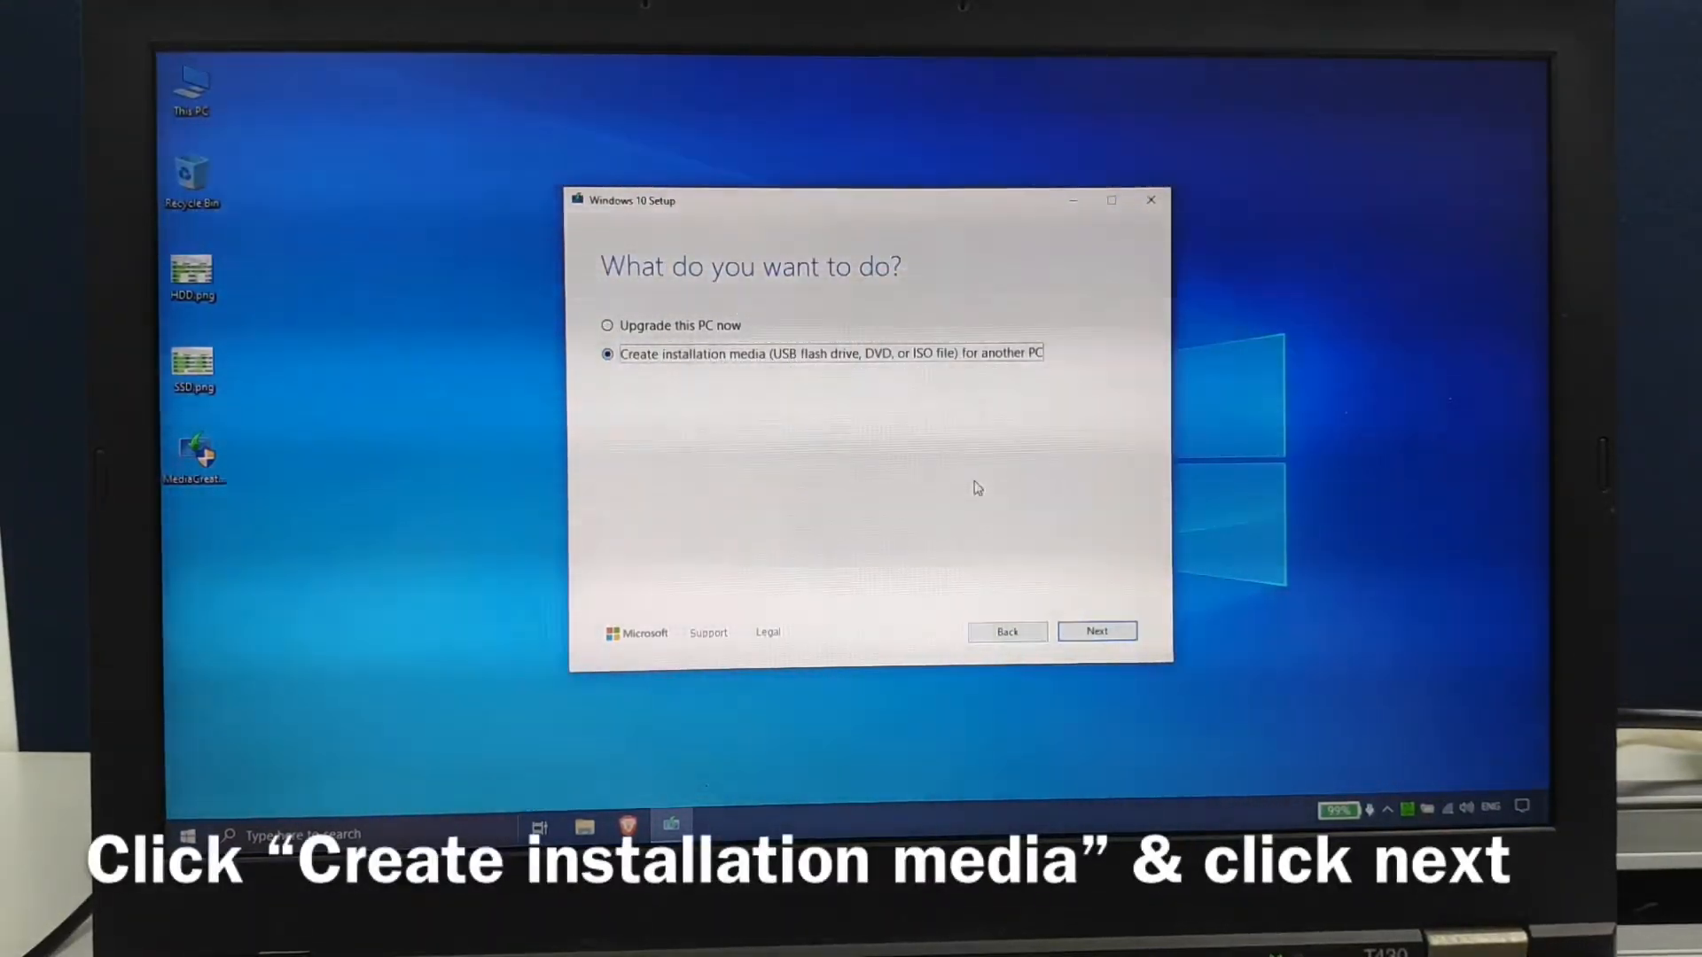
left_click(1098, 631)
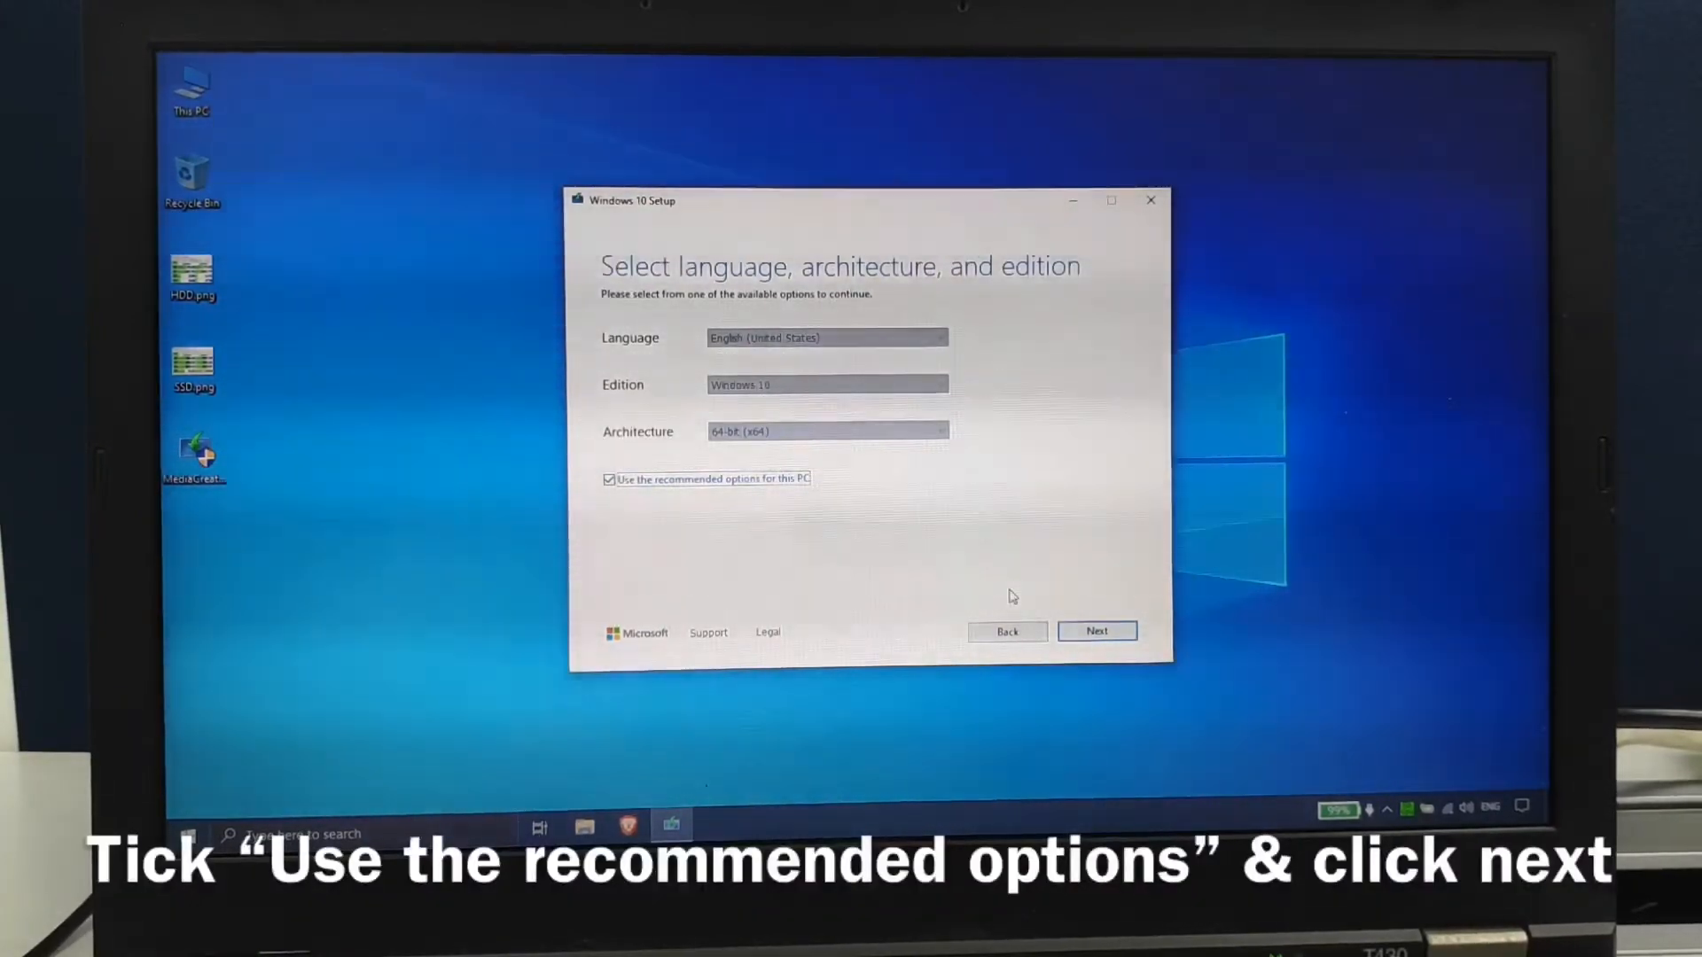
left_click(1097, 631)
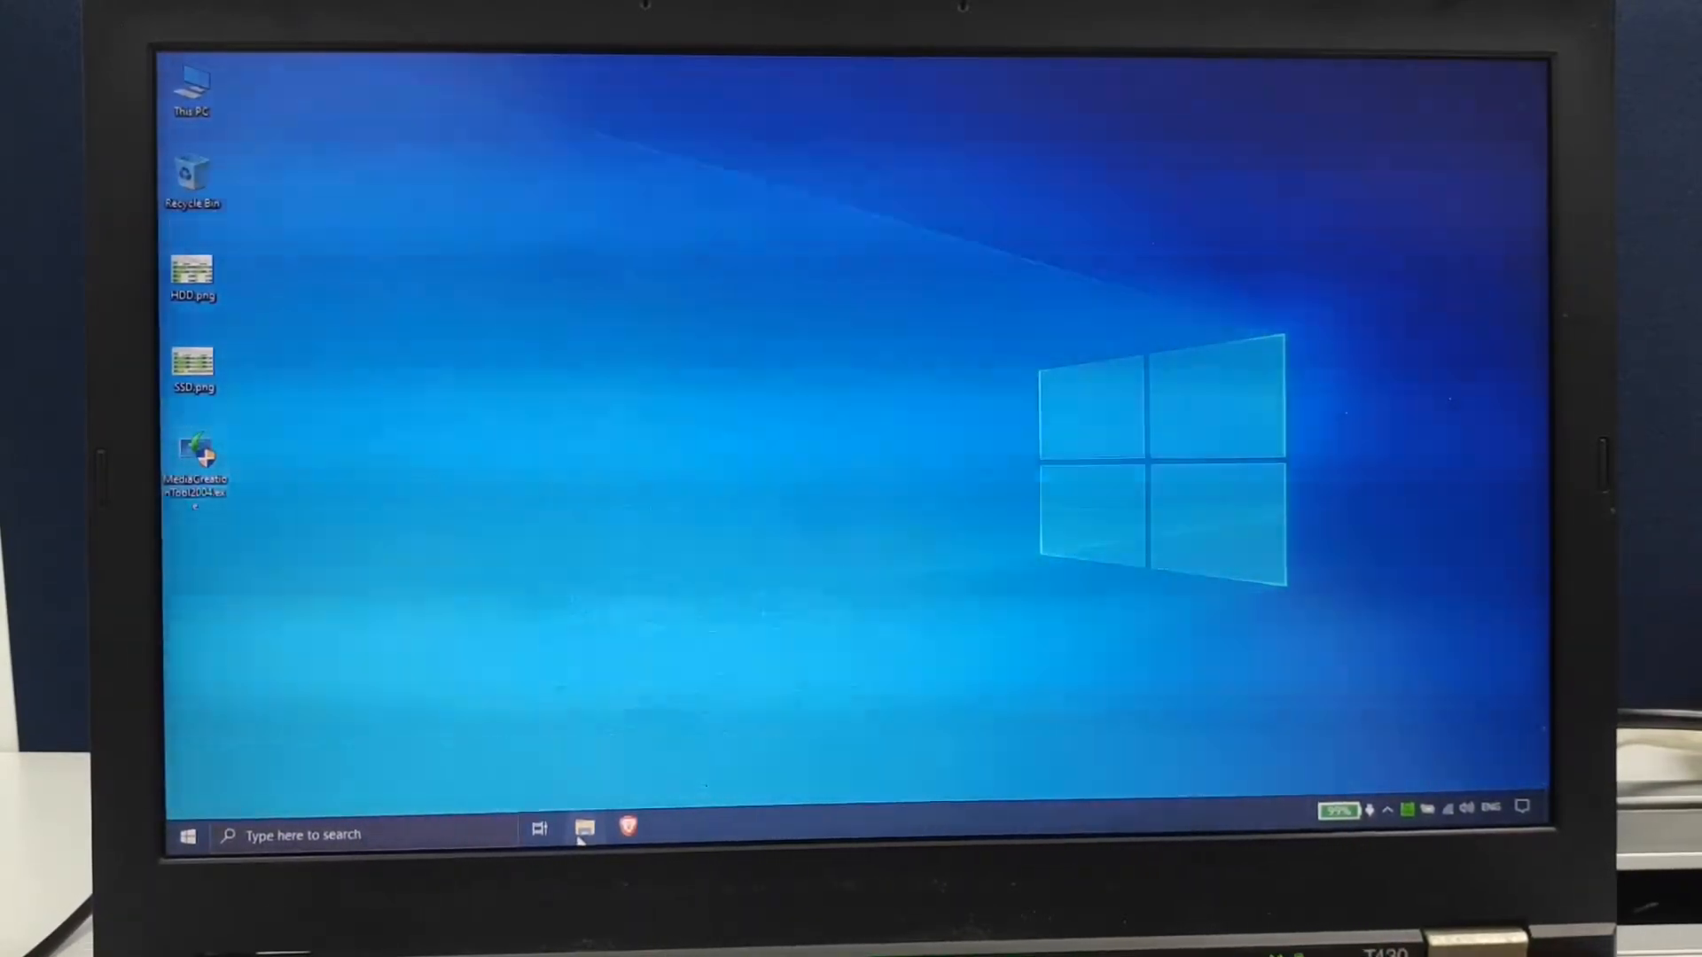
Inspect the WIN10 X64 (D:) drive's boot, sources and setup files in File Explorer, then close it.
left_click(582, 832)
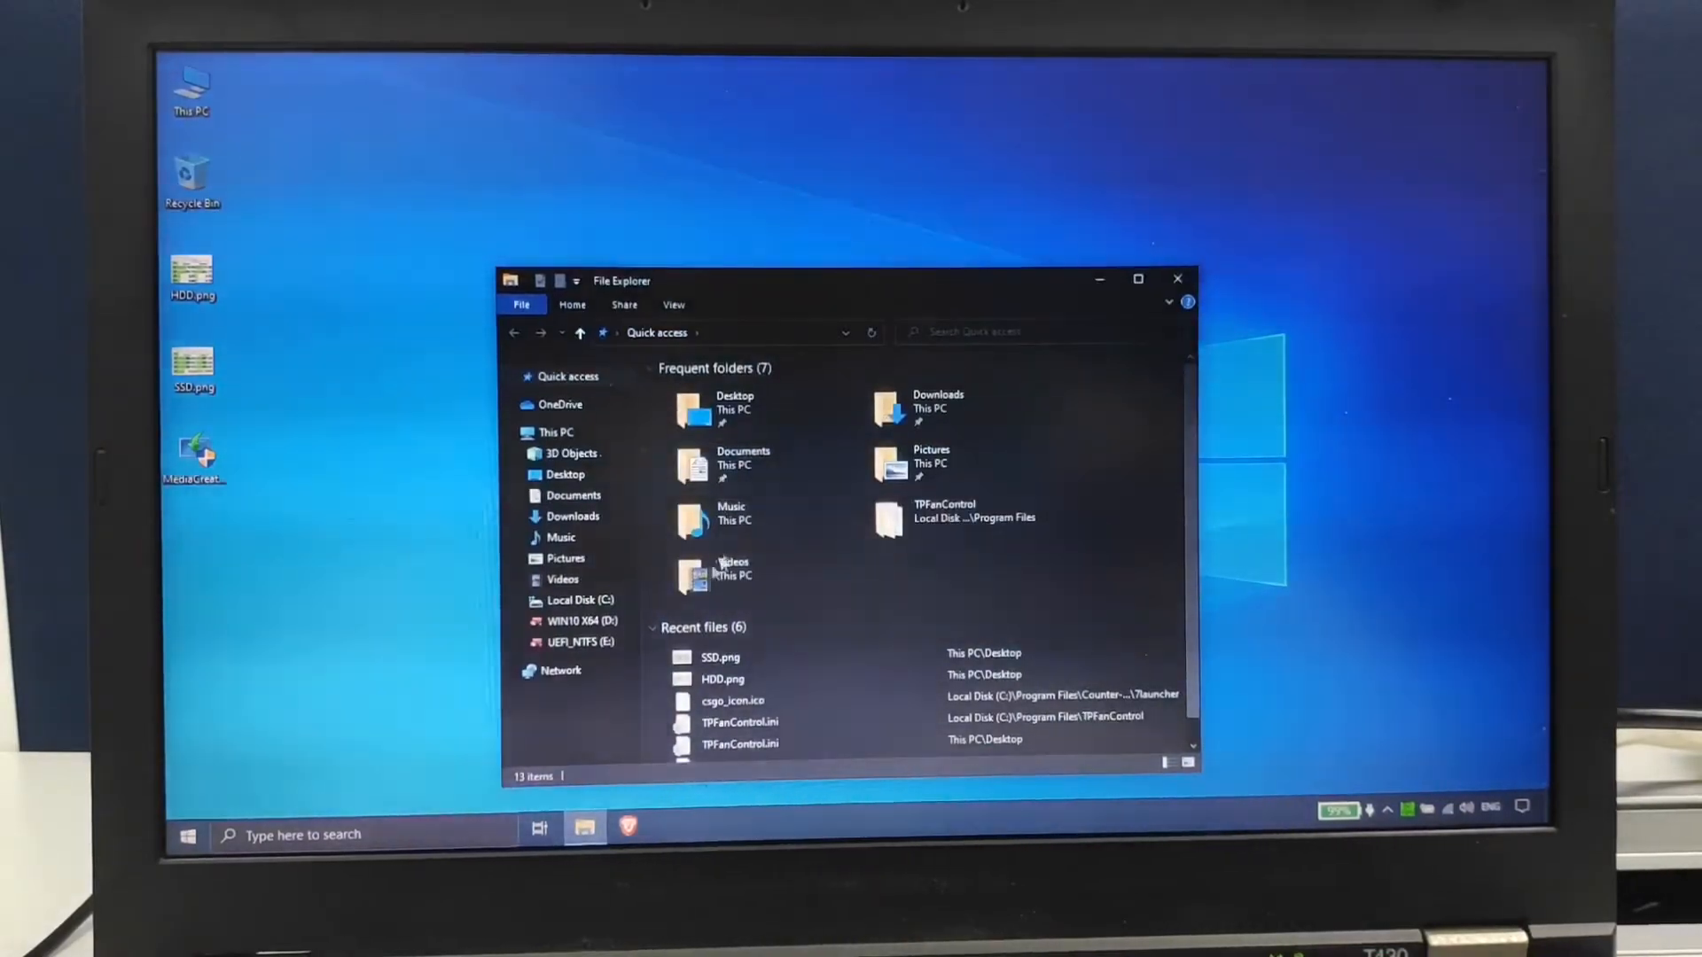
left_click(582, 621)
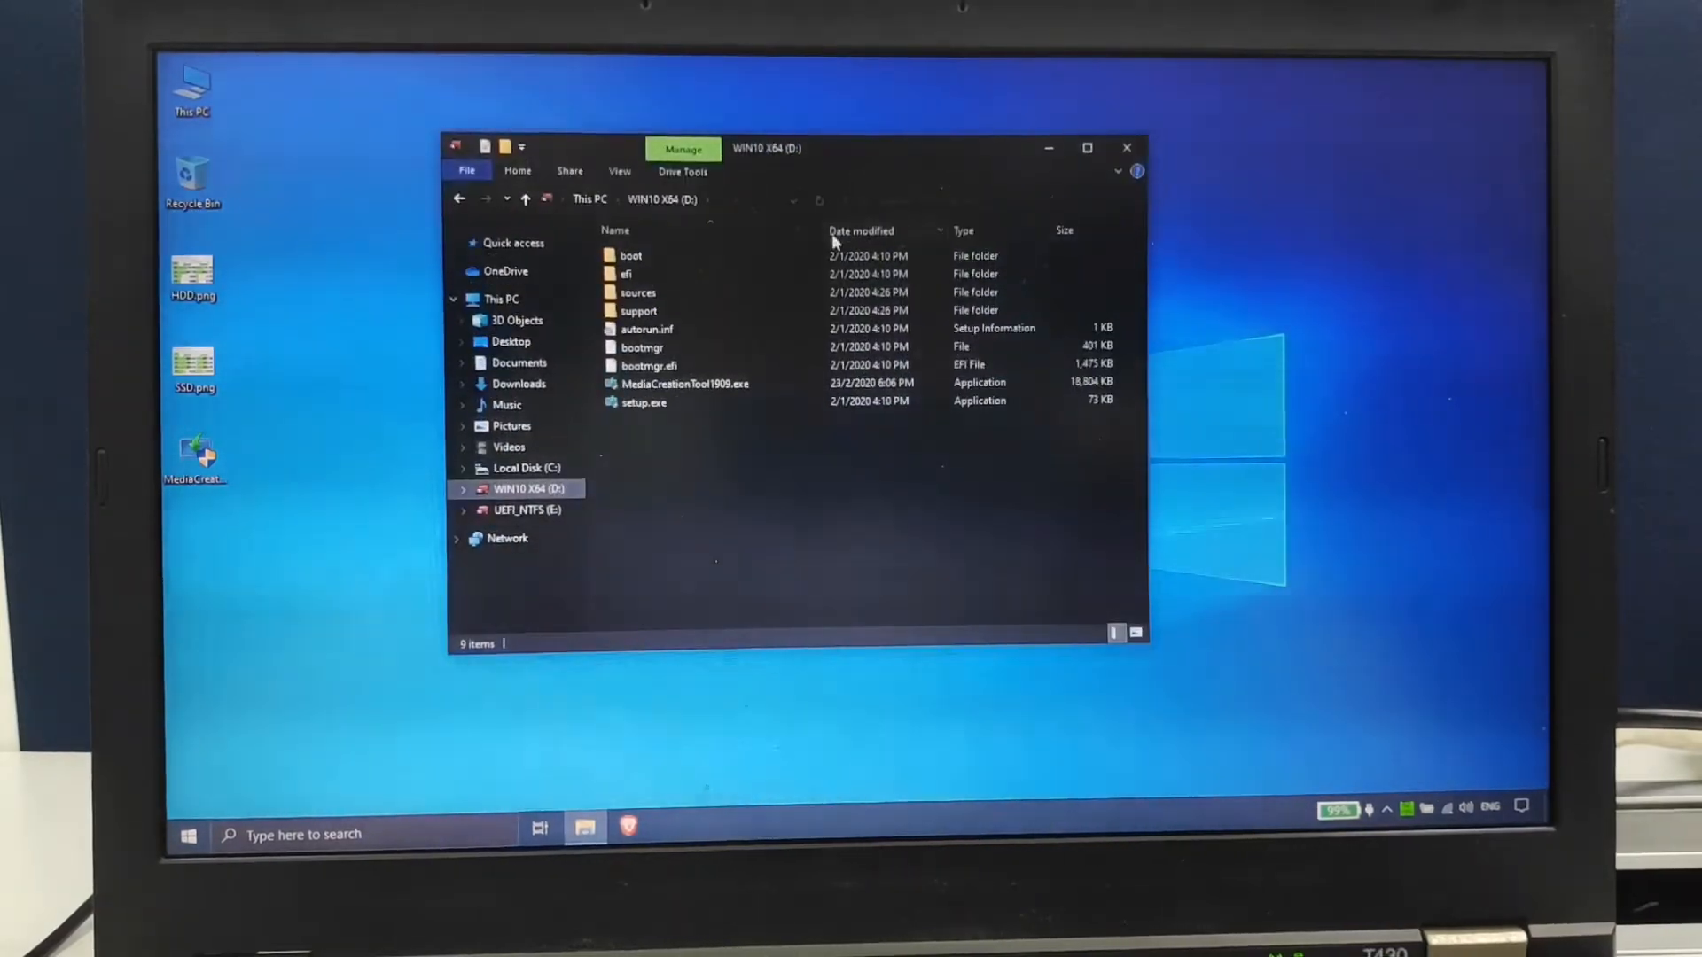
left_click(709, 383)
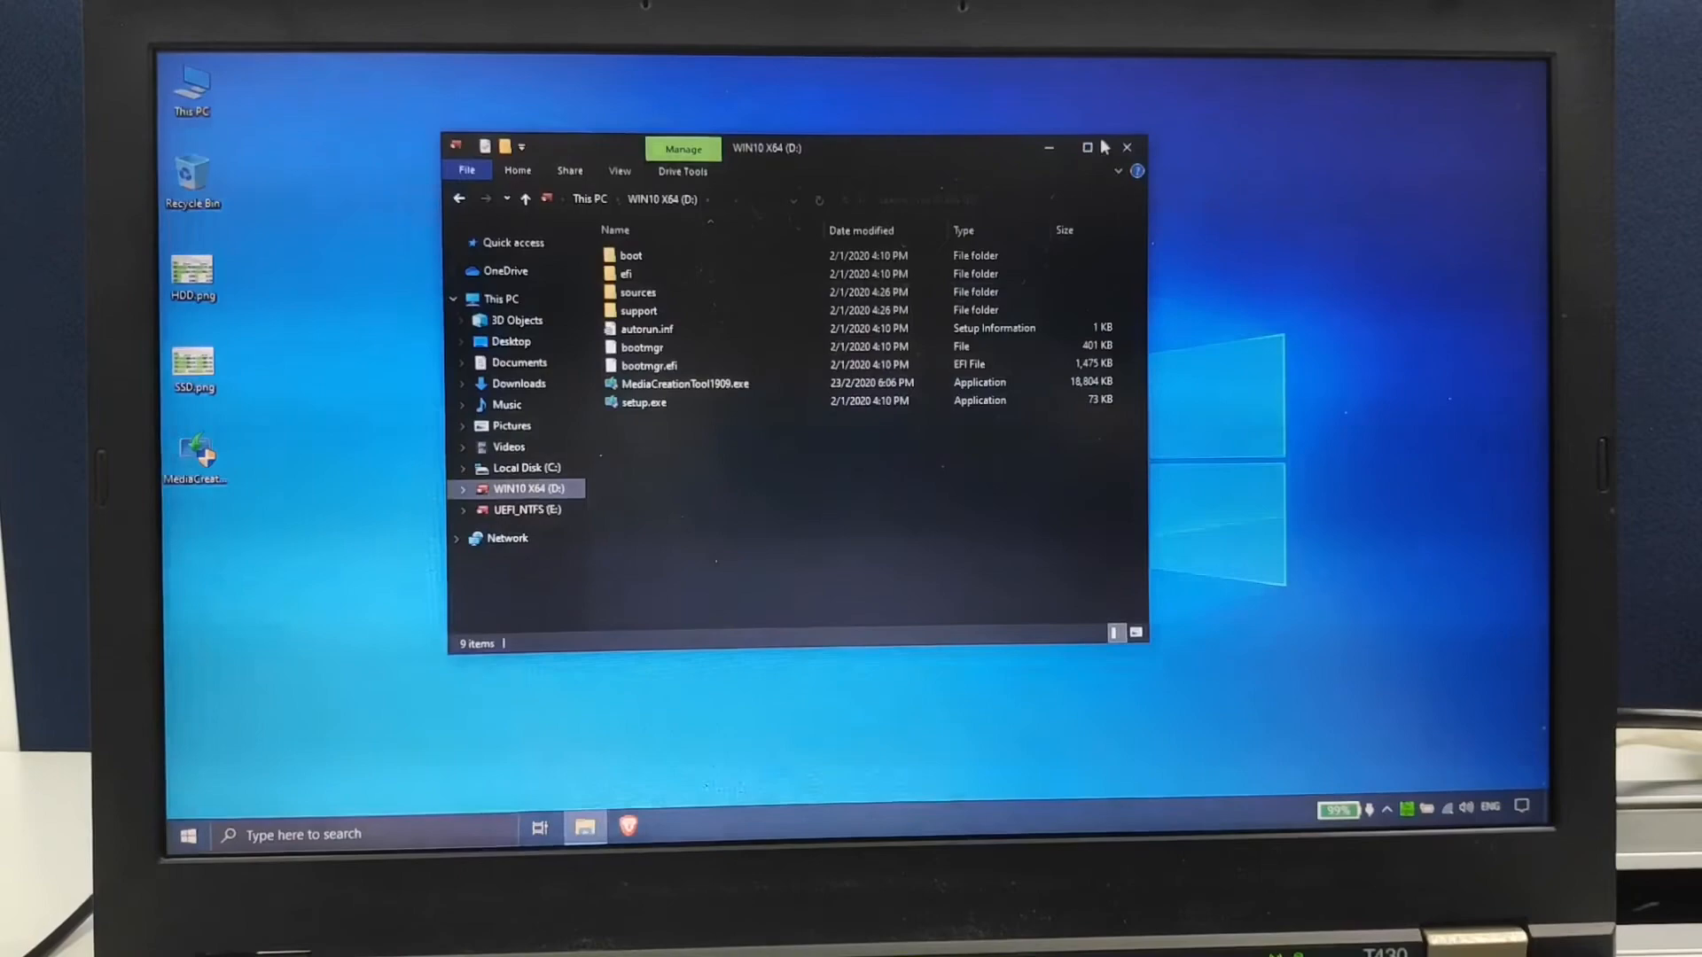
left_click(1127, 146)
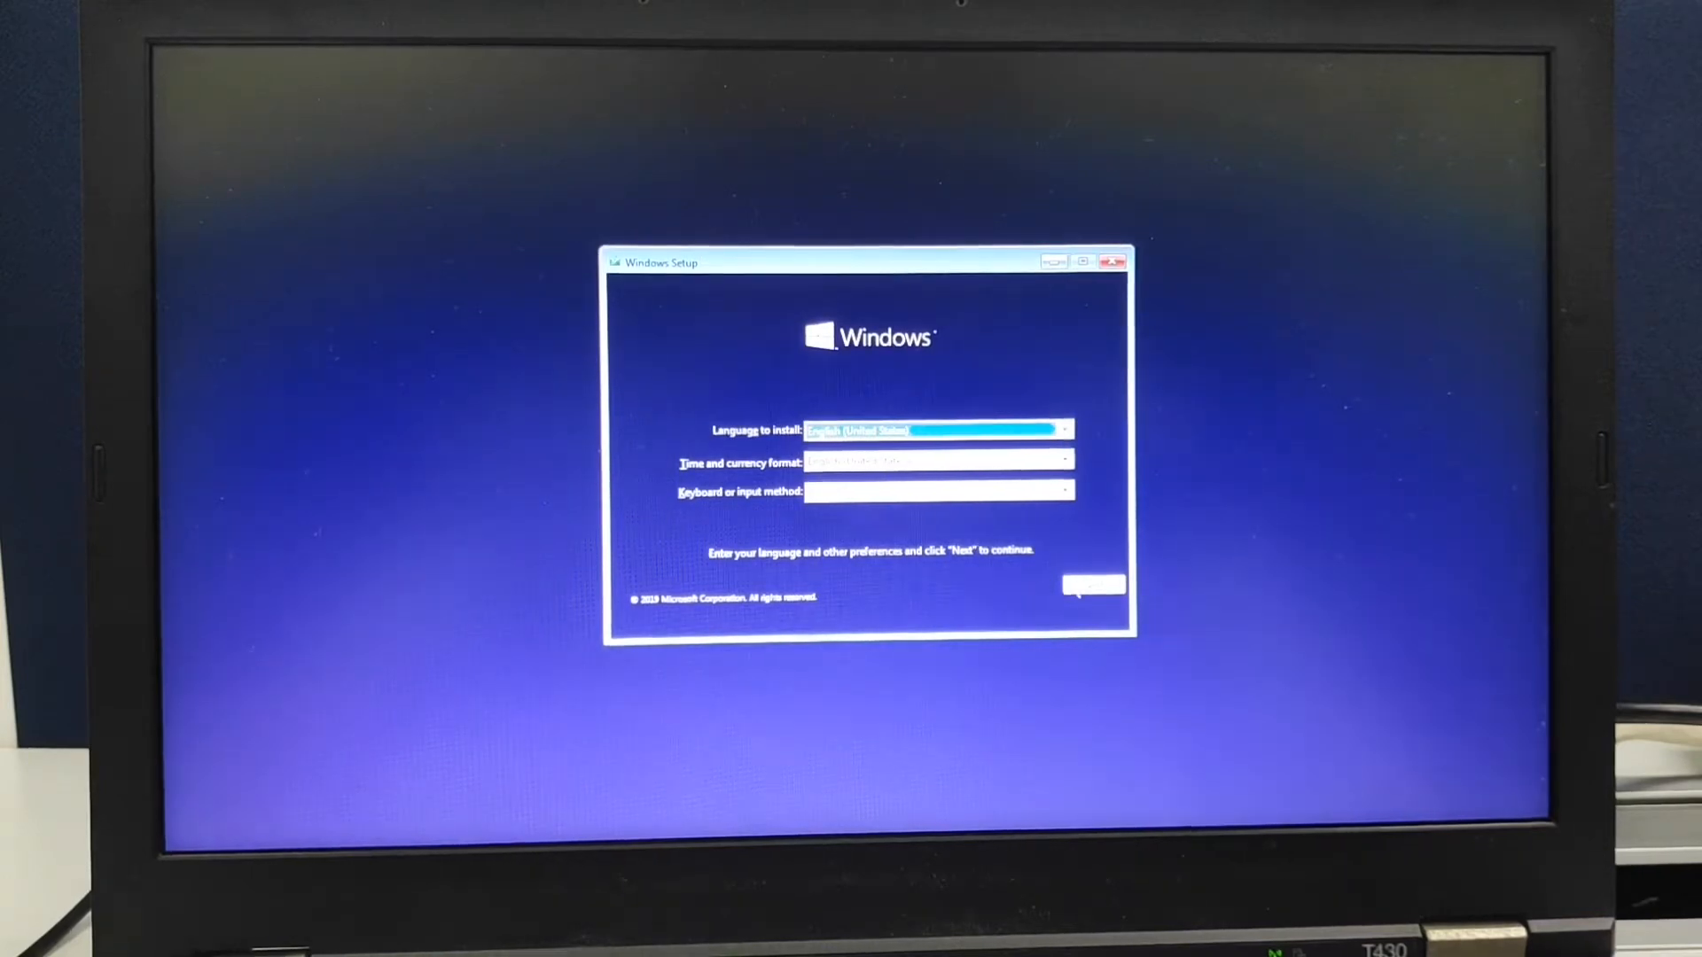
Accept the default language, time format and keyboard preferences in Windows Setup.
left_click(1093, 586)
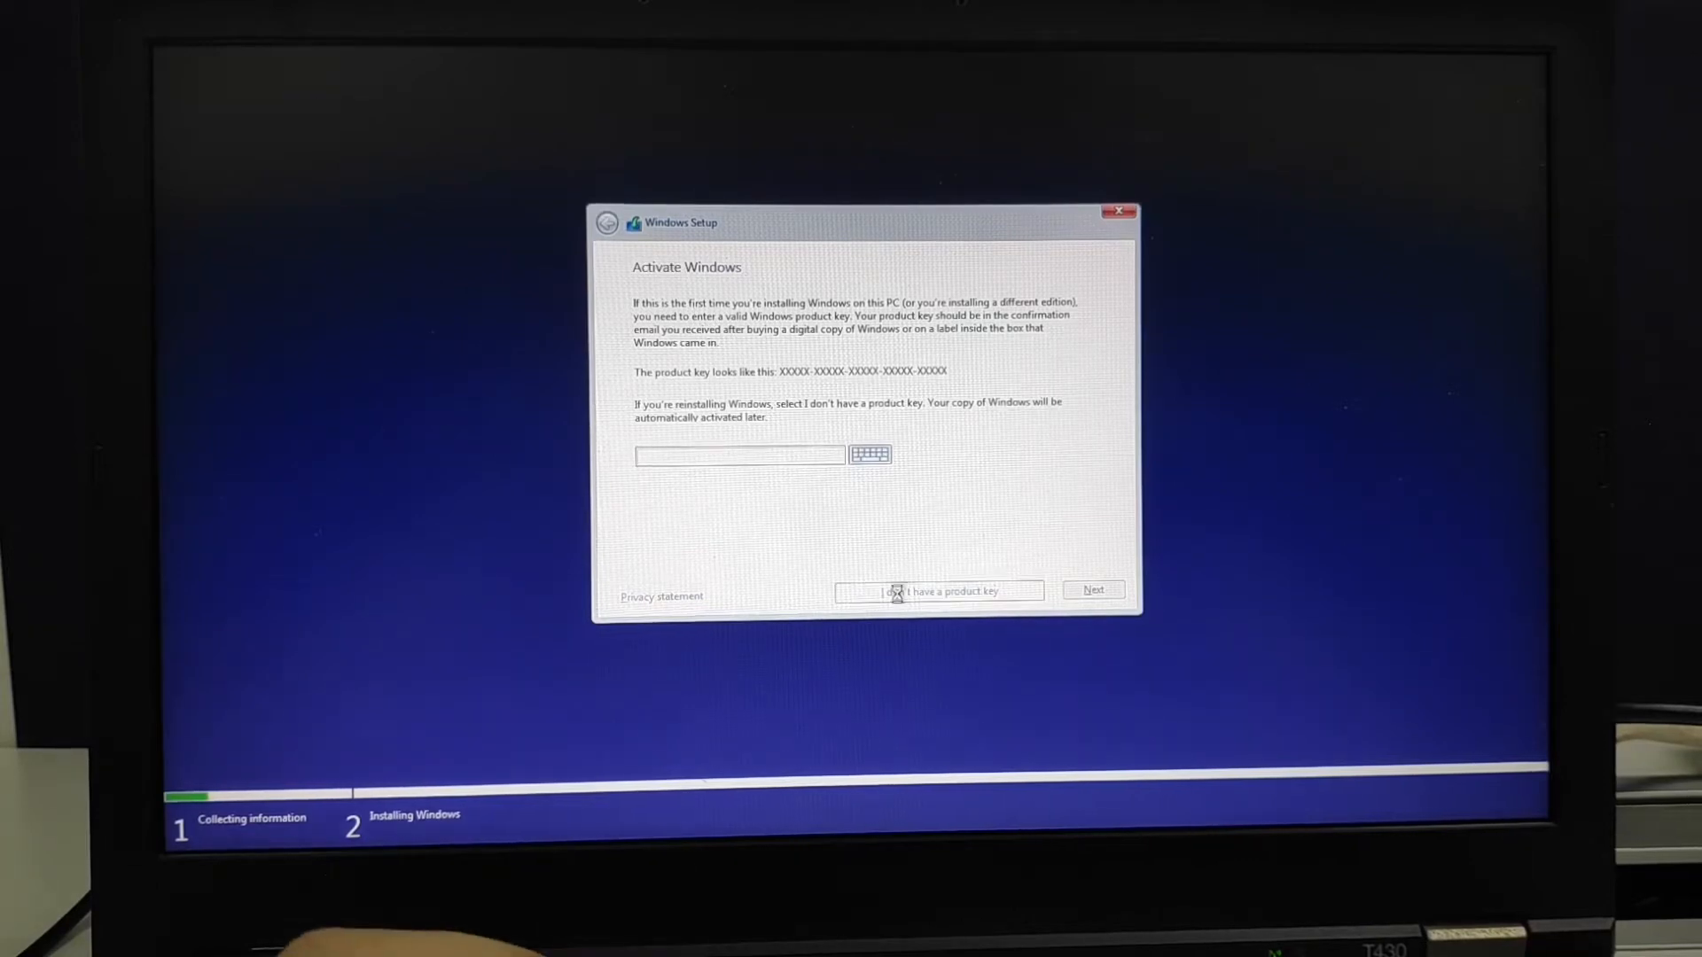
Skip the product key, choose Windows 10 Pro, delete Drive 0 Partition 1 and install there.
left_click(939, 592)
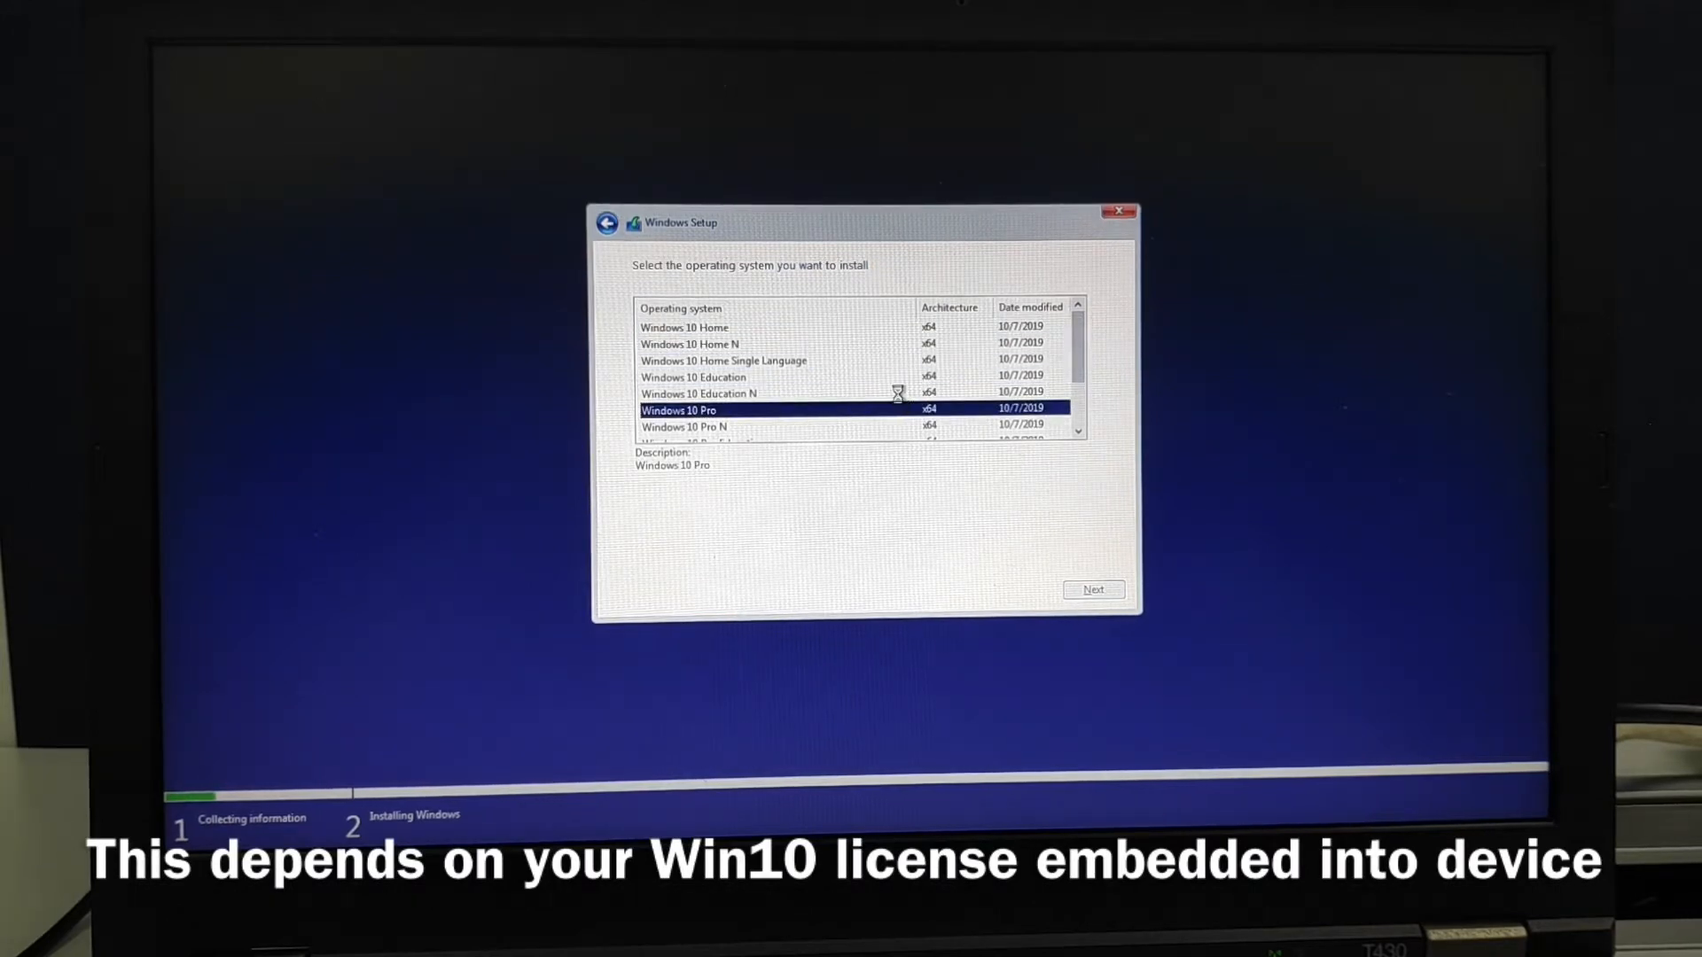
left_click(1093, 590)
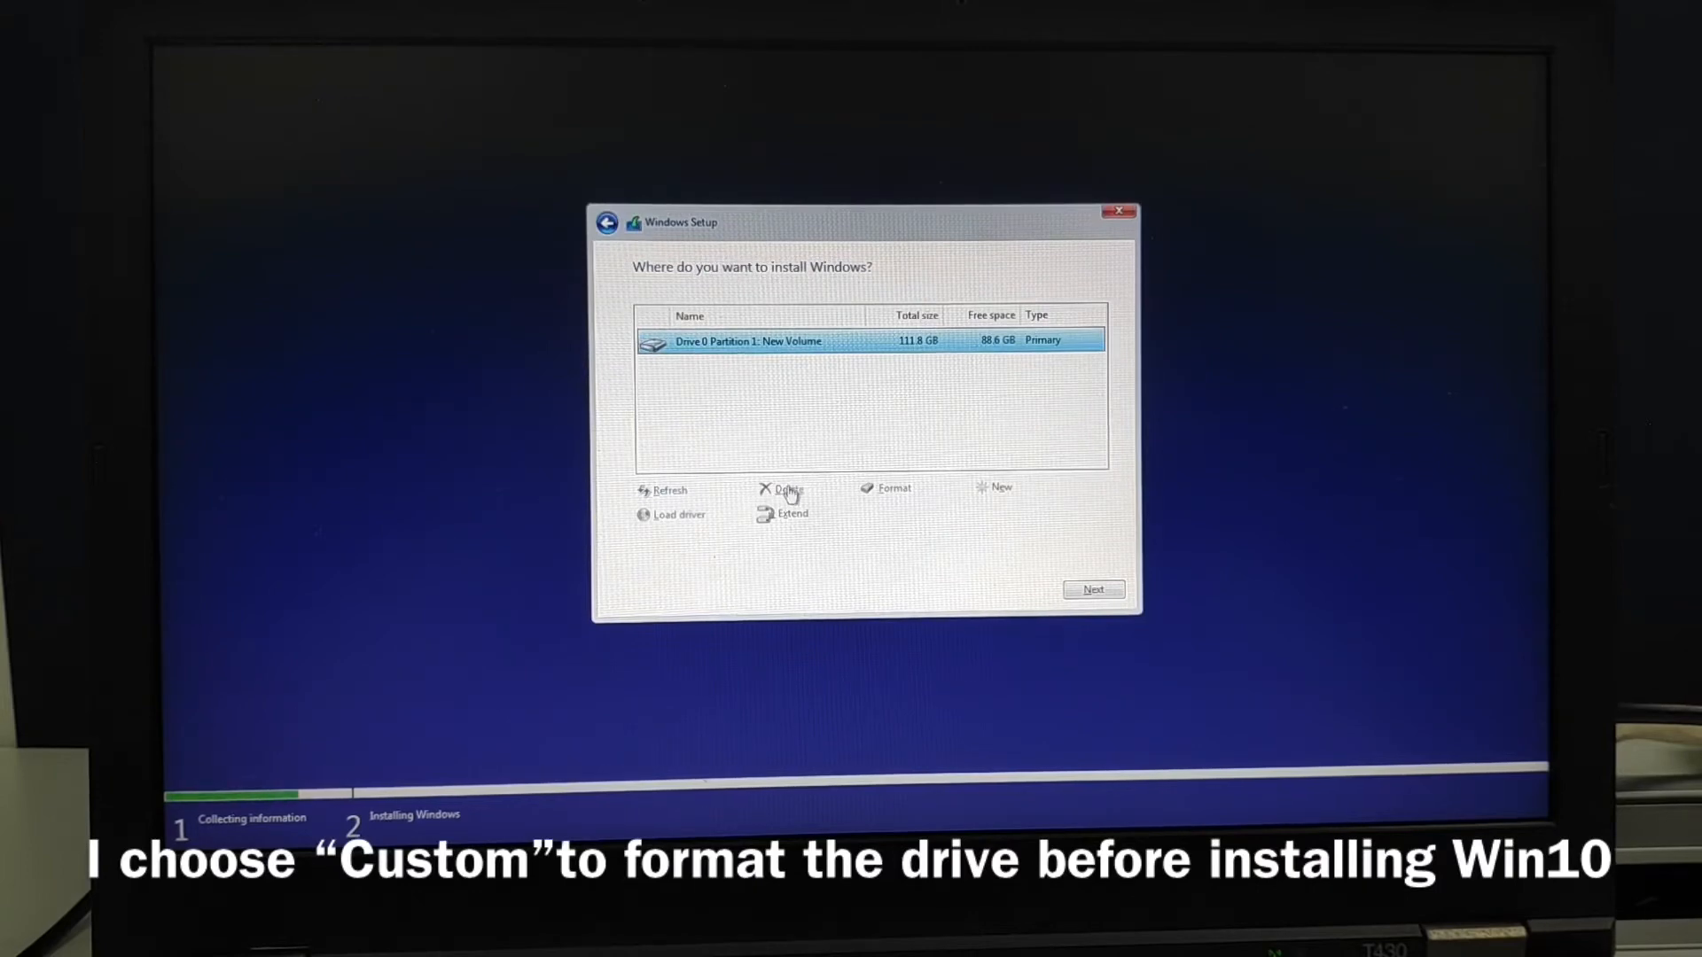
left_click(787, 489)
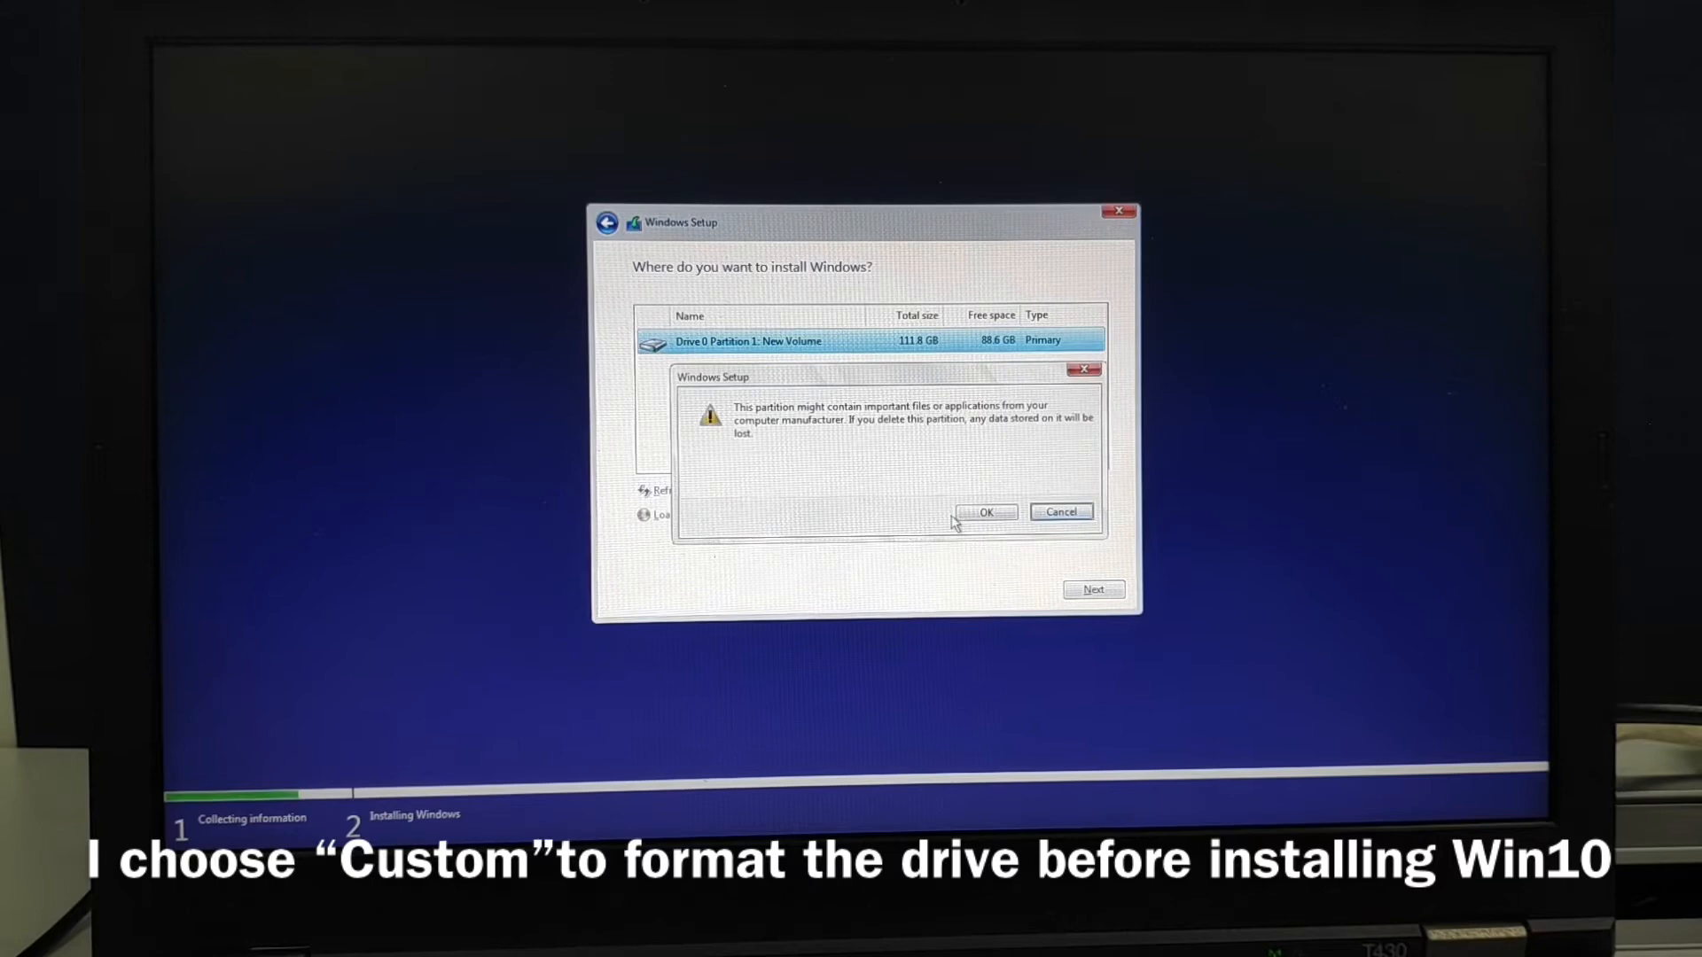
left_click(986, 511)
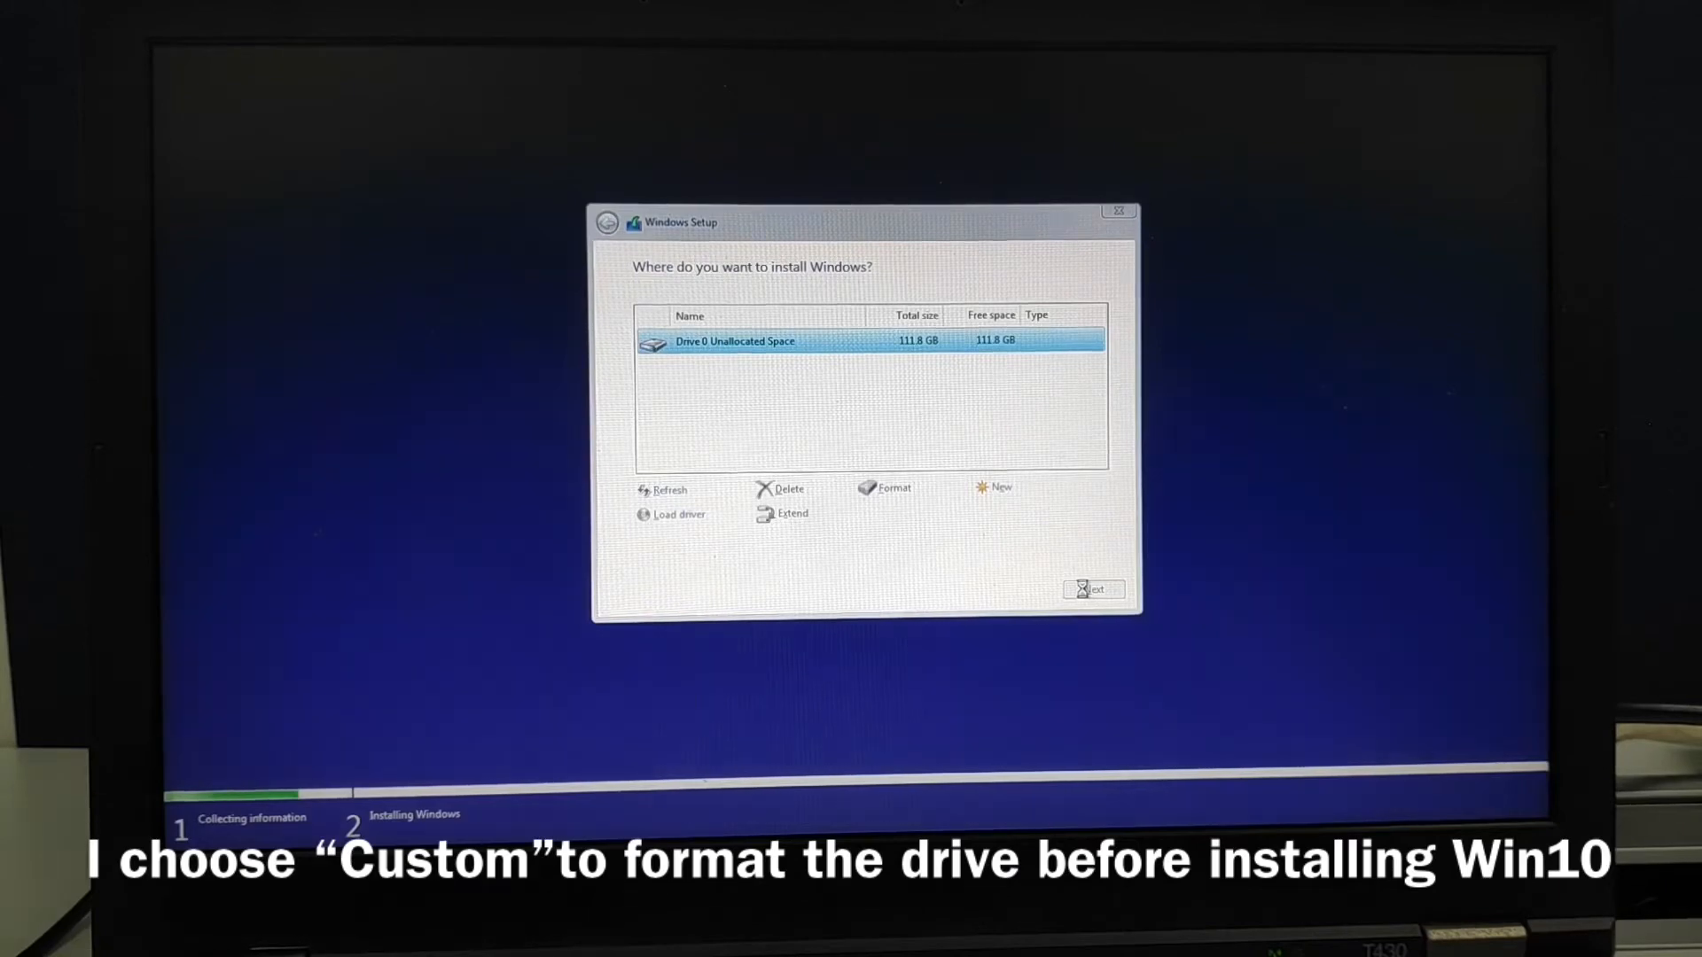
left_click(1093, 590)
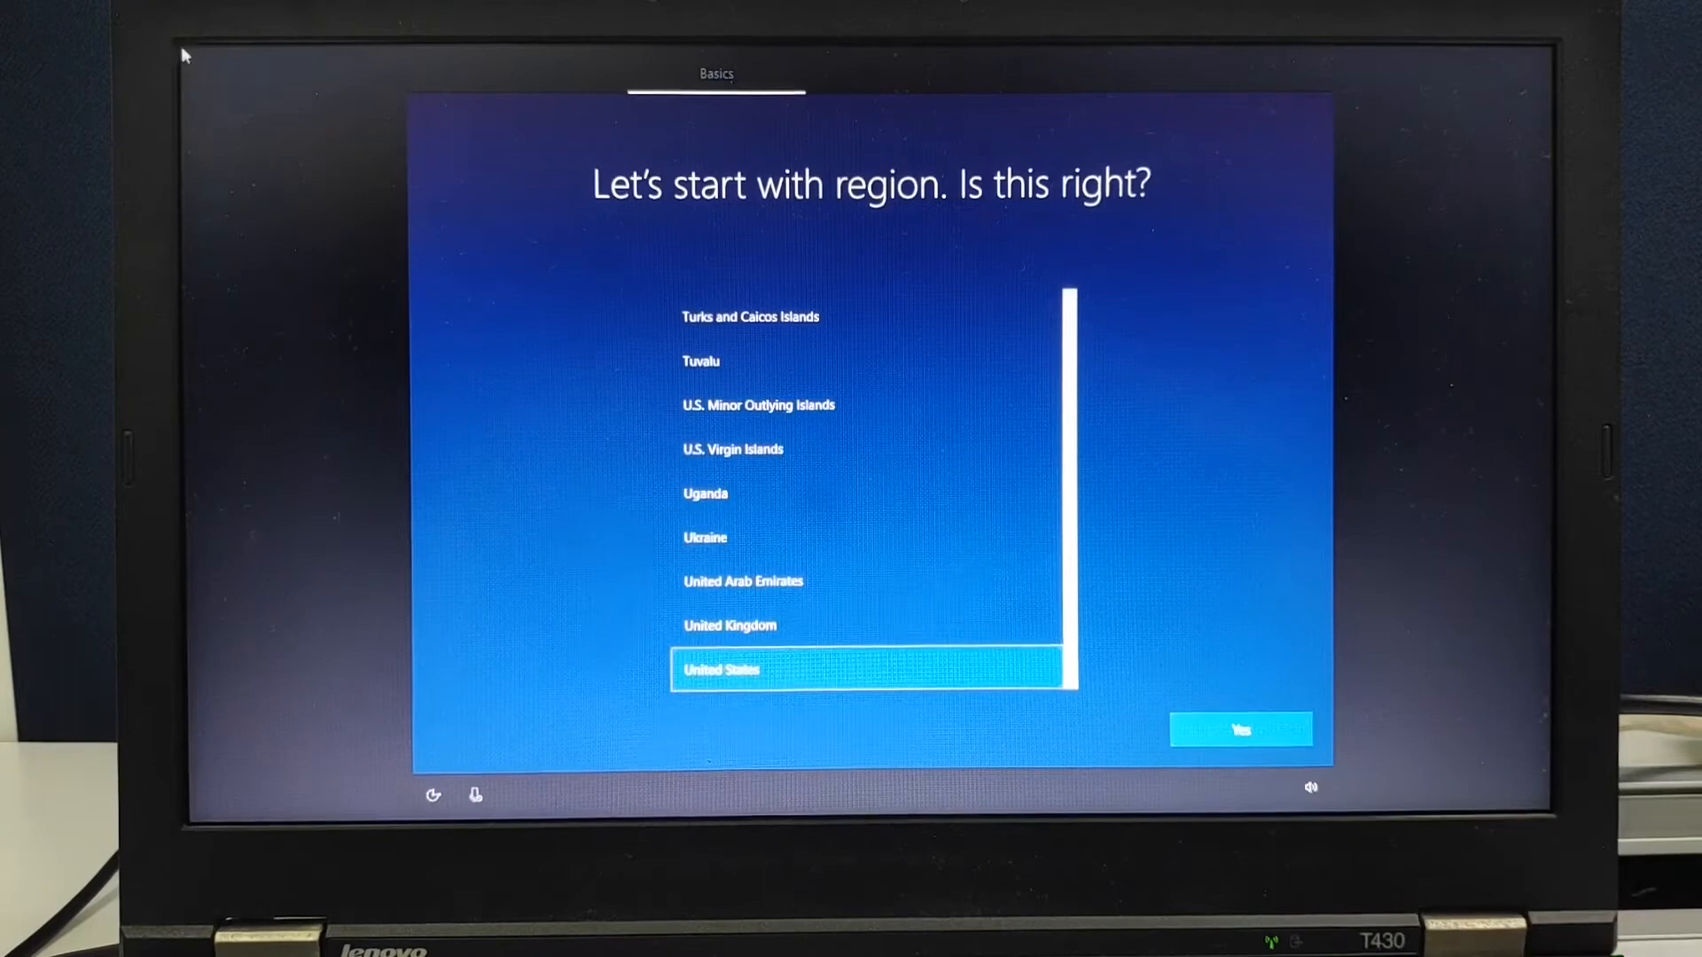
mouse_move(992, 480)
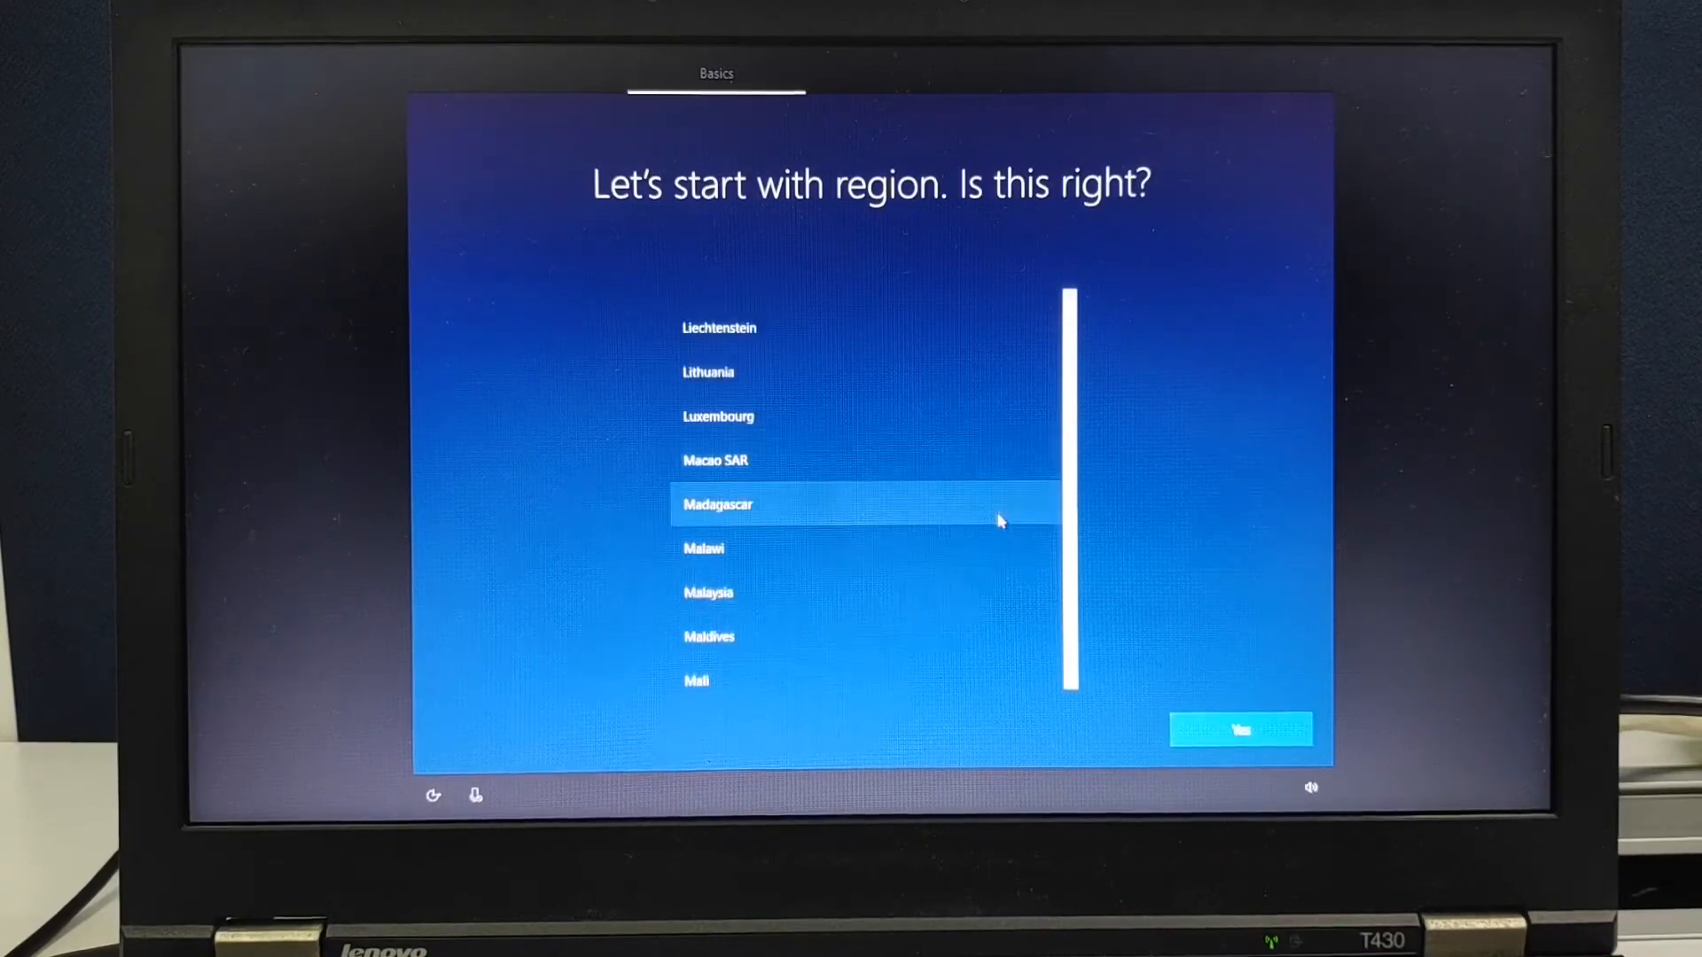
Choose Malaysia as region, skip a second keyboard layout, and continue with limited setup.
left_click(708, 593)
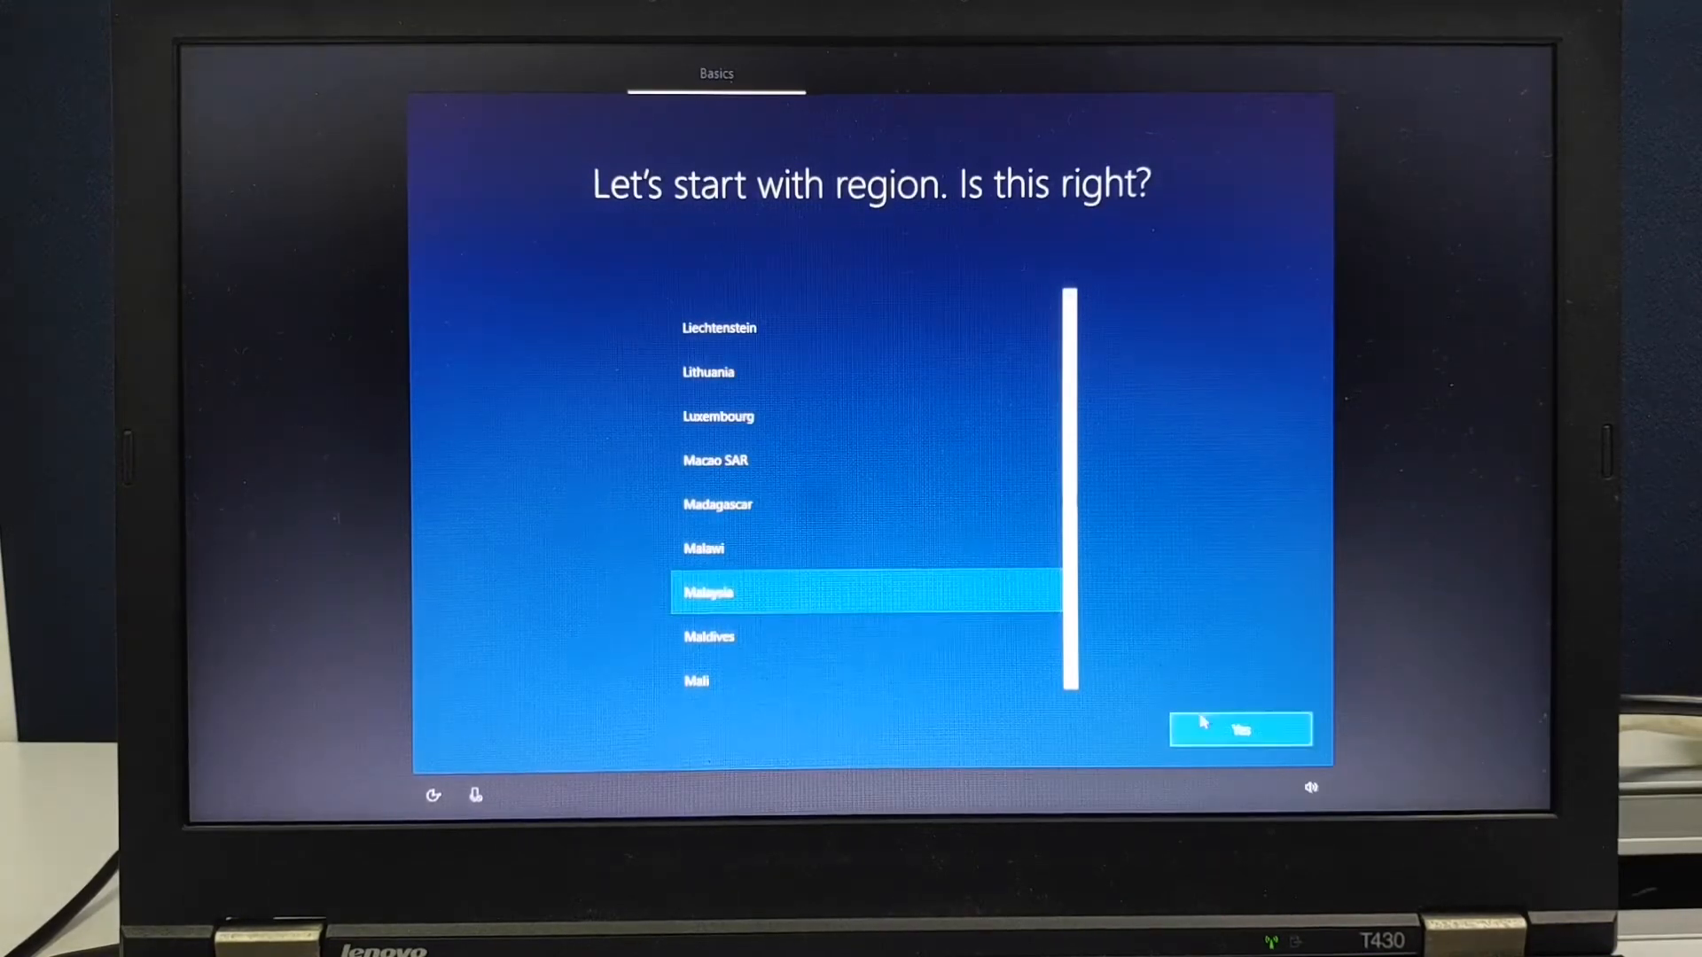
left_click(1240, 729)
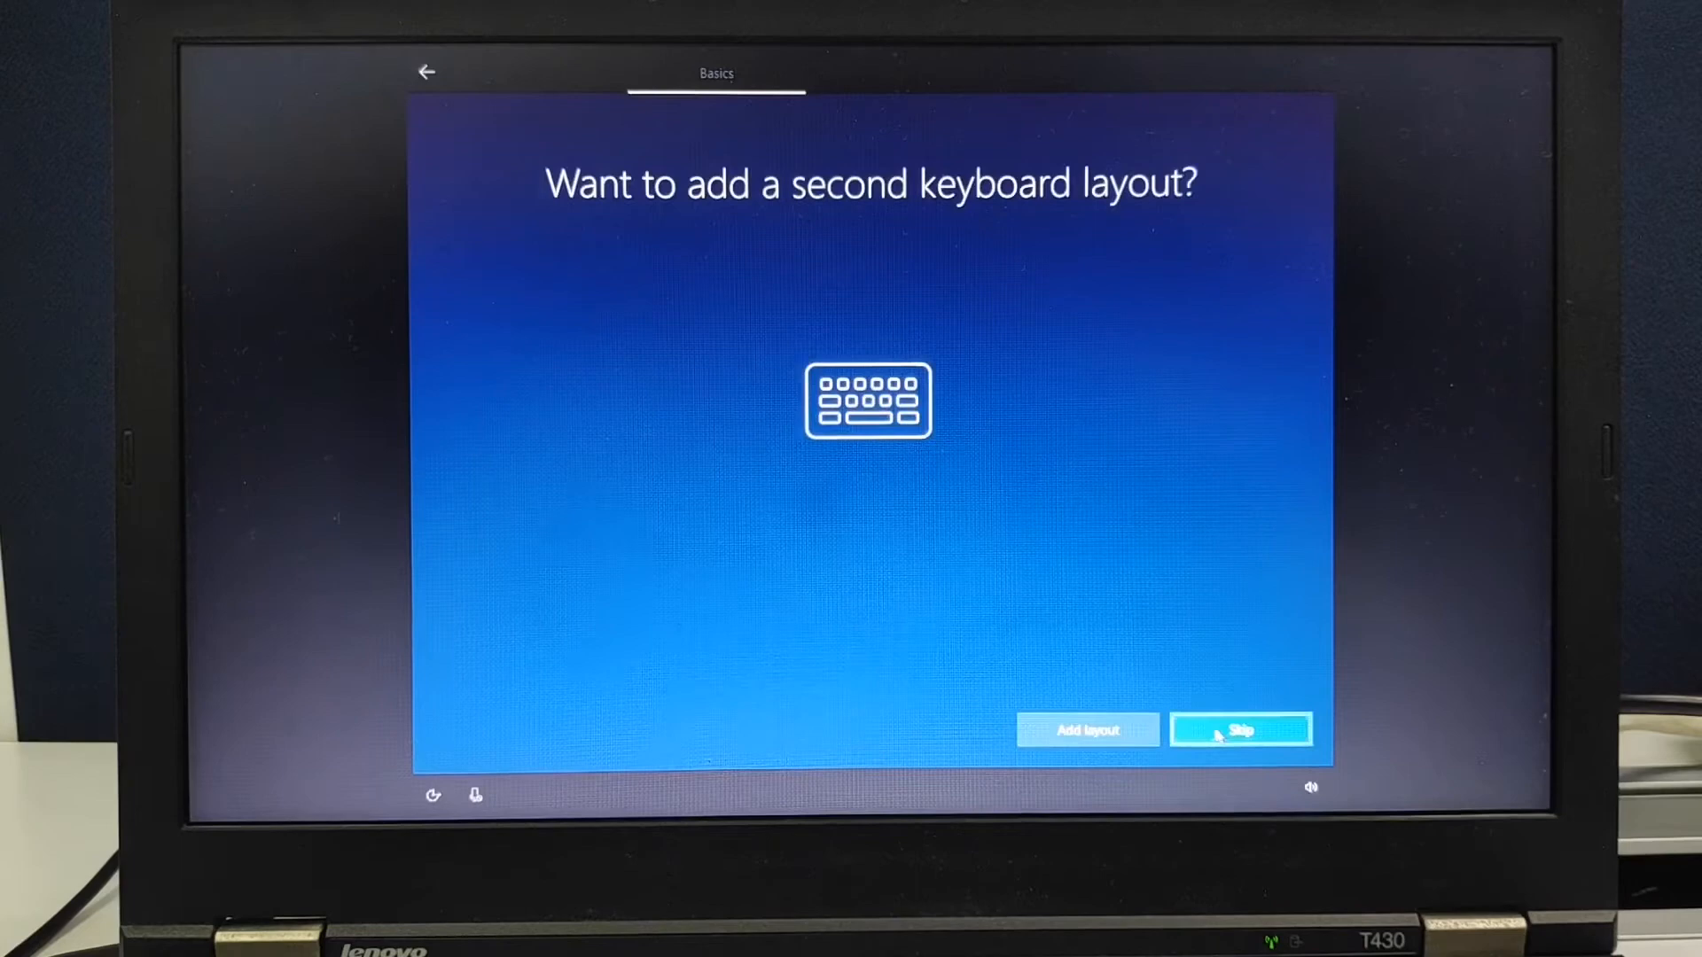
left_click(1242, 729)
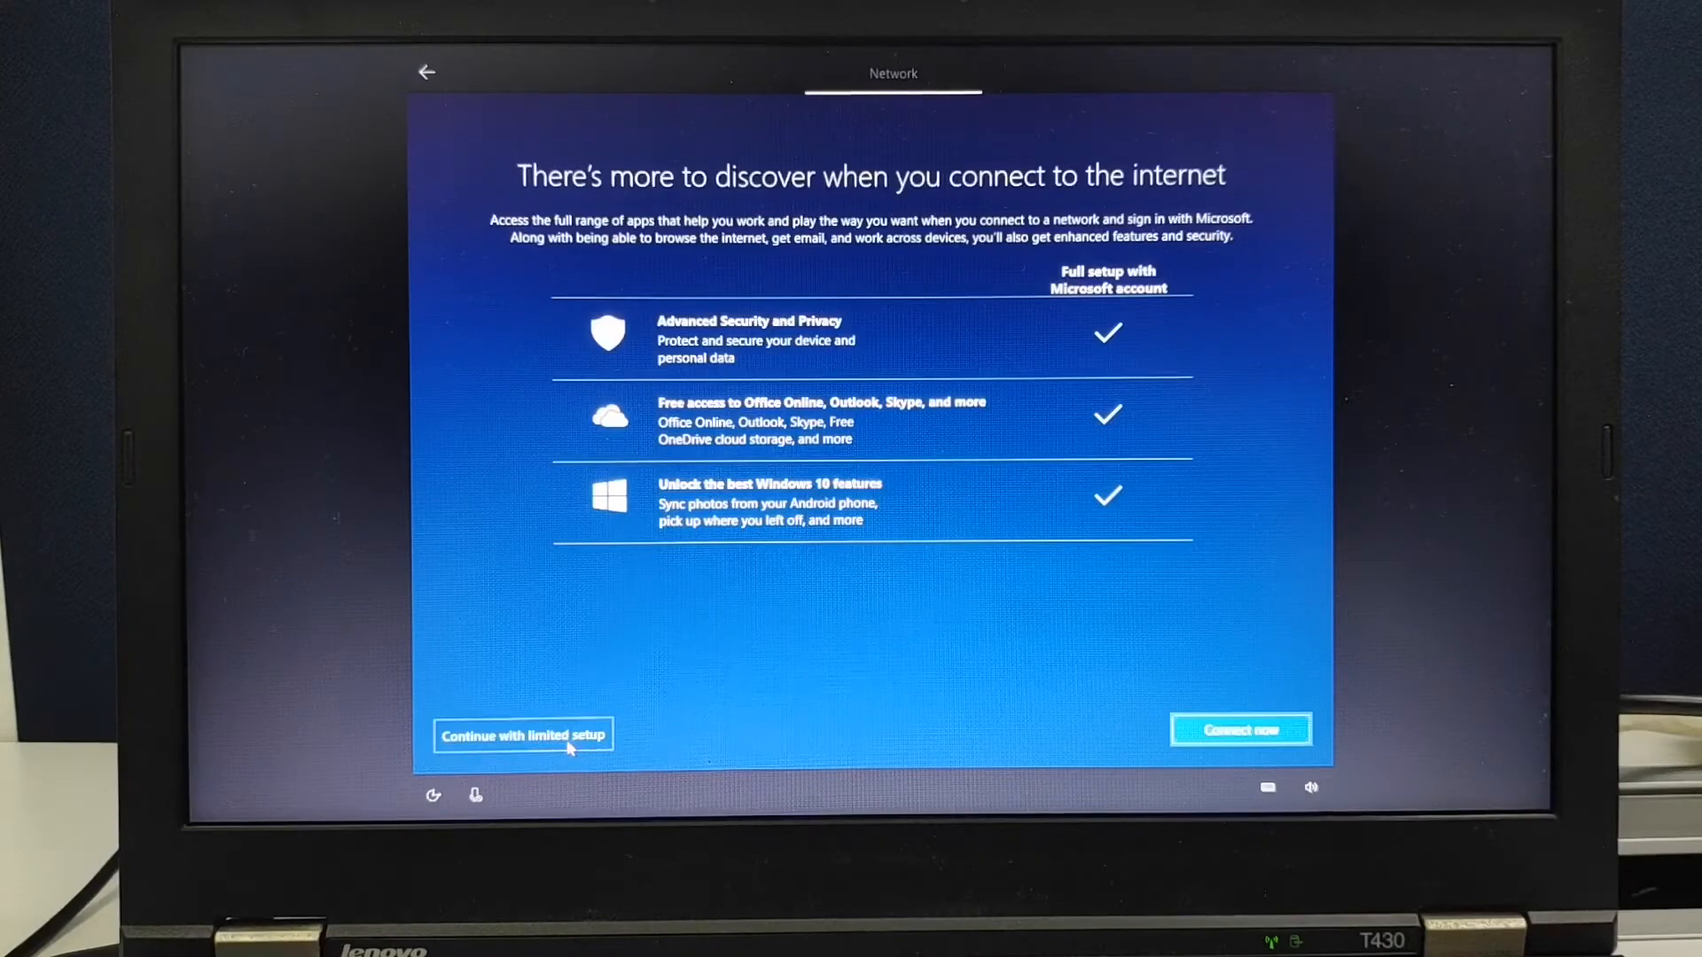
left_click(524, 735)
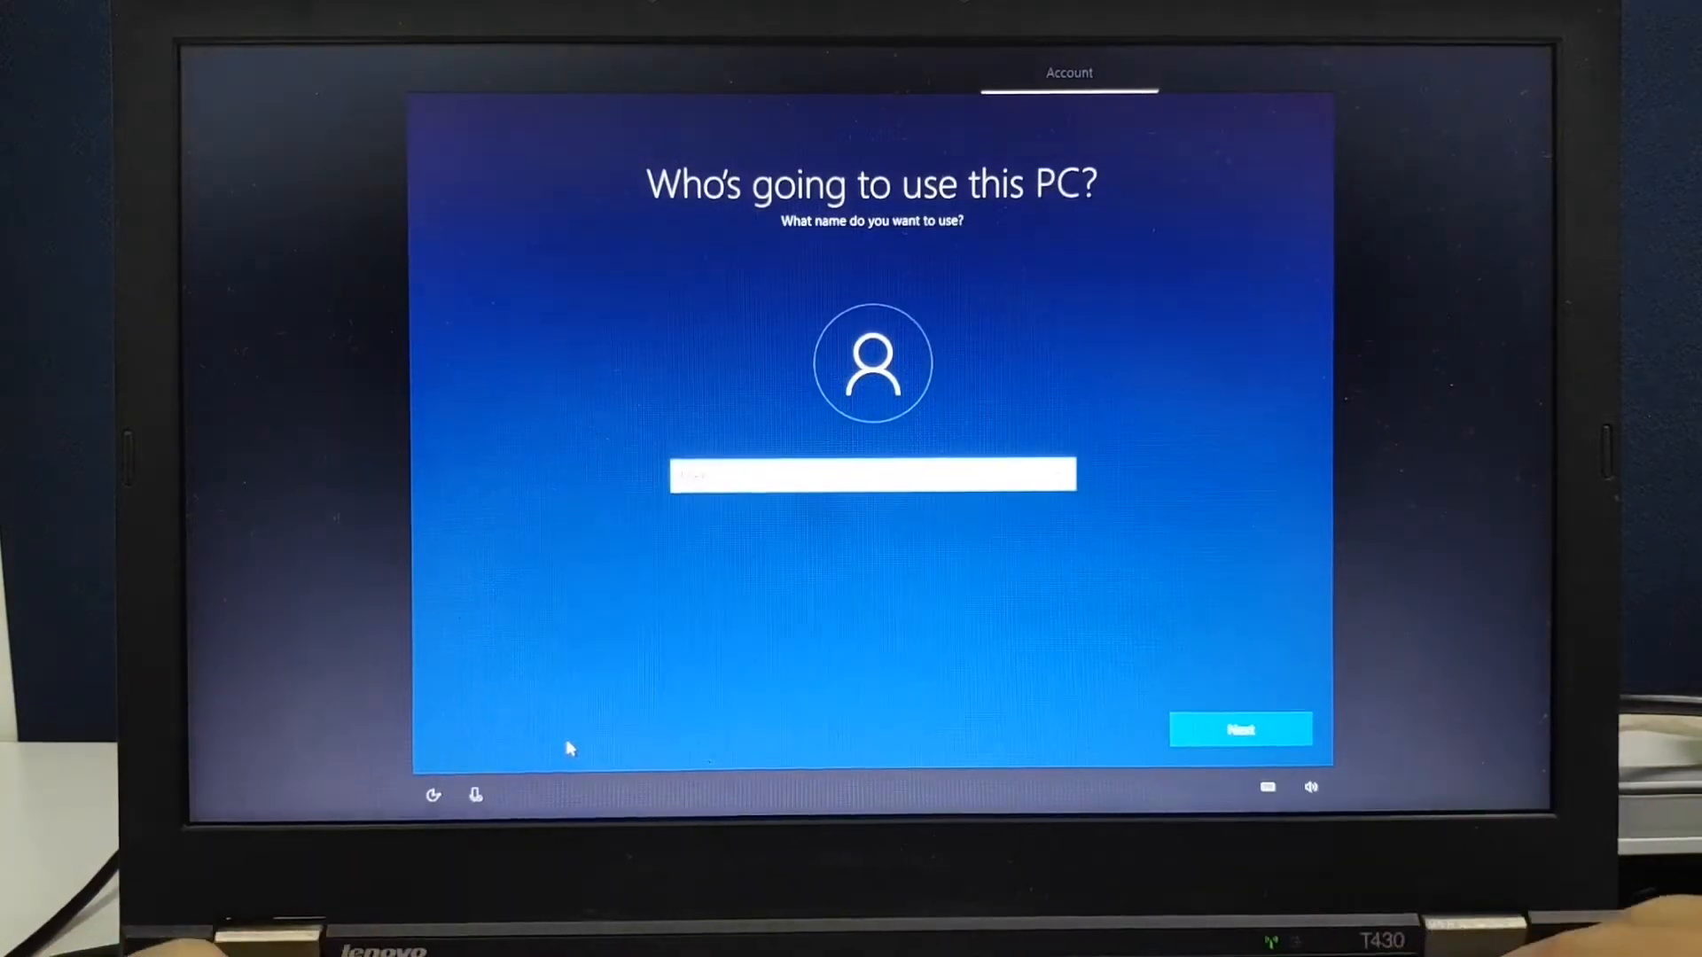
Submit the local account name and password, then accept the privacy settings.
left_click(1240, 730)
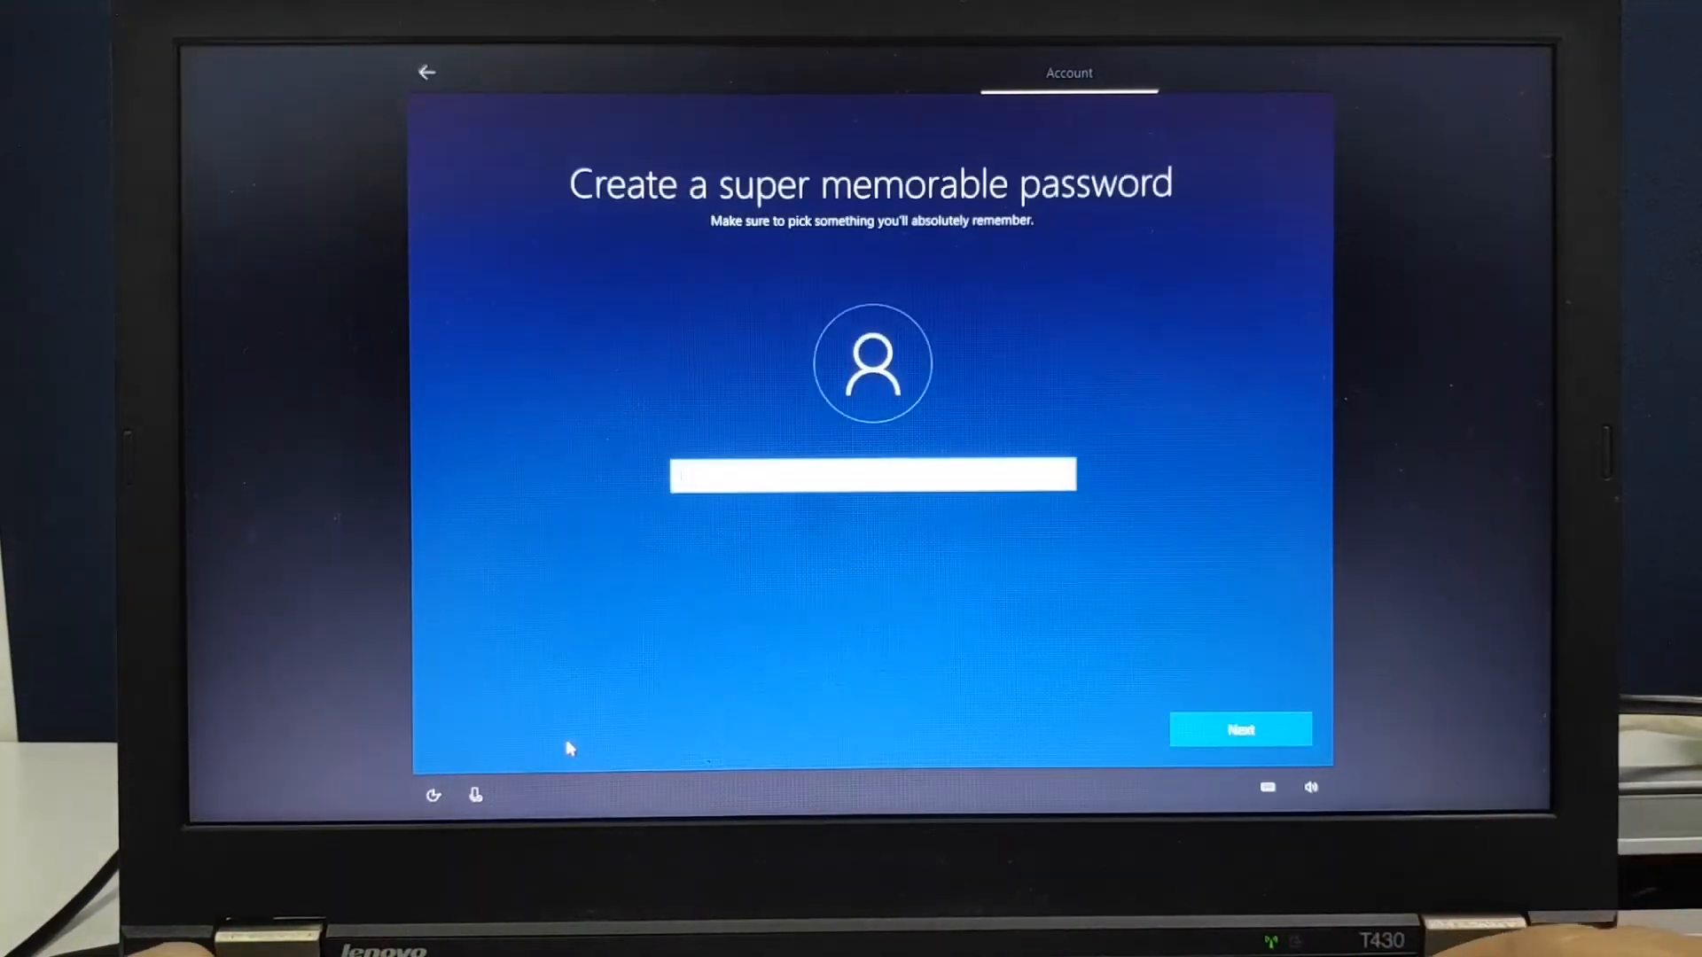
left_click(1241, 730)
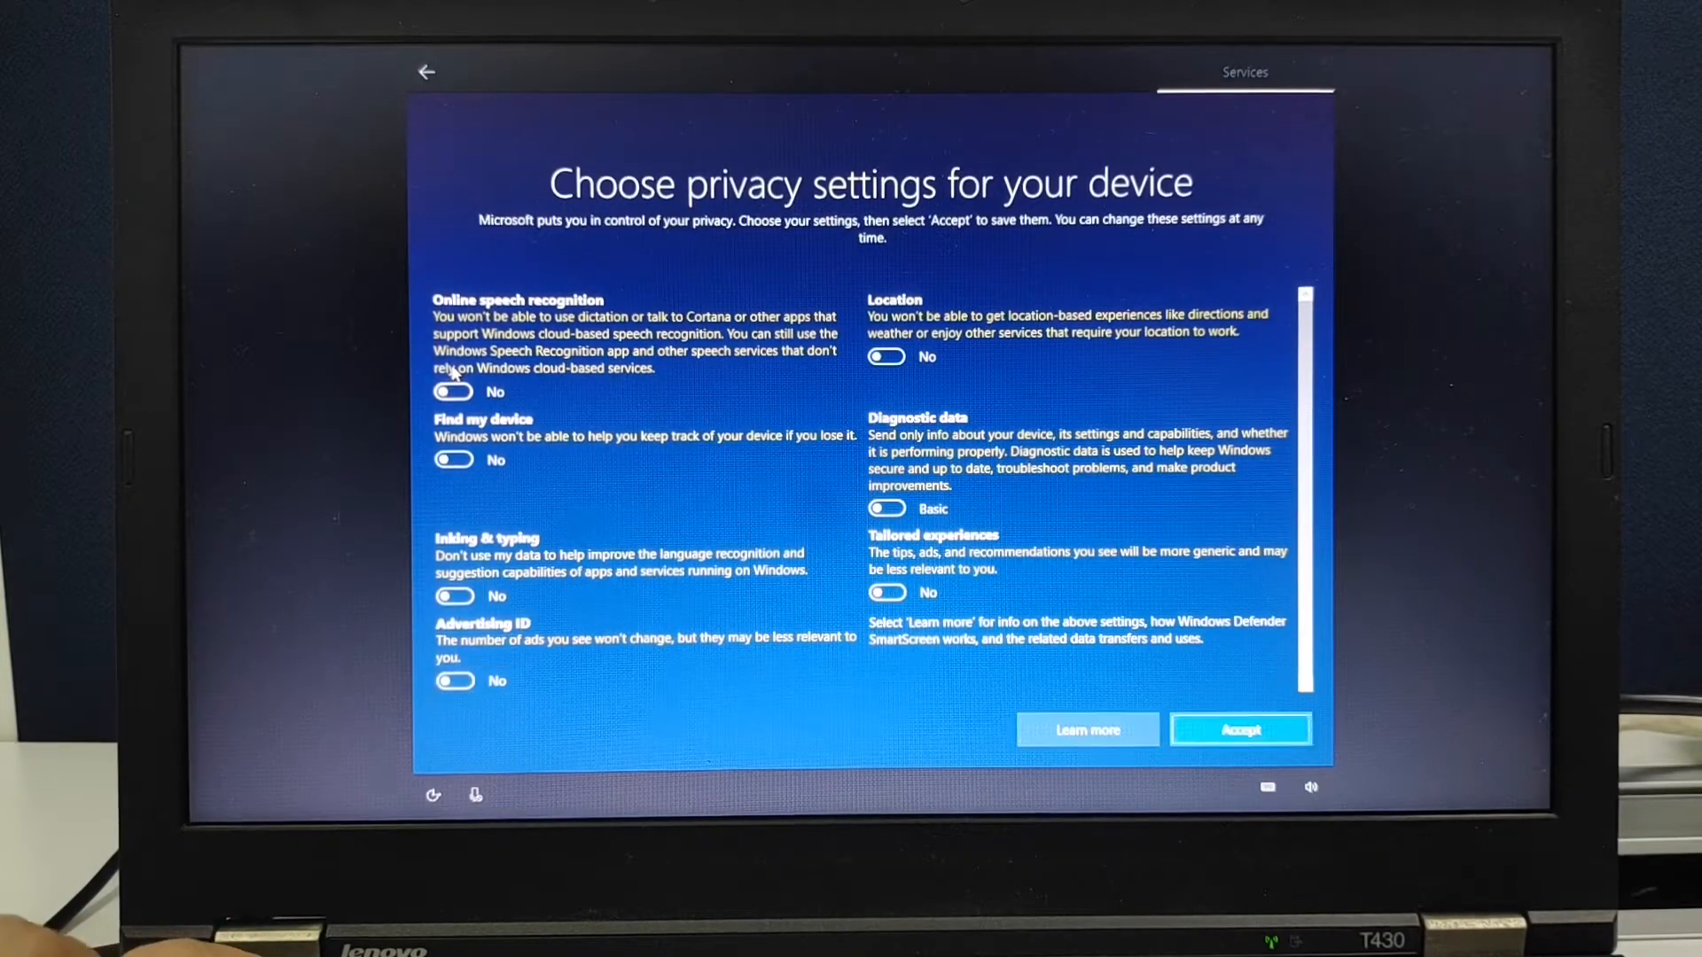
left_click(1241, 730)
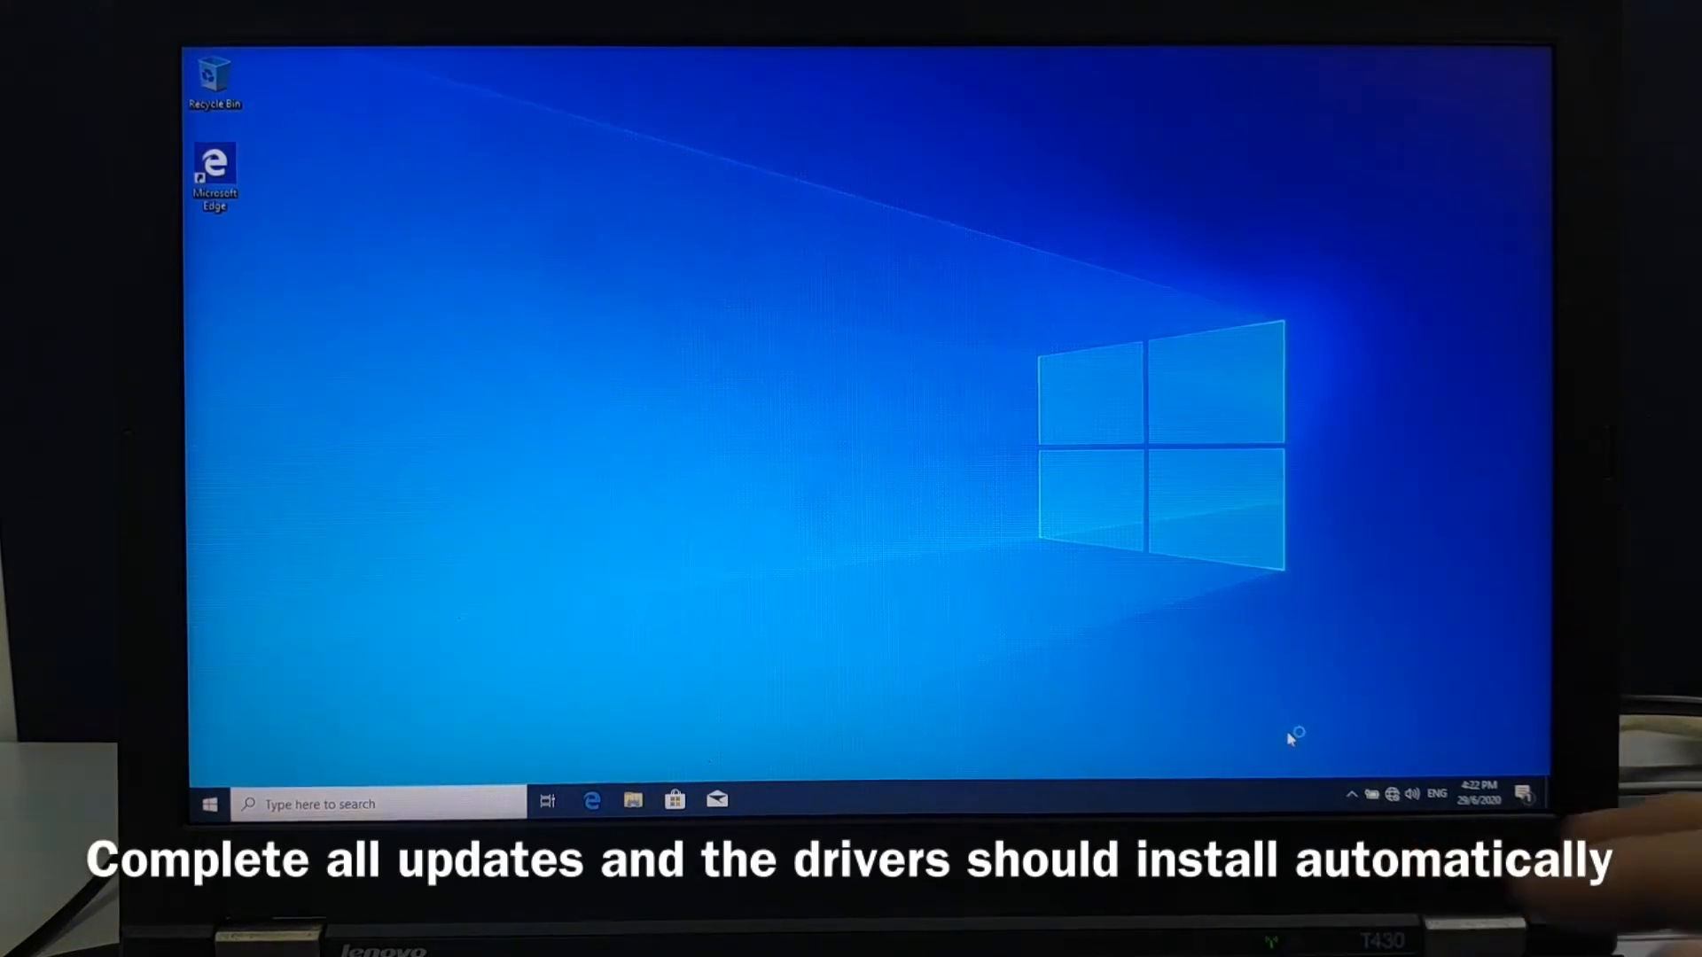
mouse_move(1289, 740)
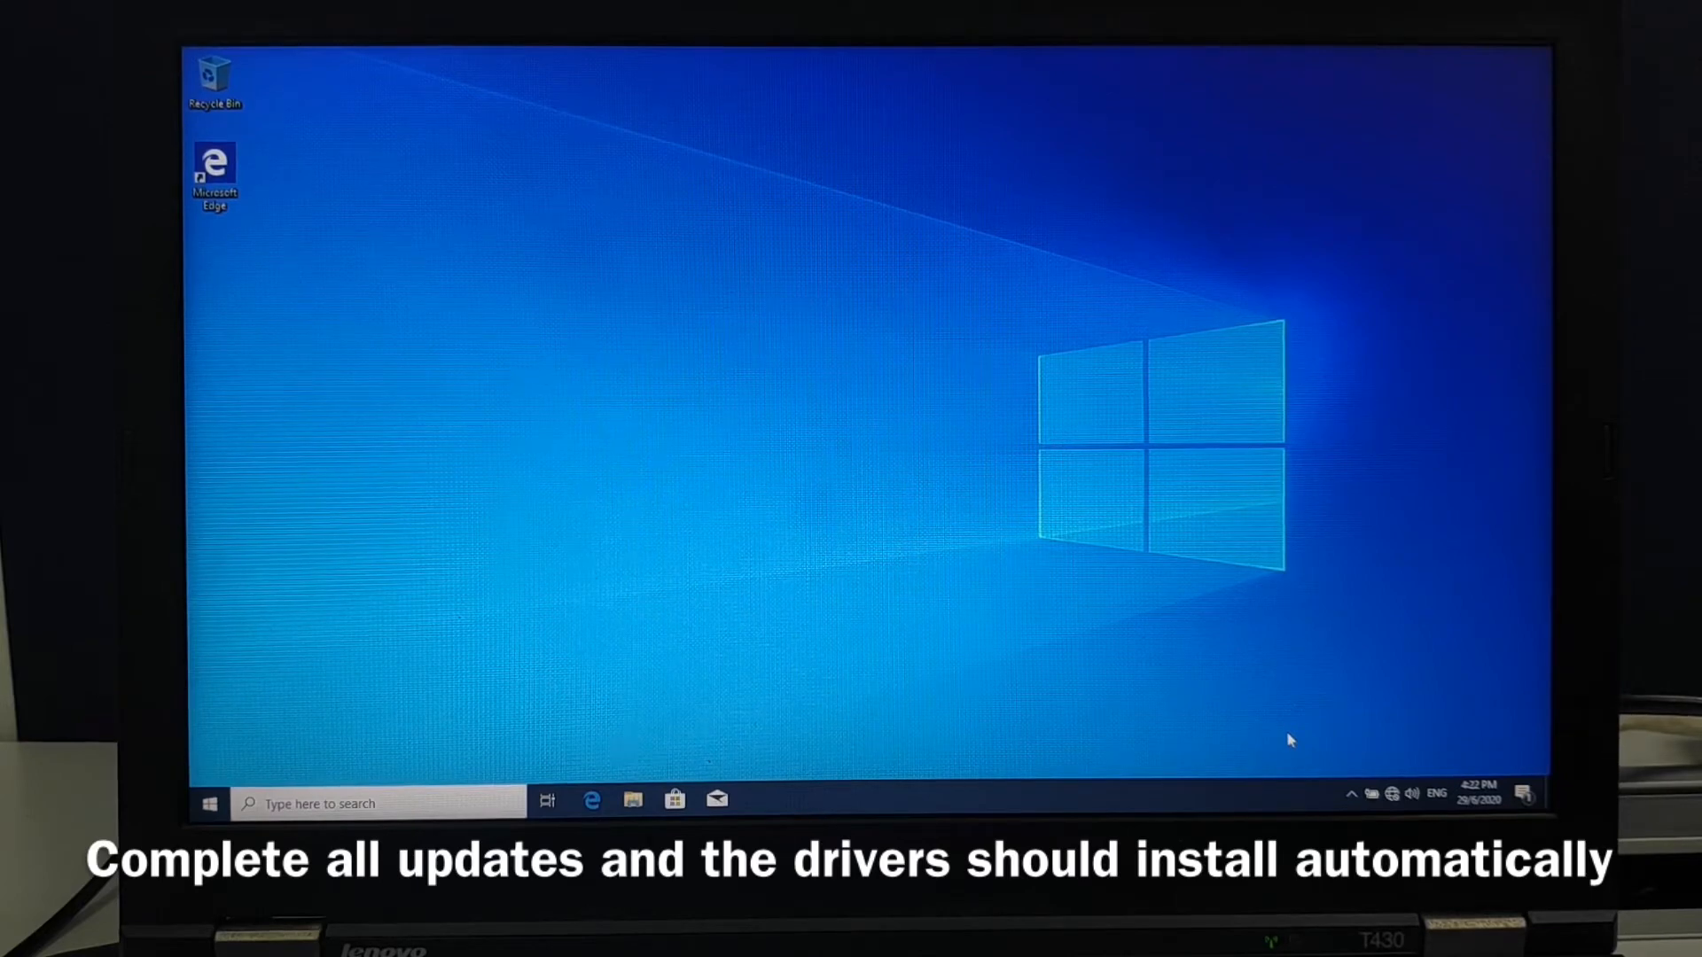
mouse_move(1382, 792)
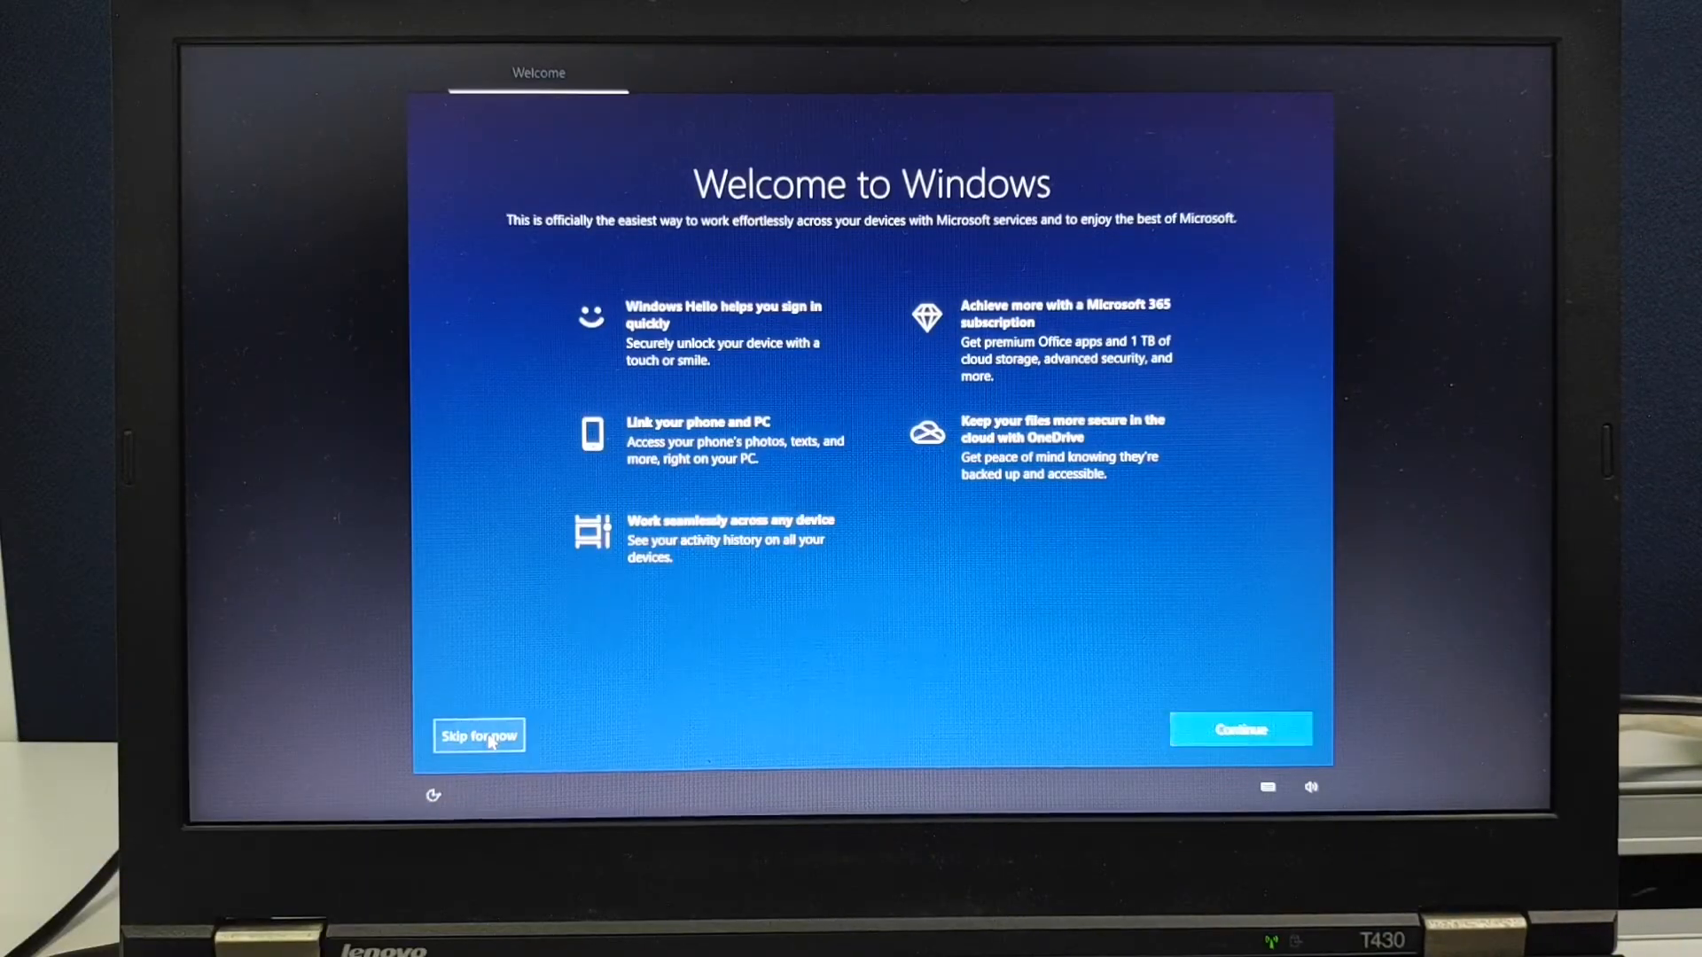
Skip the Microsoft services welcome offer and bring up the Start menu on the desktop.
left_click(479, 736)
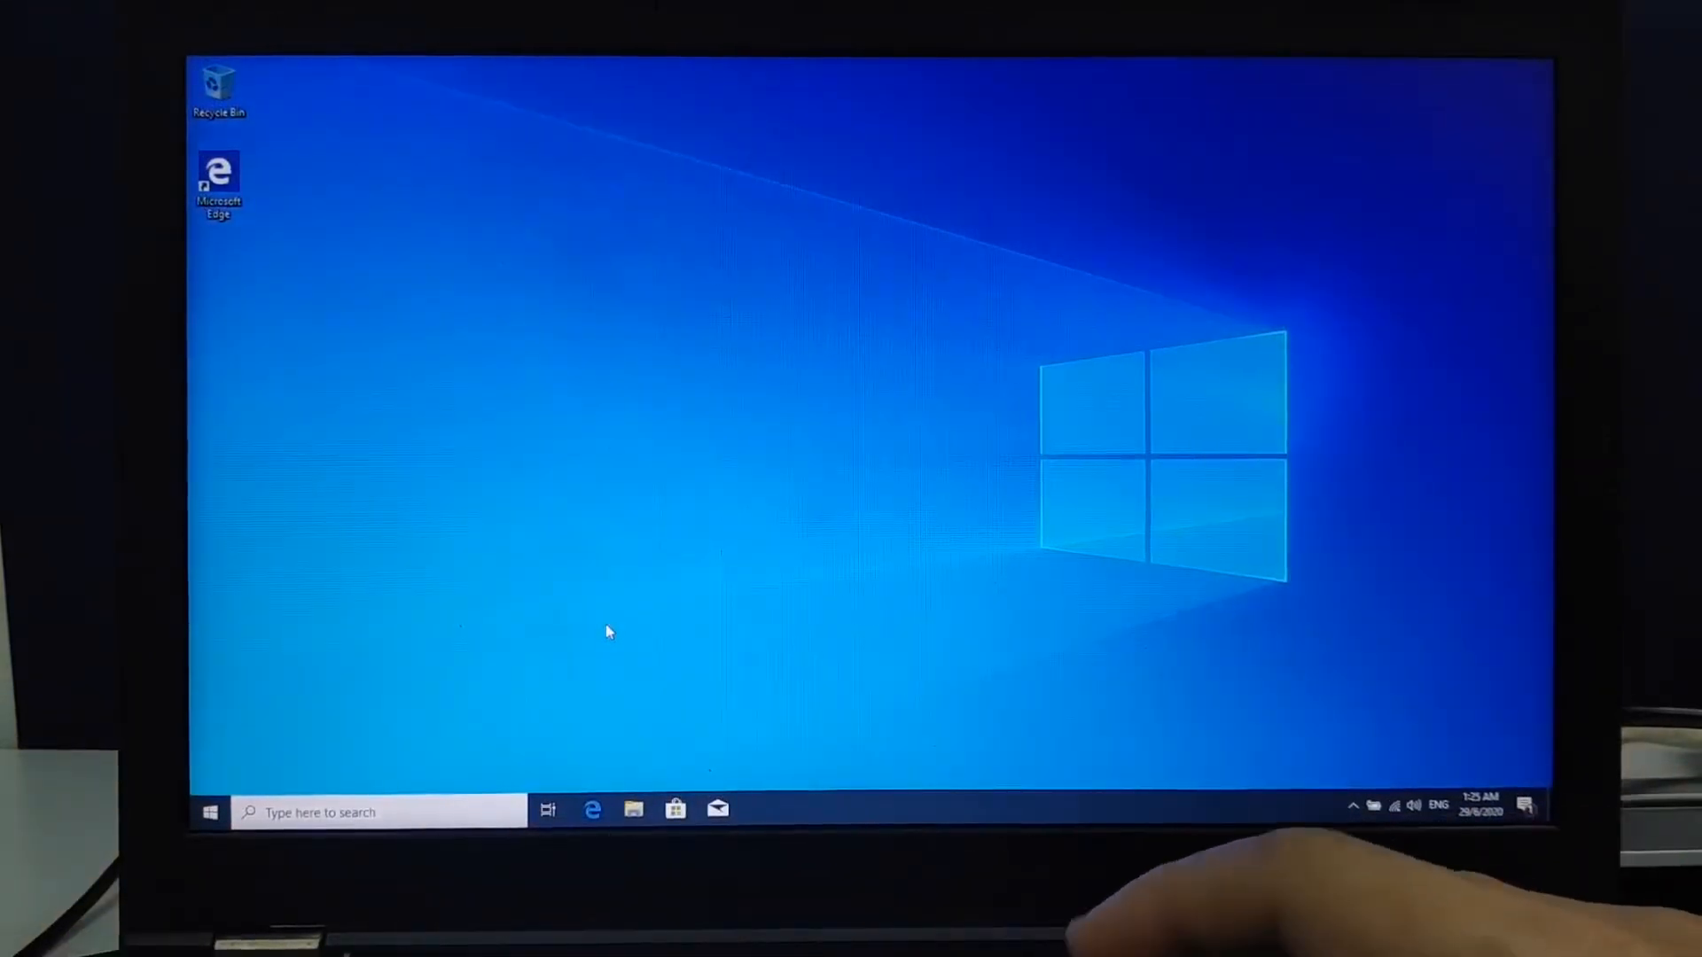
left_click(211, 813)
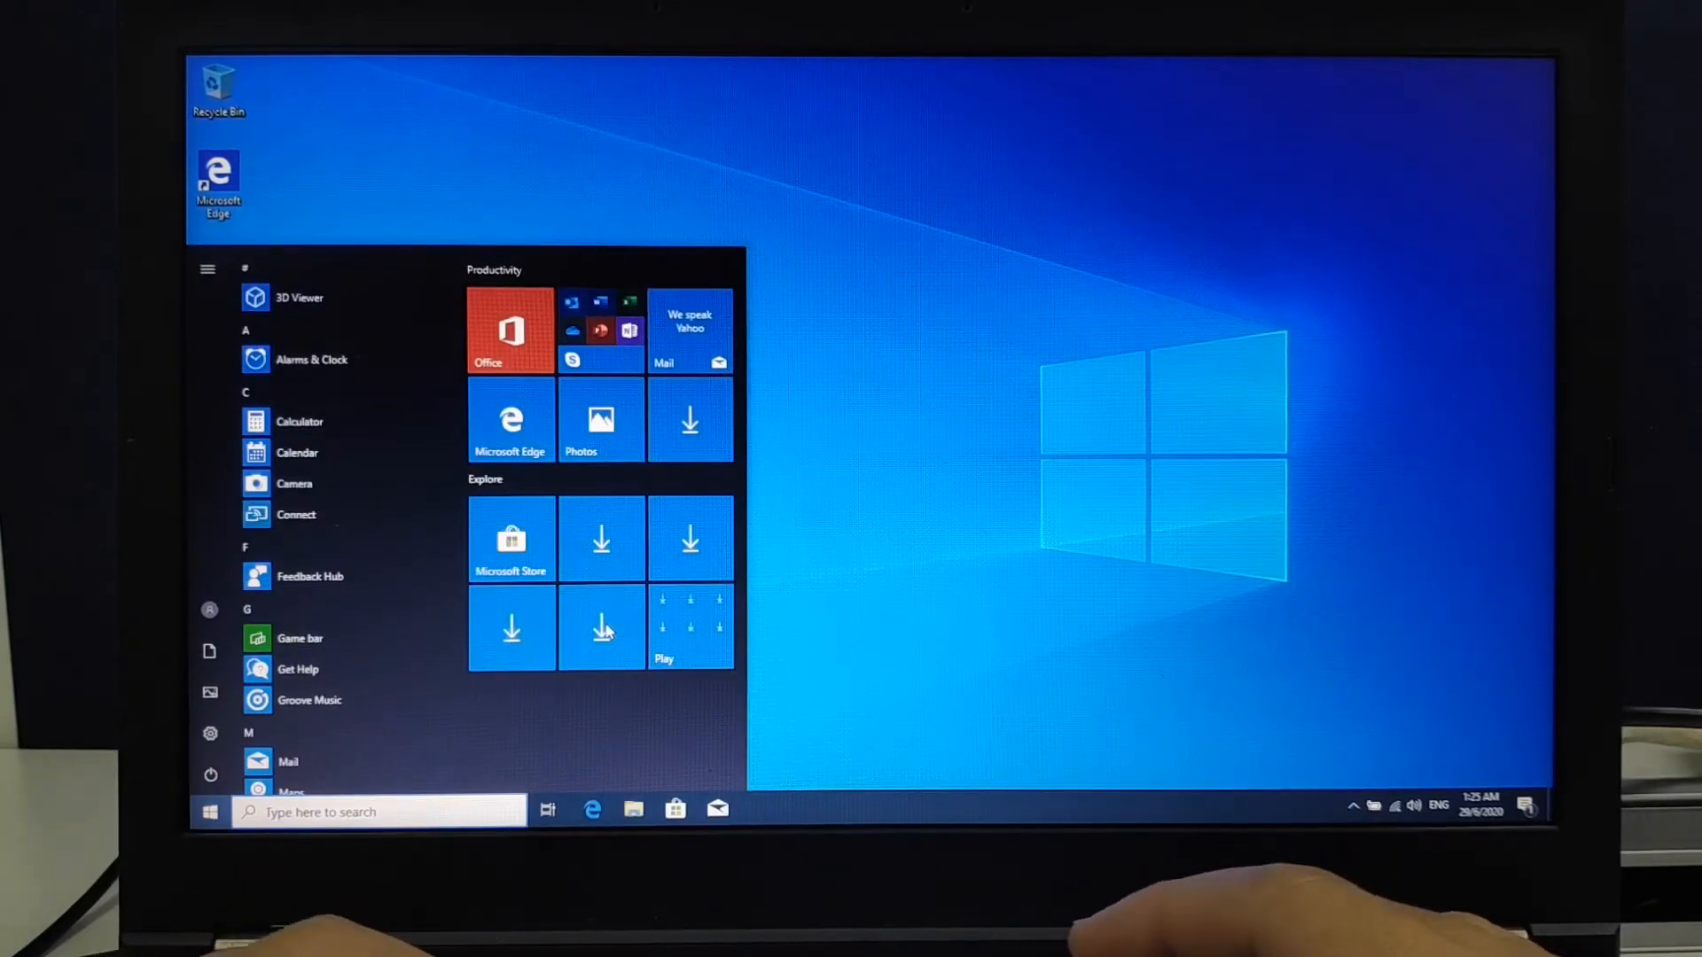
Search 'update', open Windows Update, and check for and install all available updates.
type("upda")
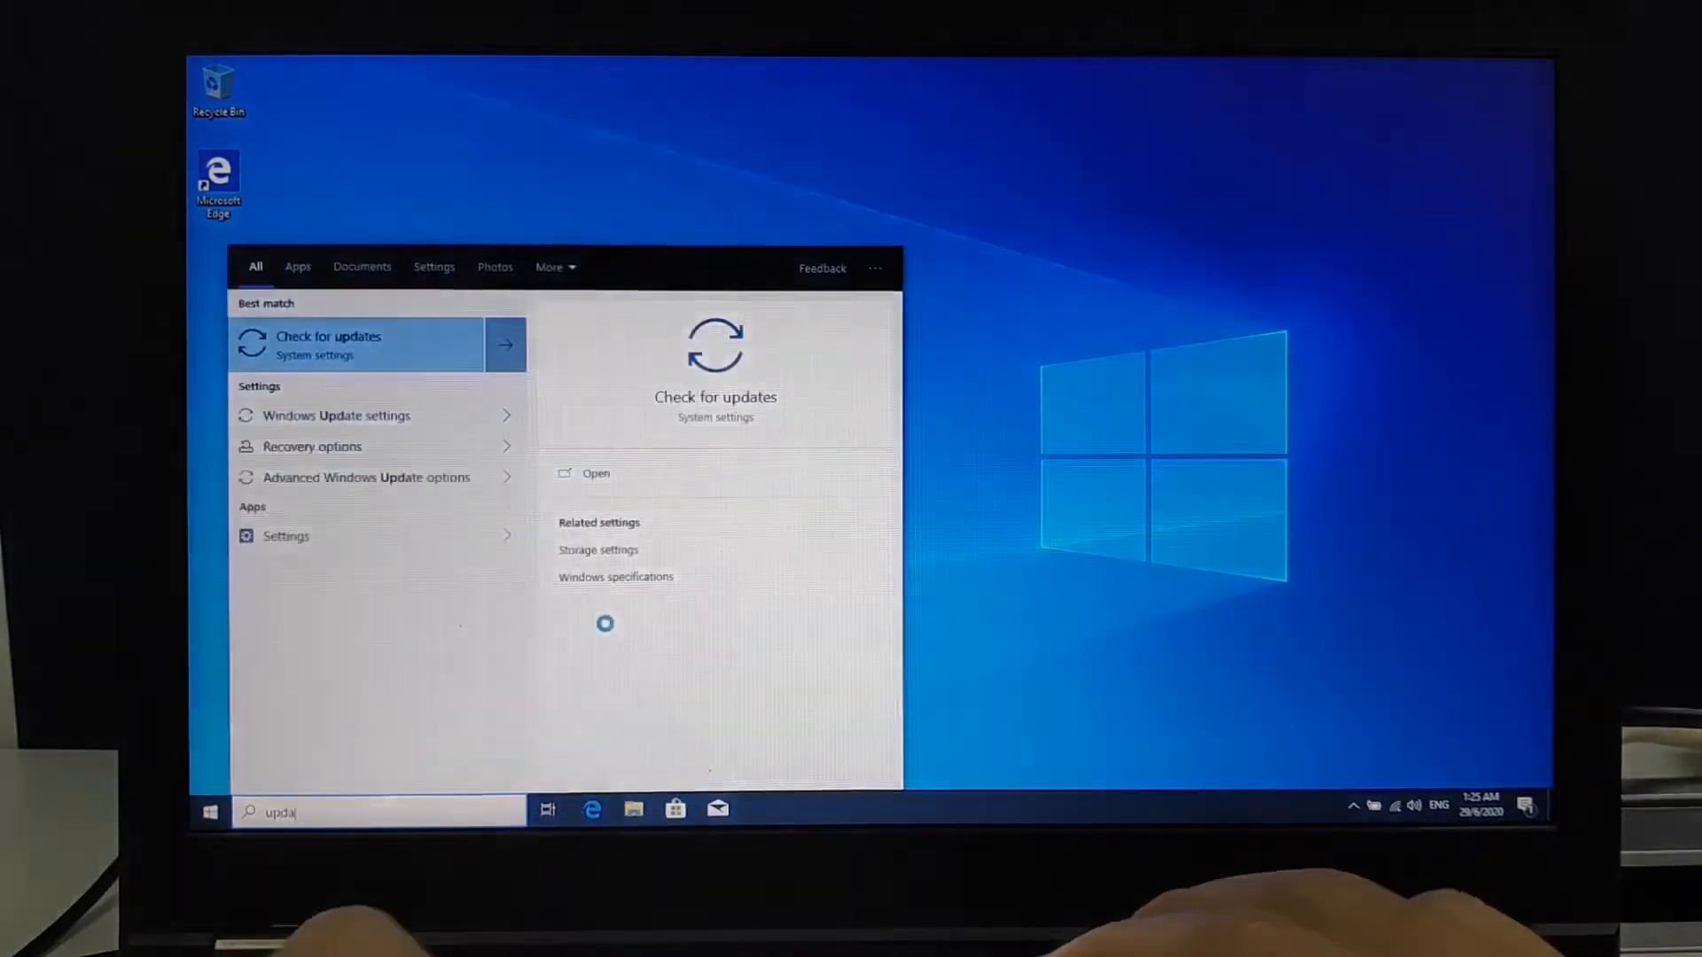
left_click(354, 345)
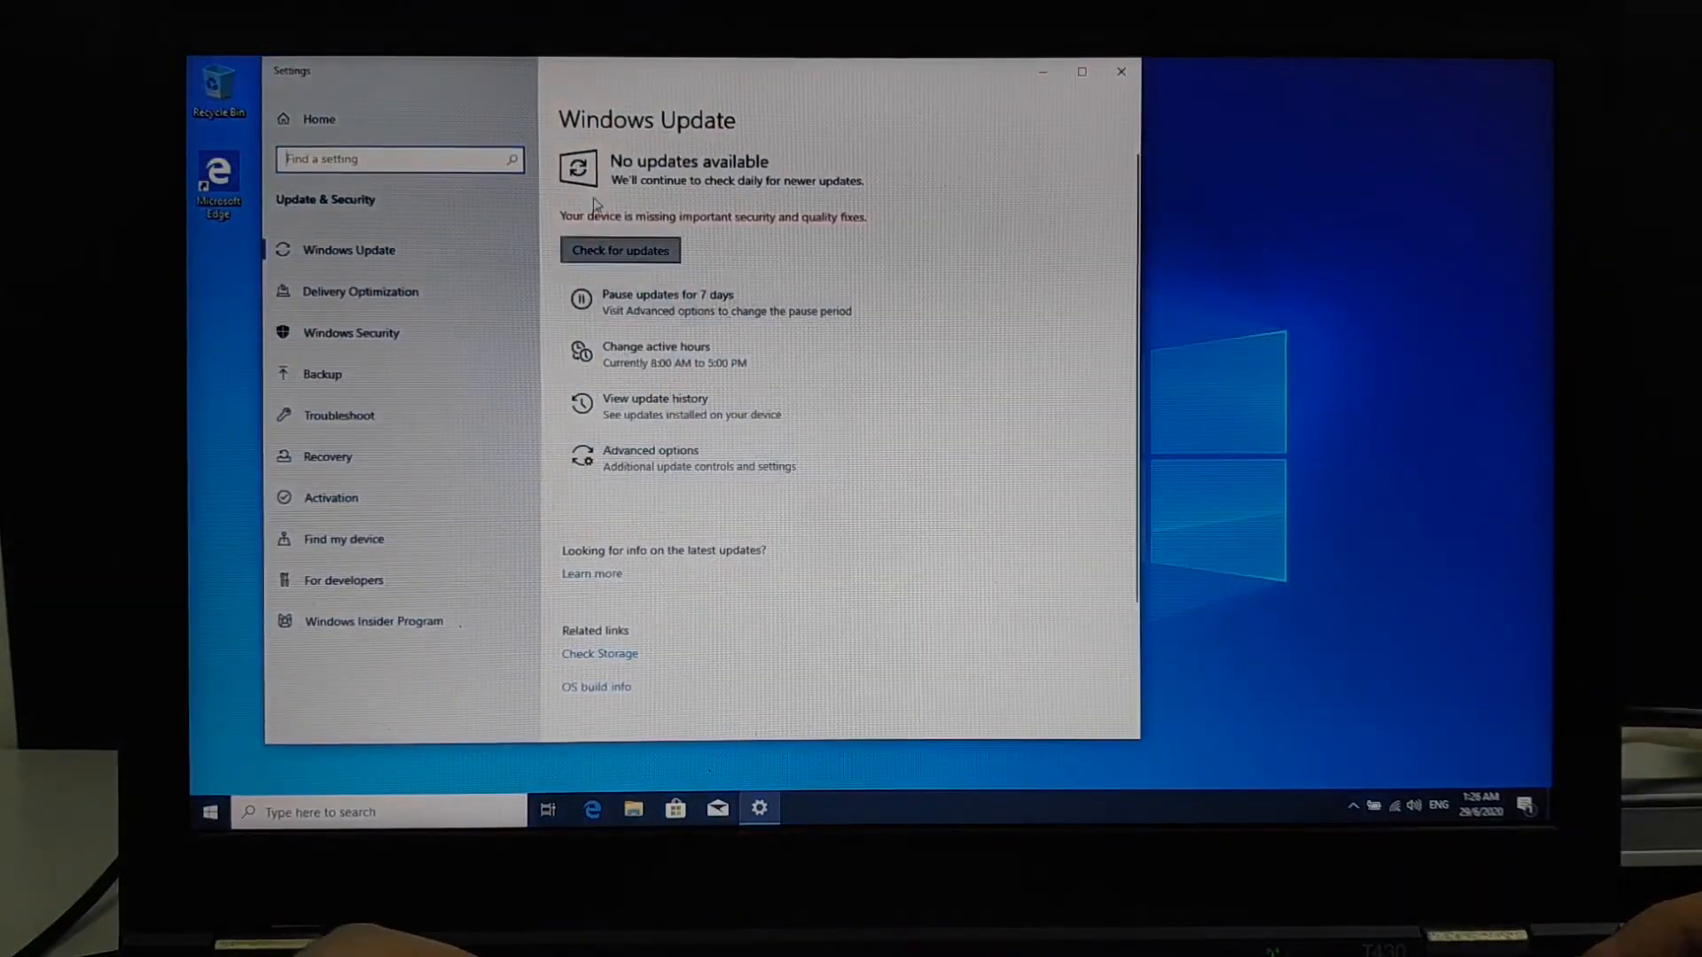
left_click(620, 250)
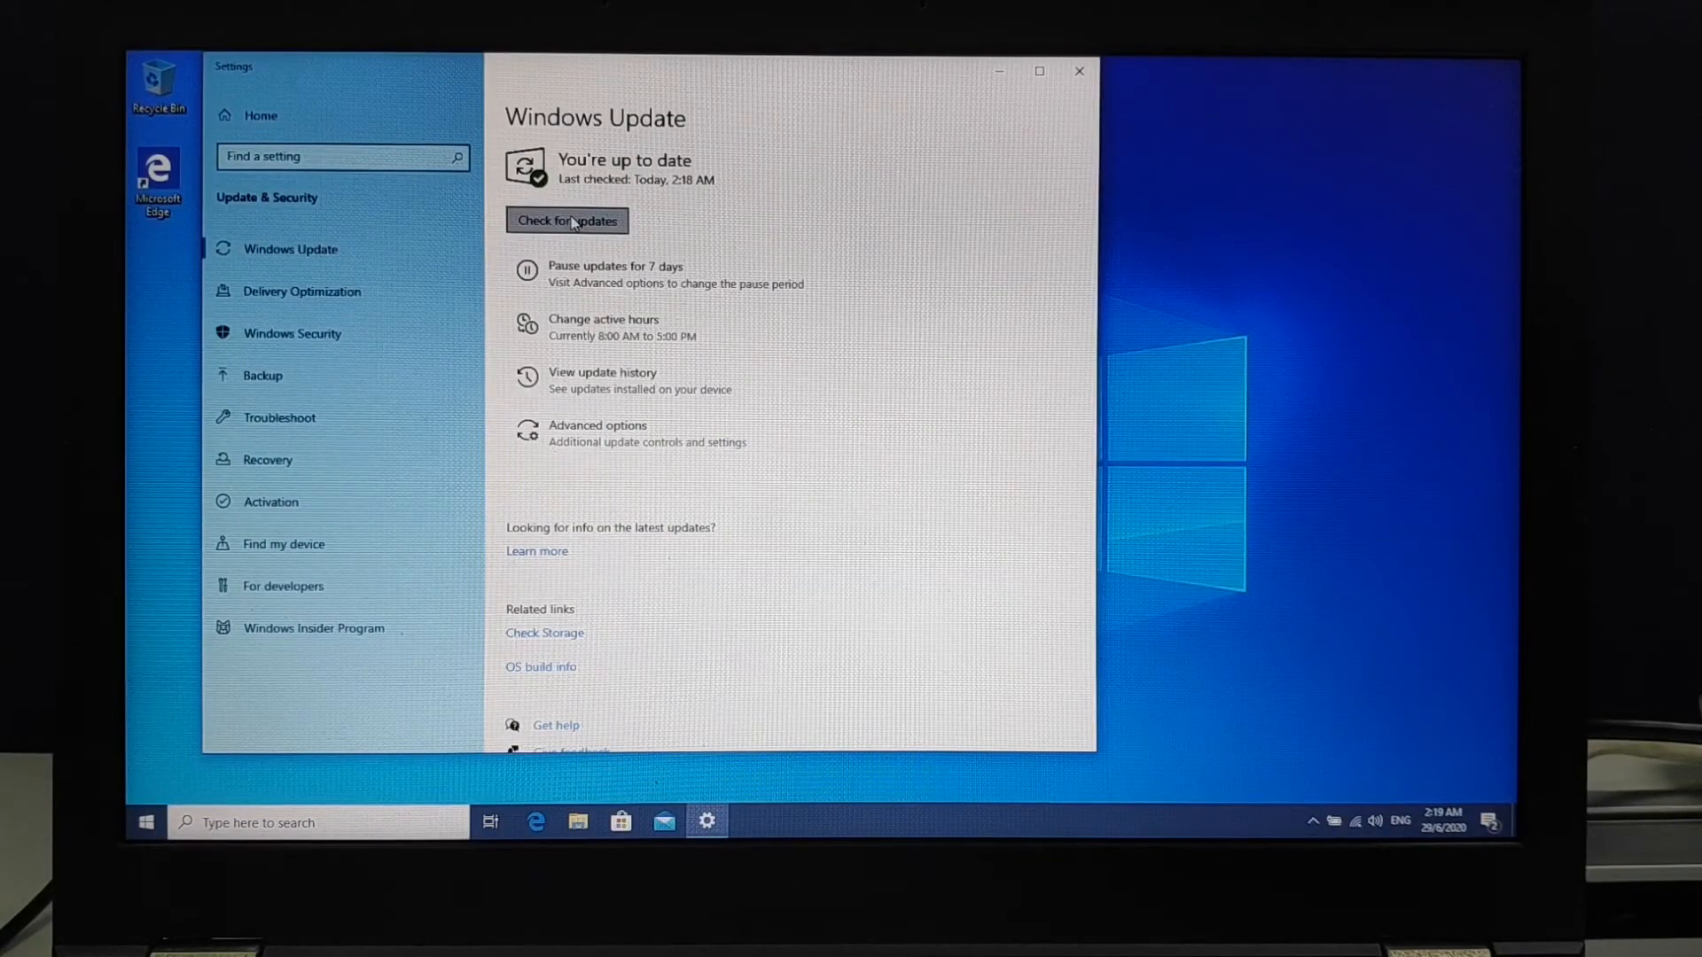
Check once more for updates, then restart the PC from the Start power menu.
left_click(567, 220)
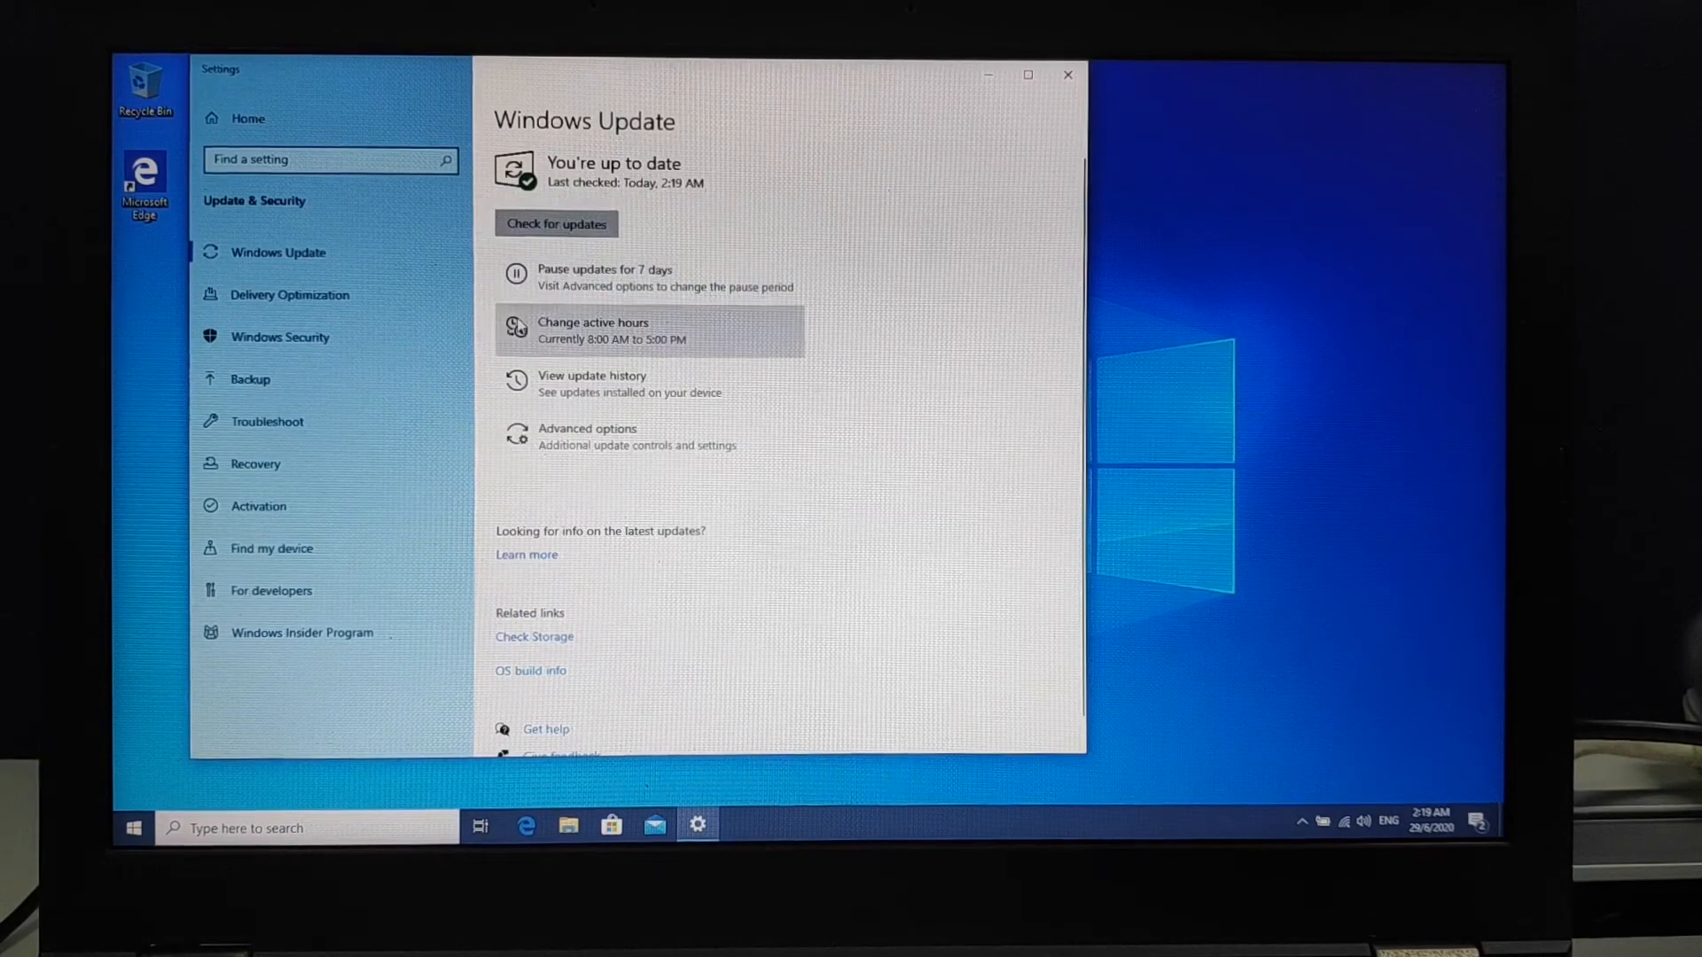
left_click(134, 829)
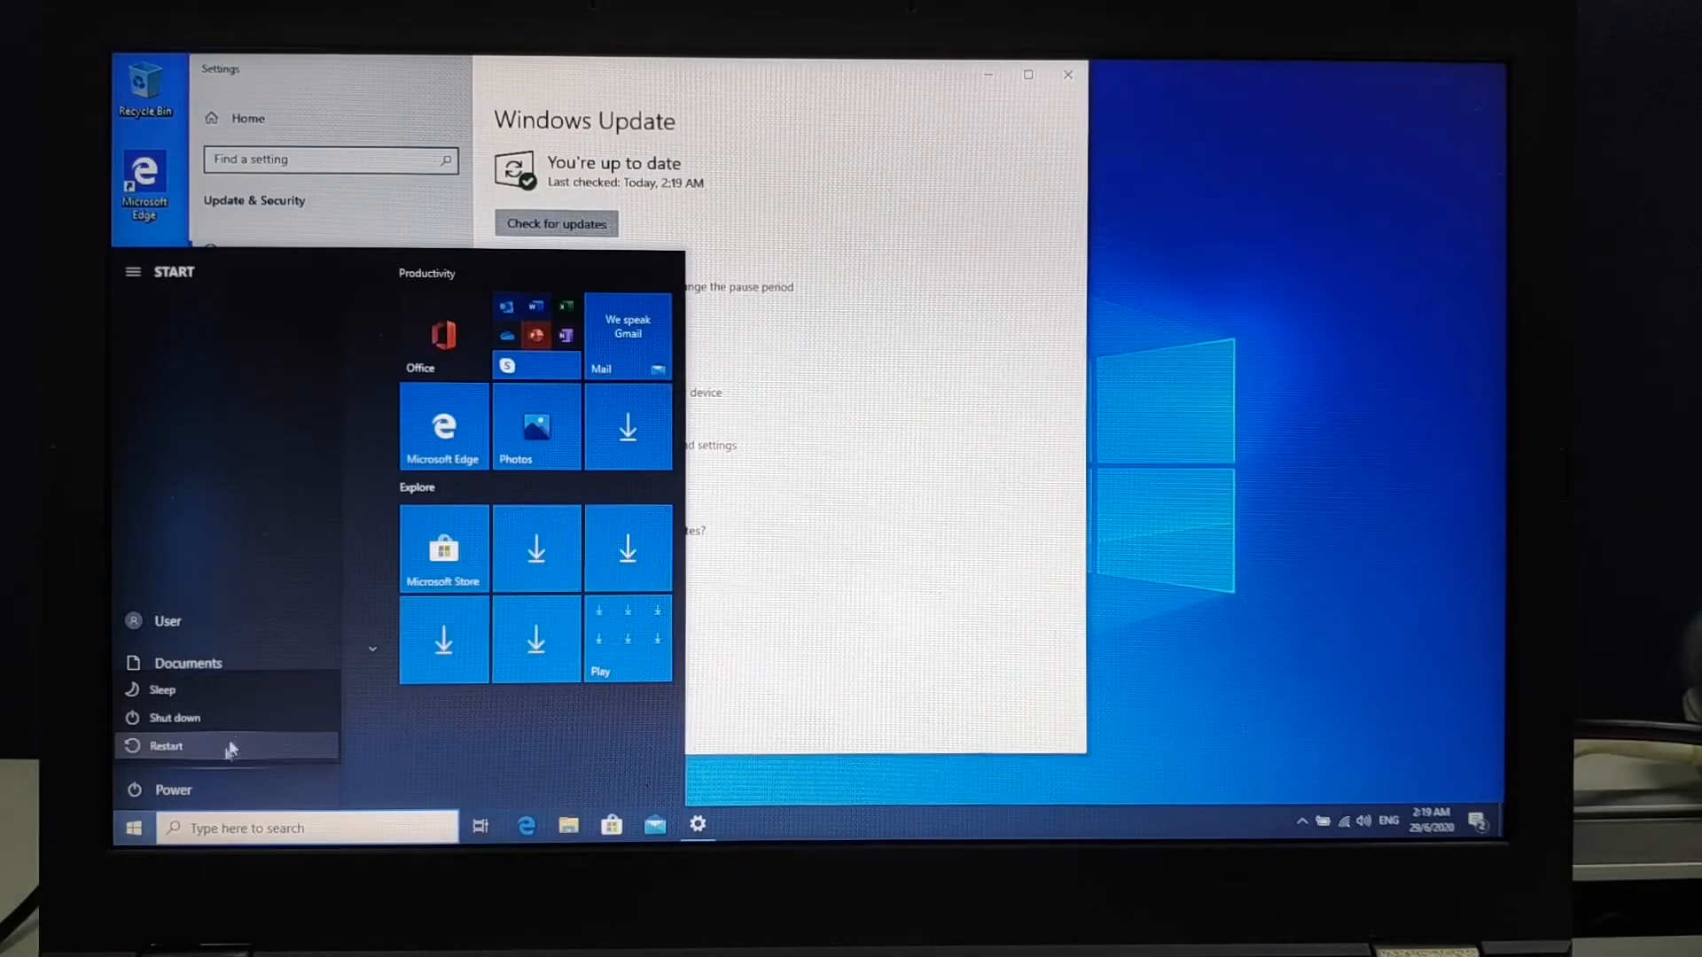
left_click(167, 746)
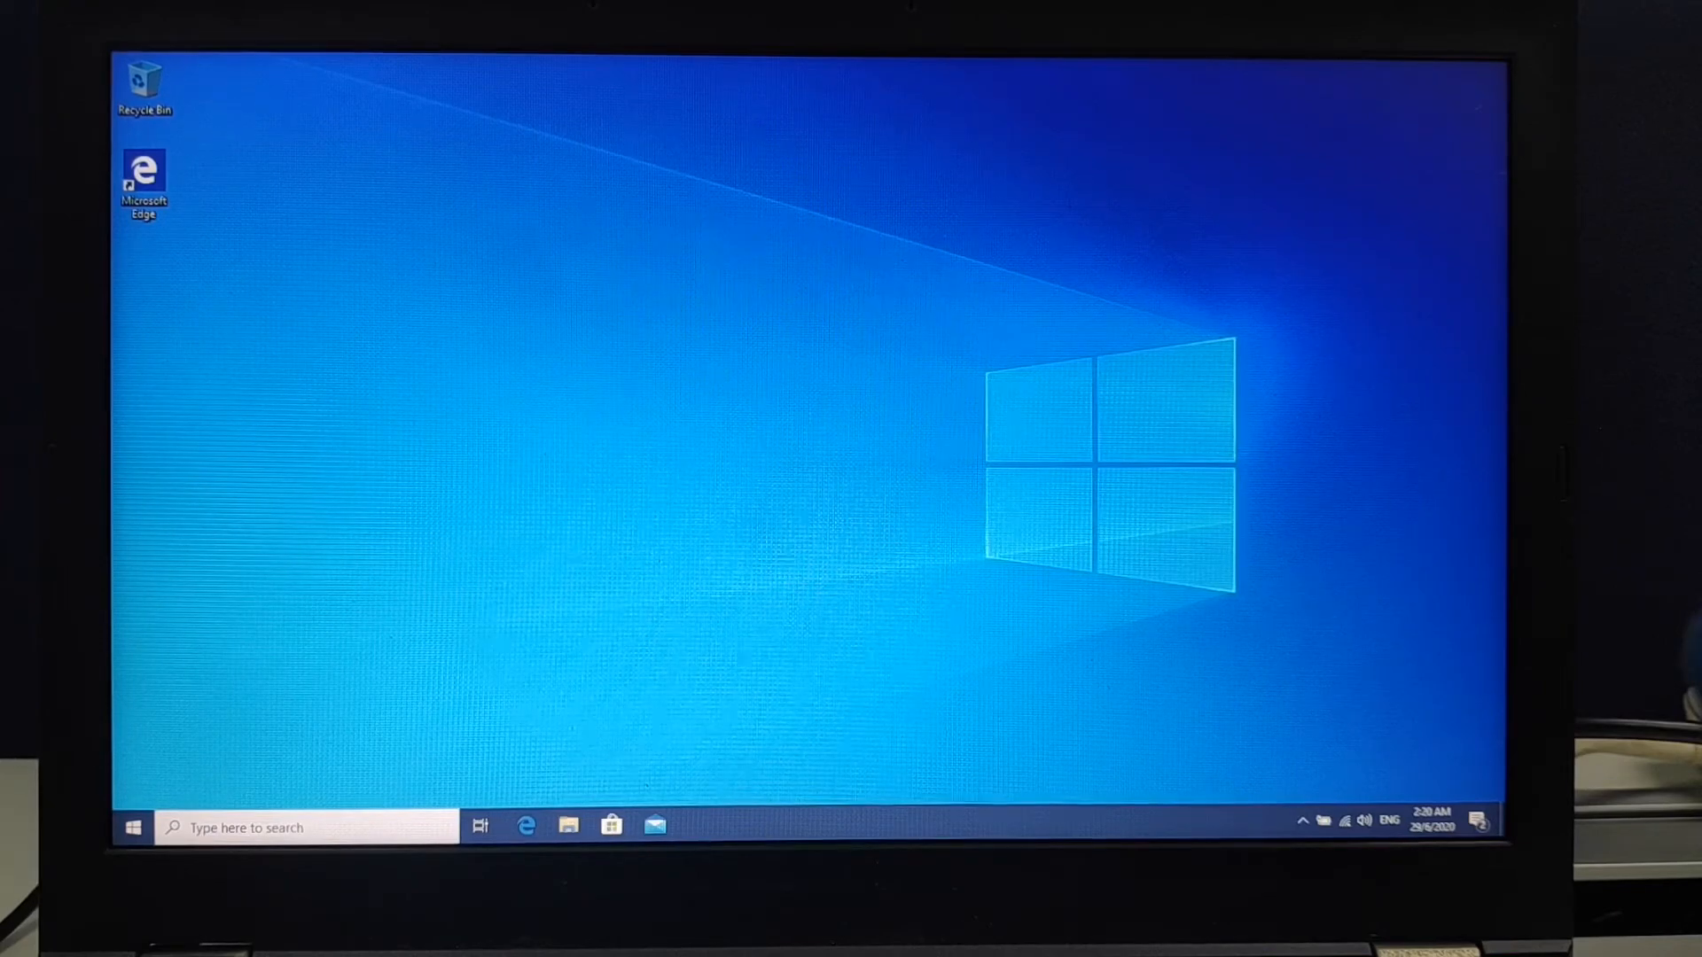
Search 'update', rerun the update check to confirm it's up to date, then close Settings.
left_click(136, 829)
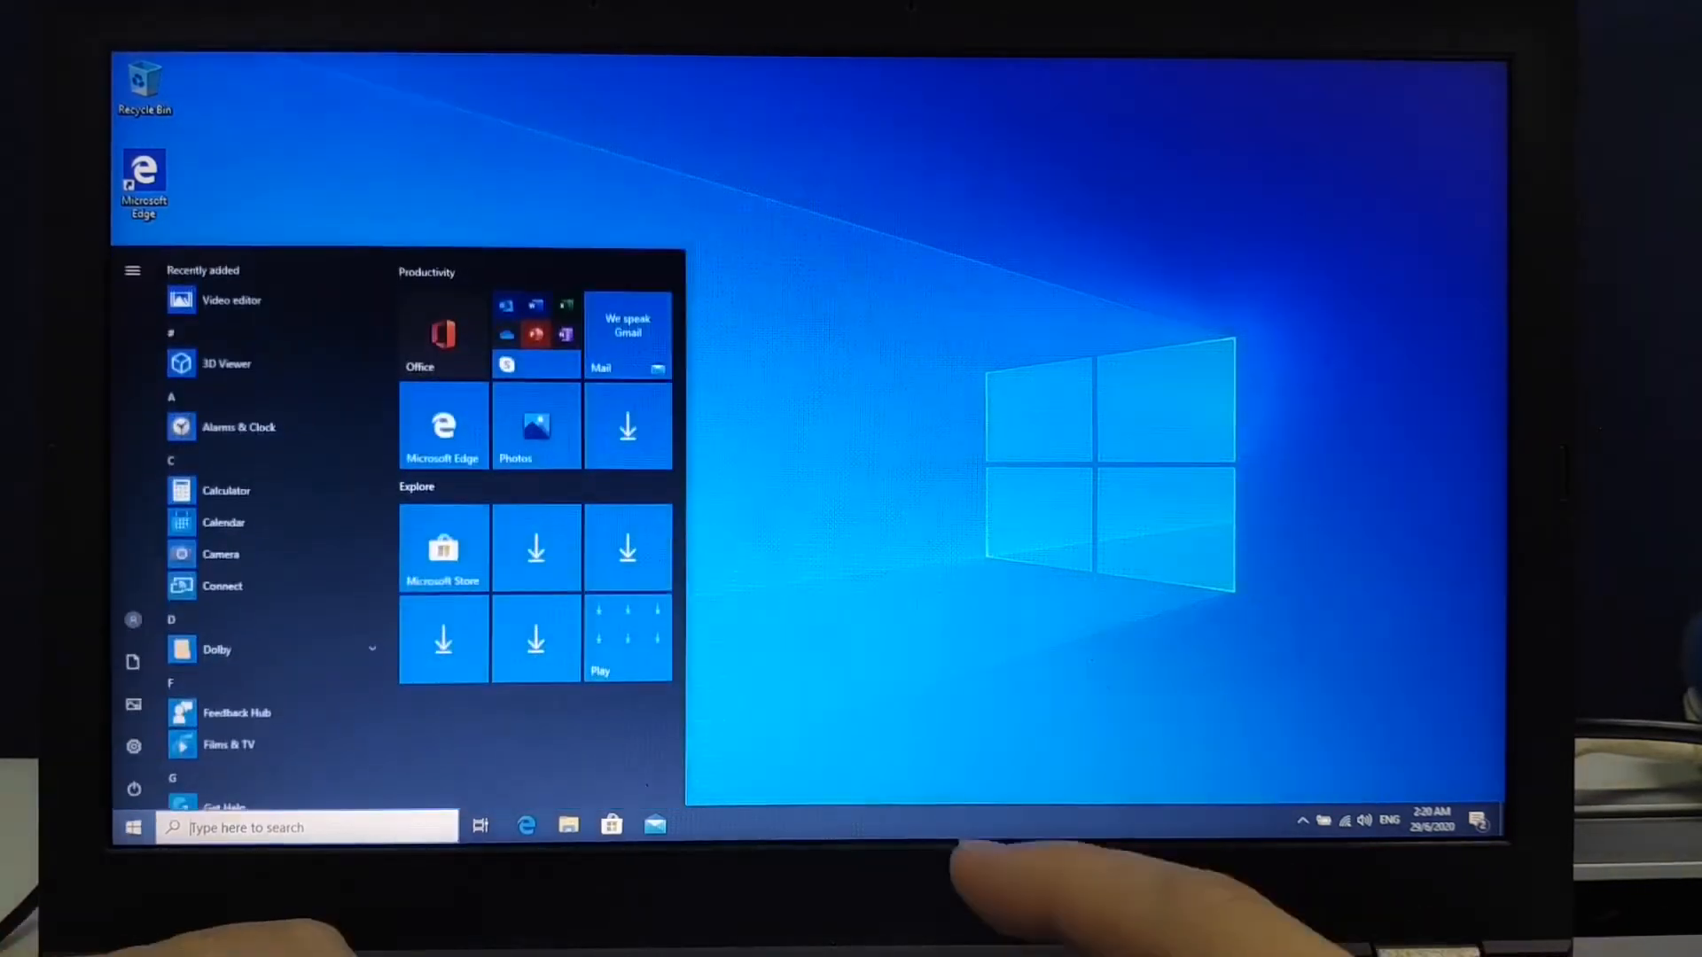
type("upda")
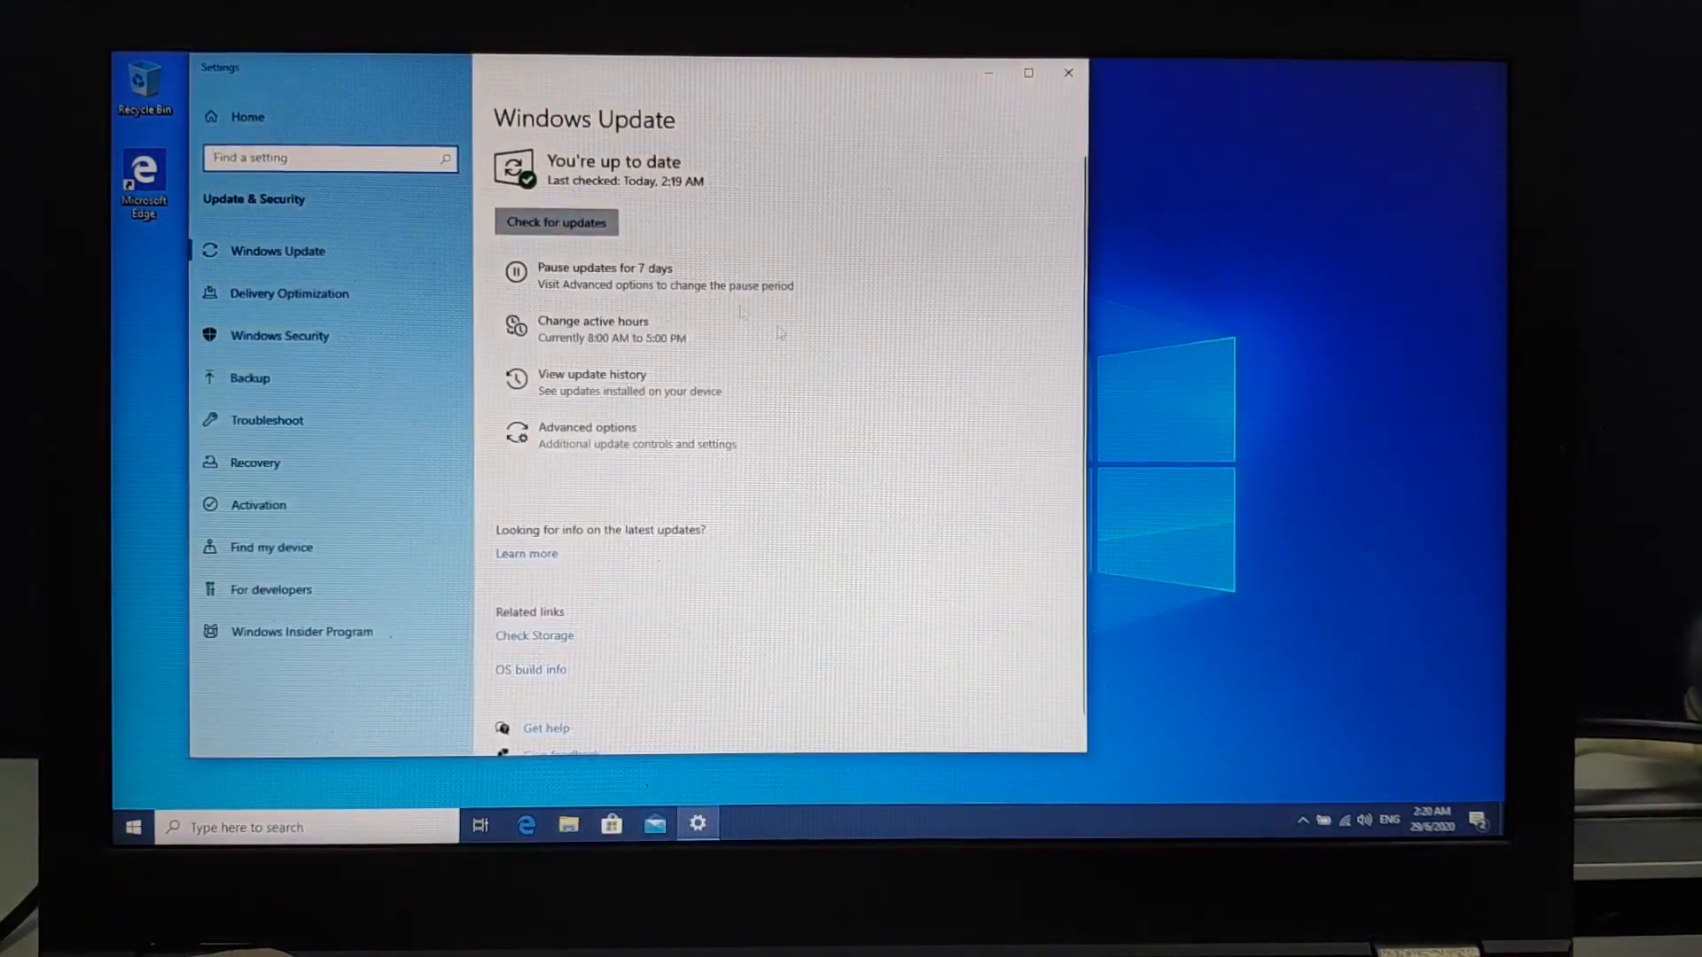
left_click(556, 222)
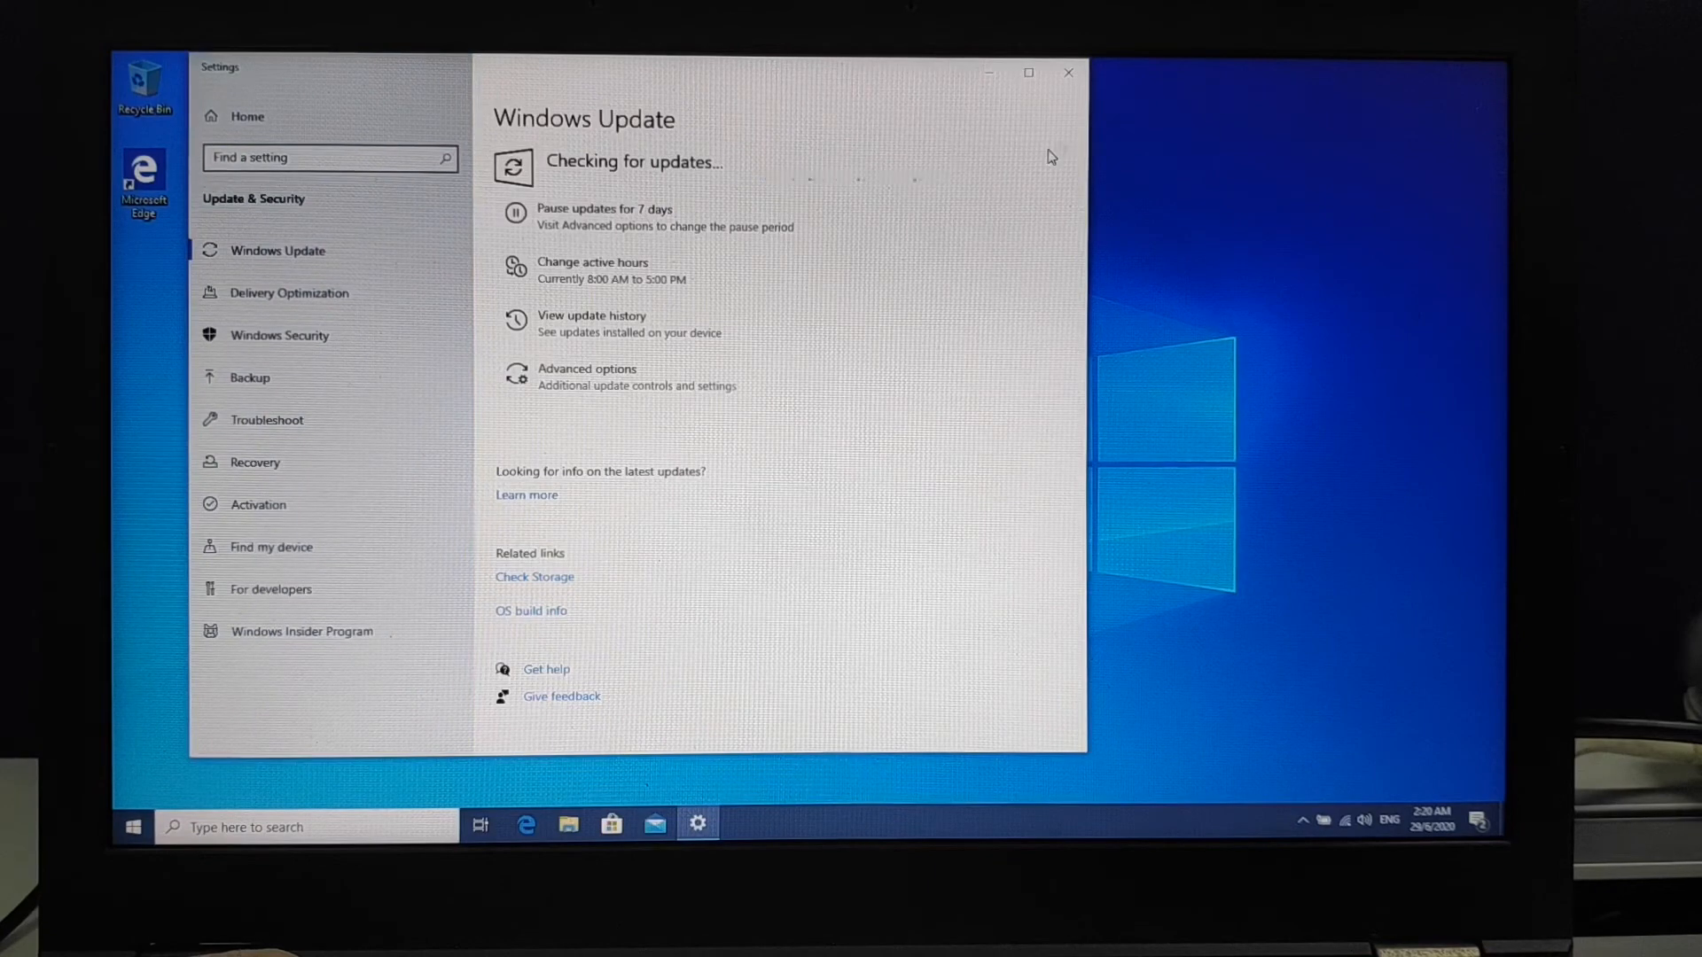
mouse_move(1067, 127)
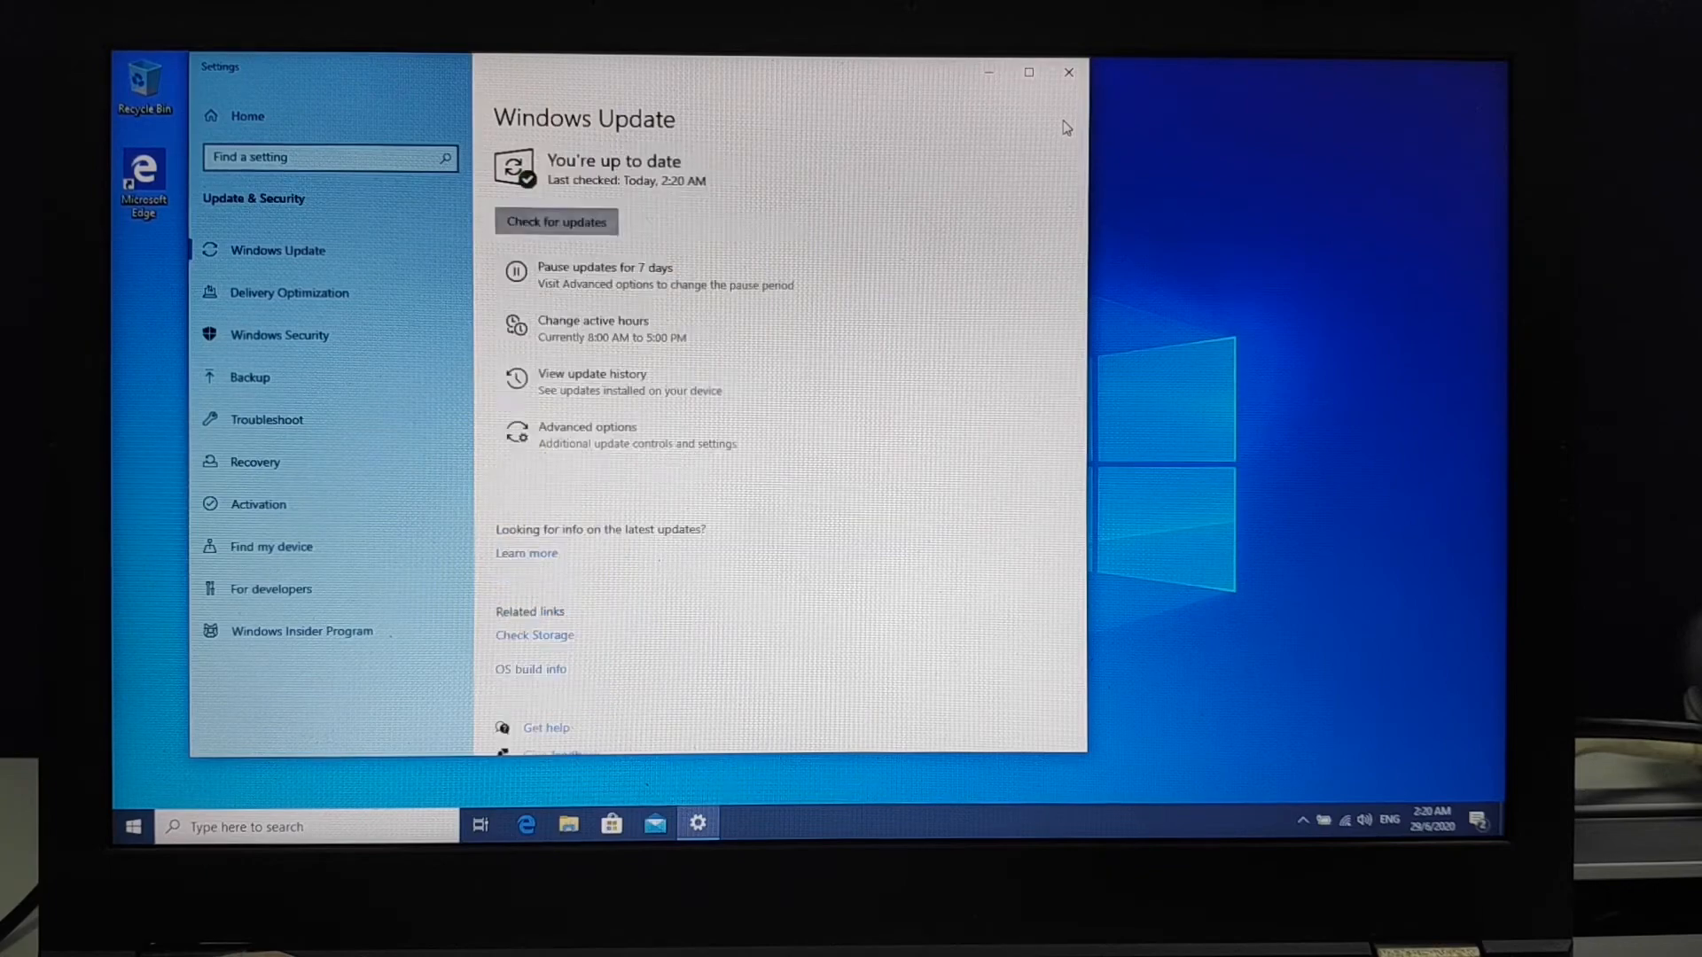
left_click(1067, 73)
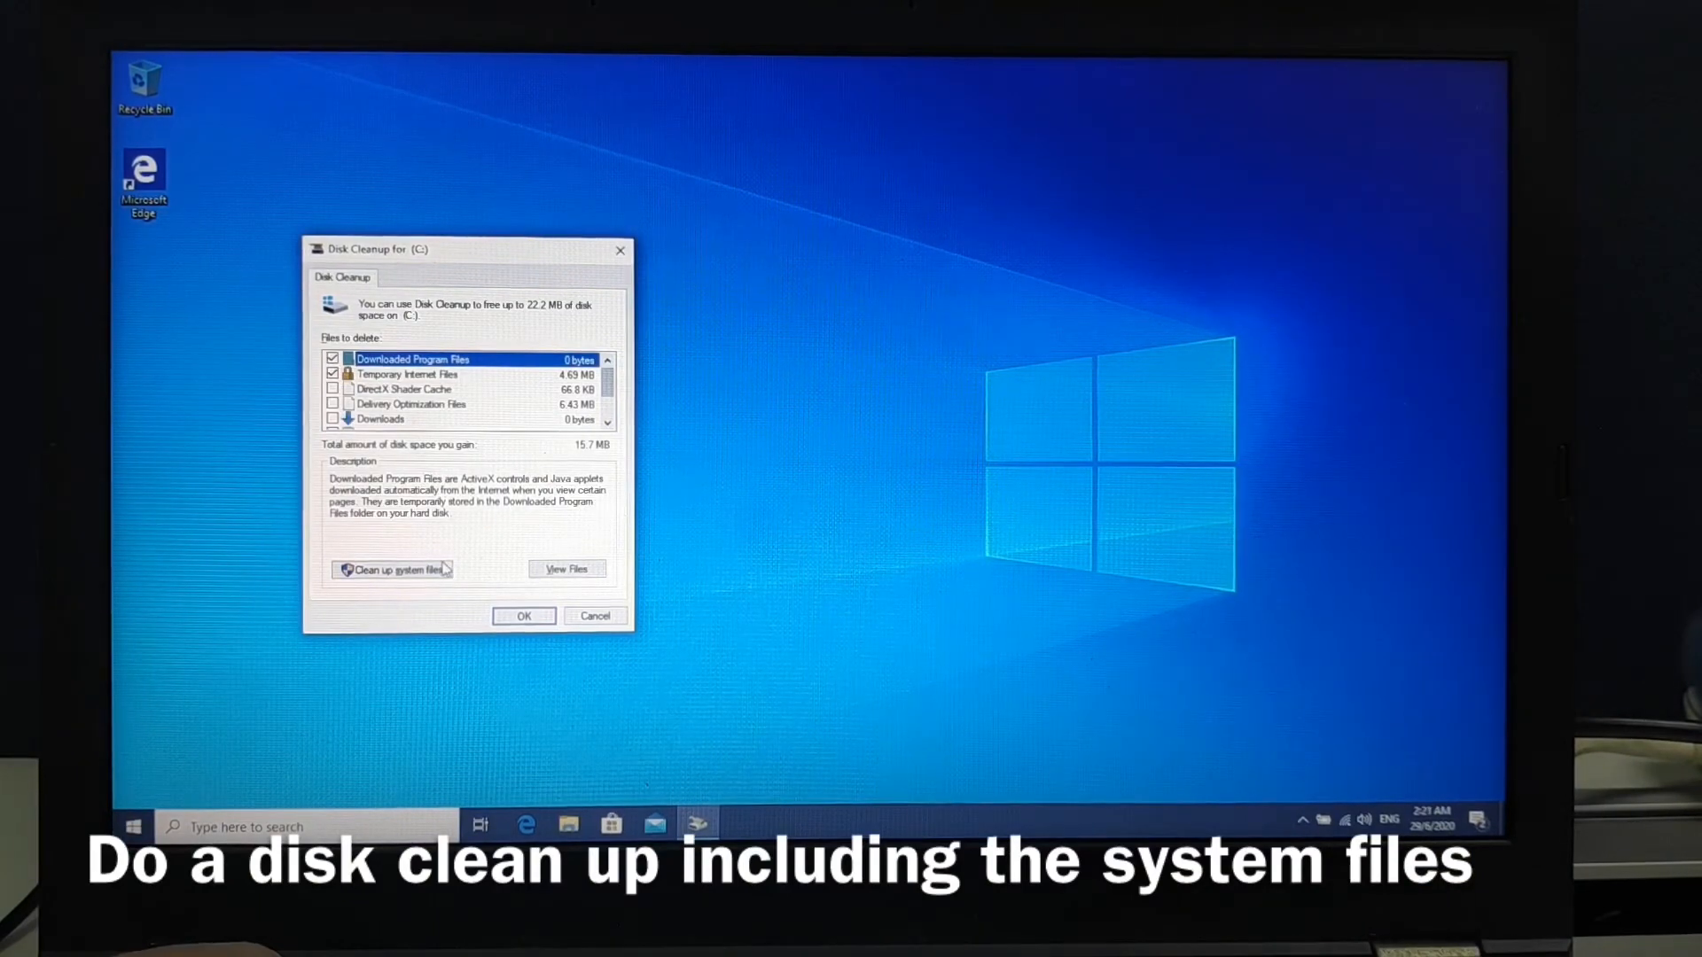
Clean up system files on C:, ticking all categories, and delete about 1.79 GB.
left_click(393, 569)
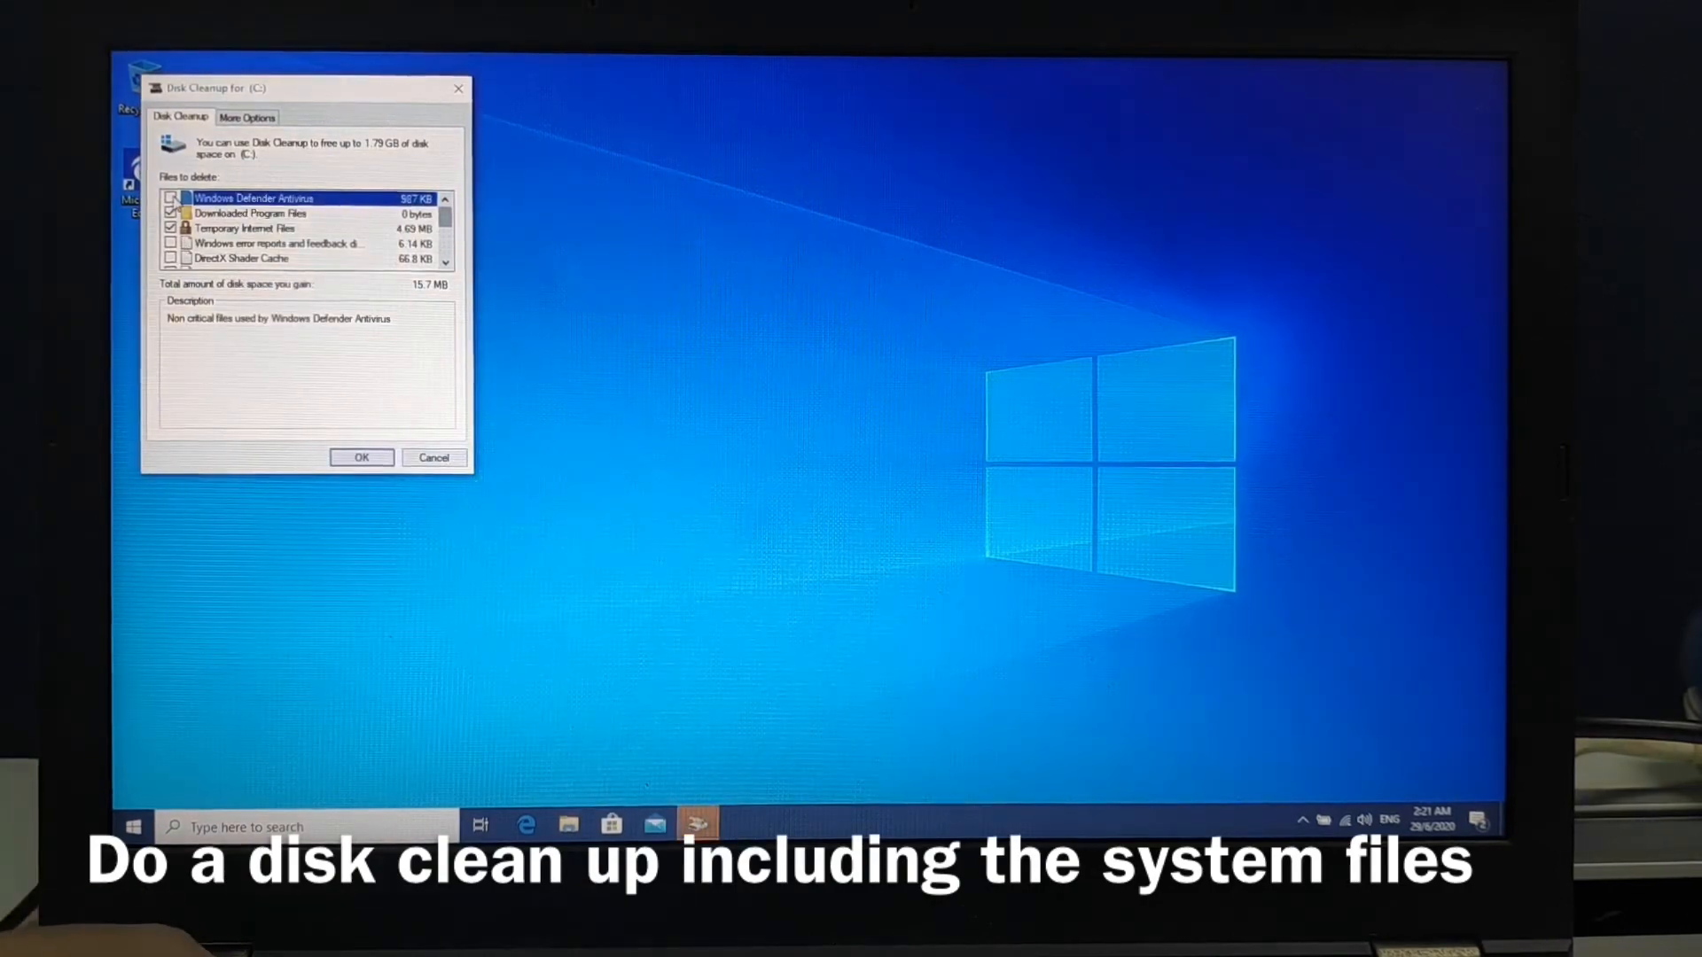
left_click(176, 199)
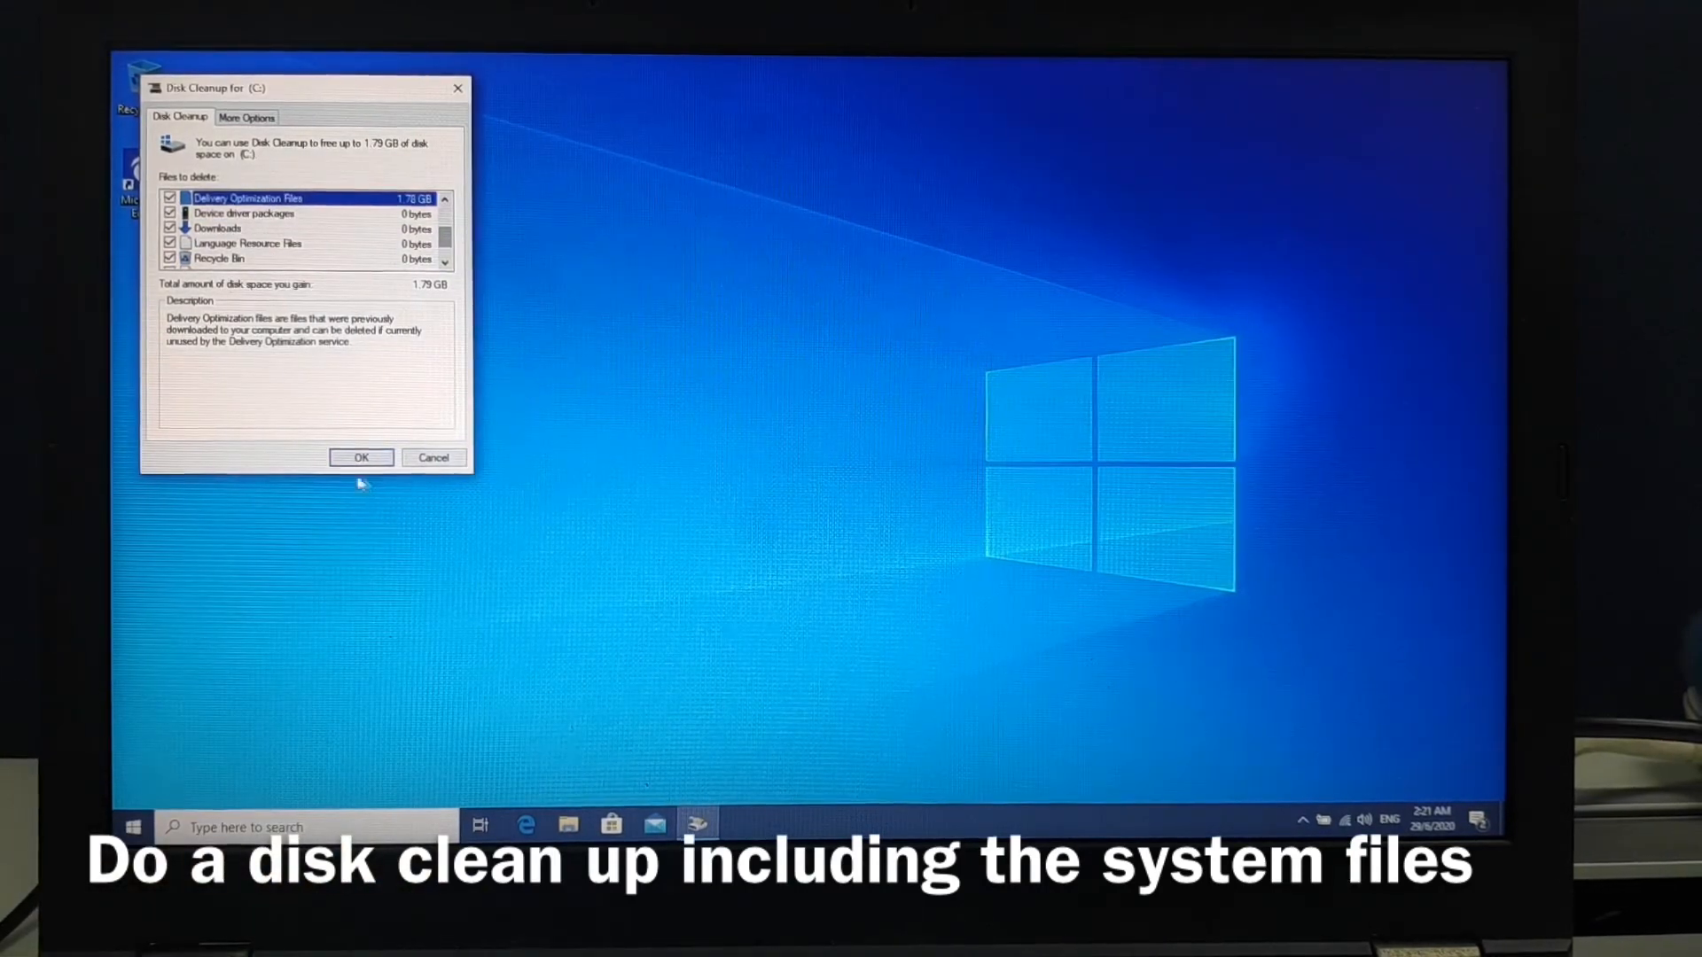
left_click(360, 457)
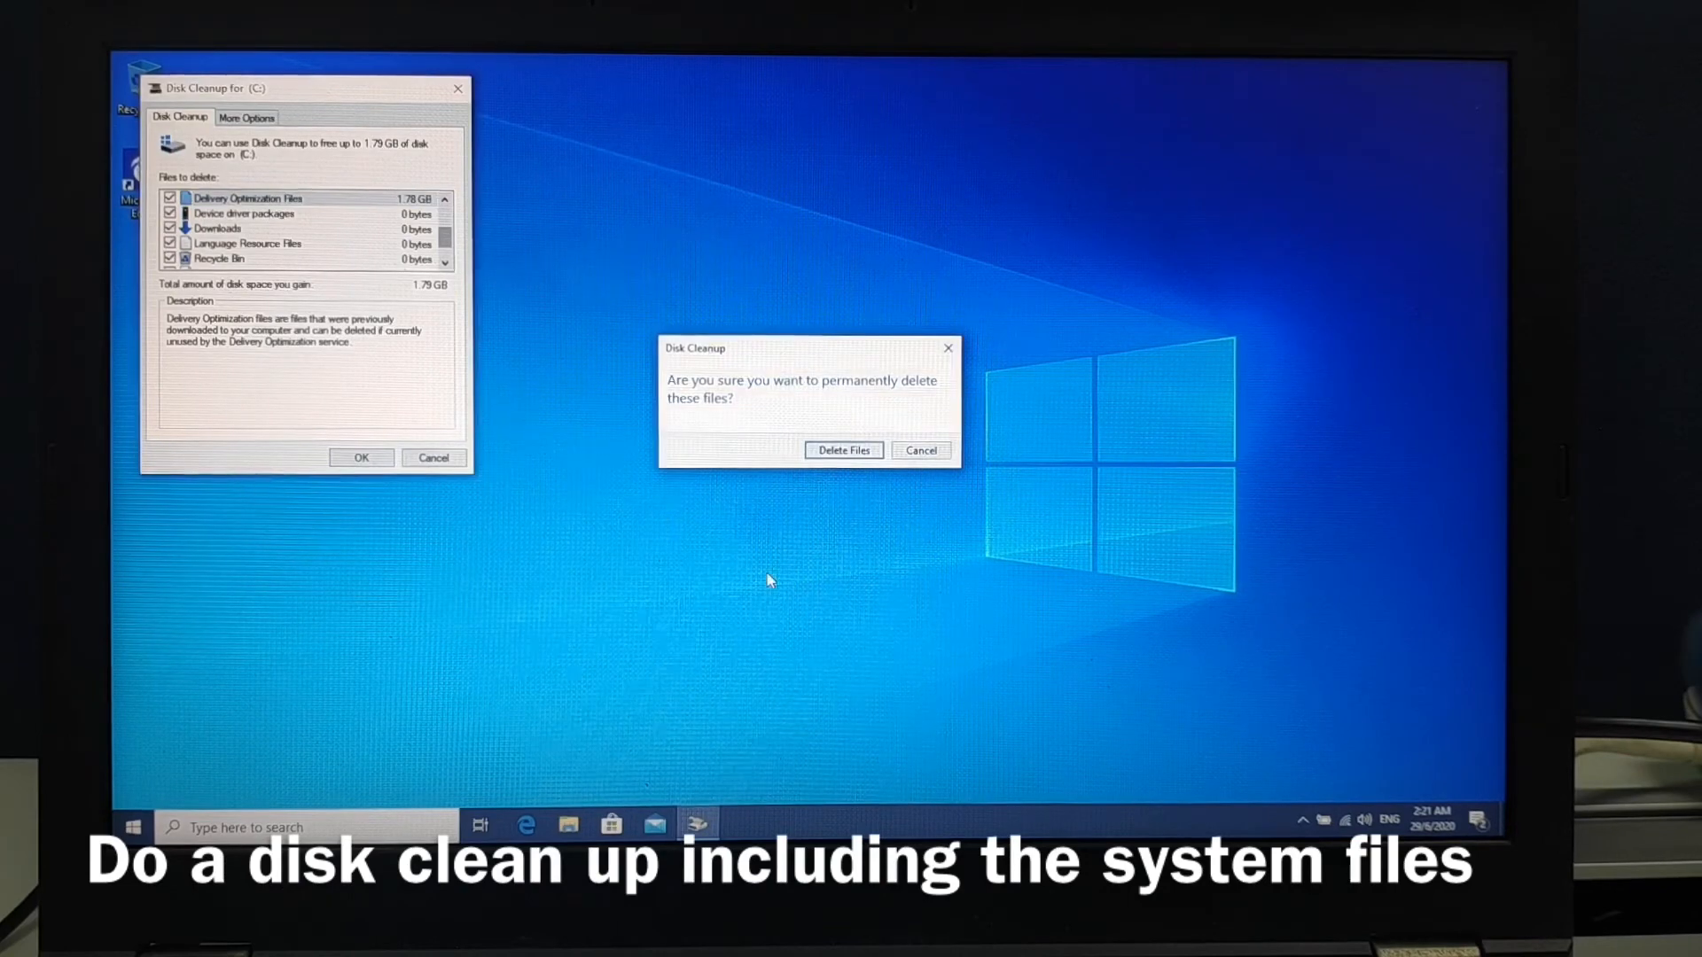
left_click(843, 450)
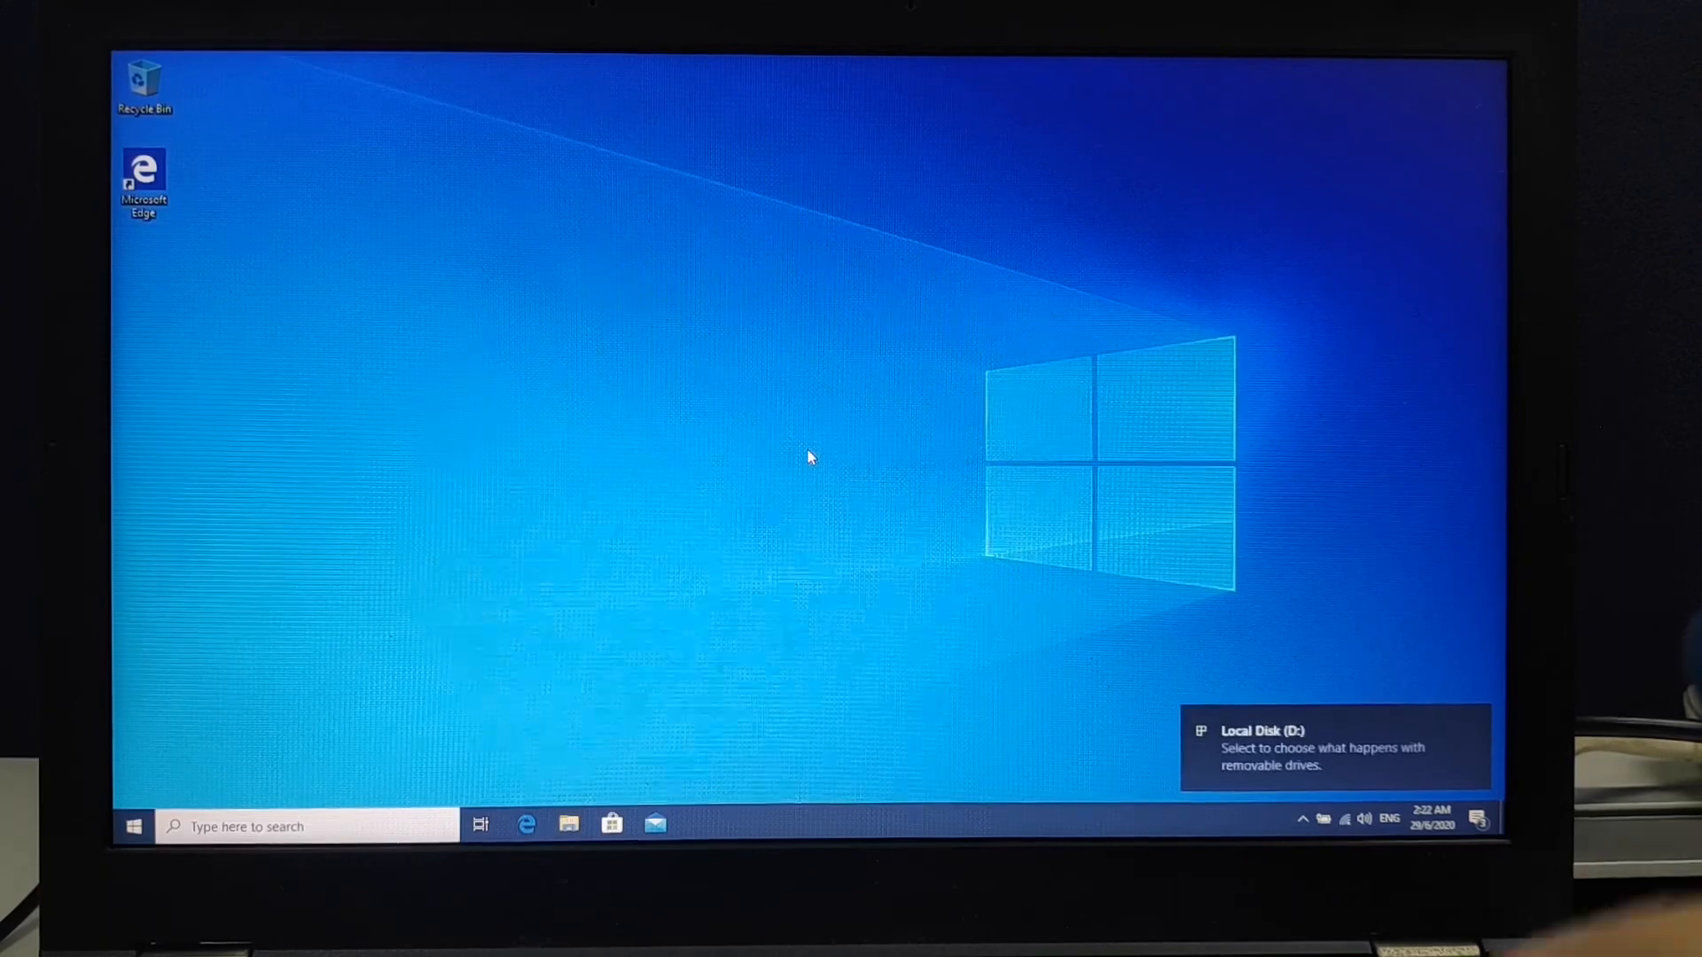
Dismiss the Local Disk (D:) notification and open the SSD.png benchmark image.
left_click(1322, 749)
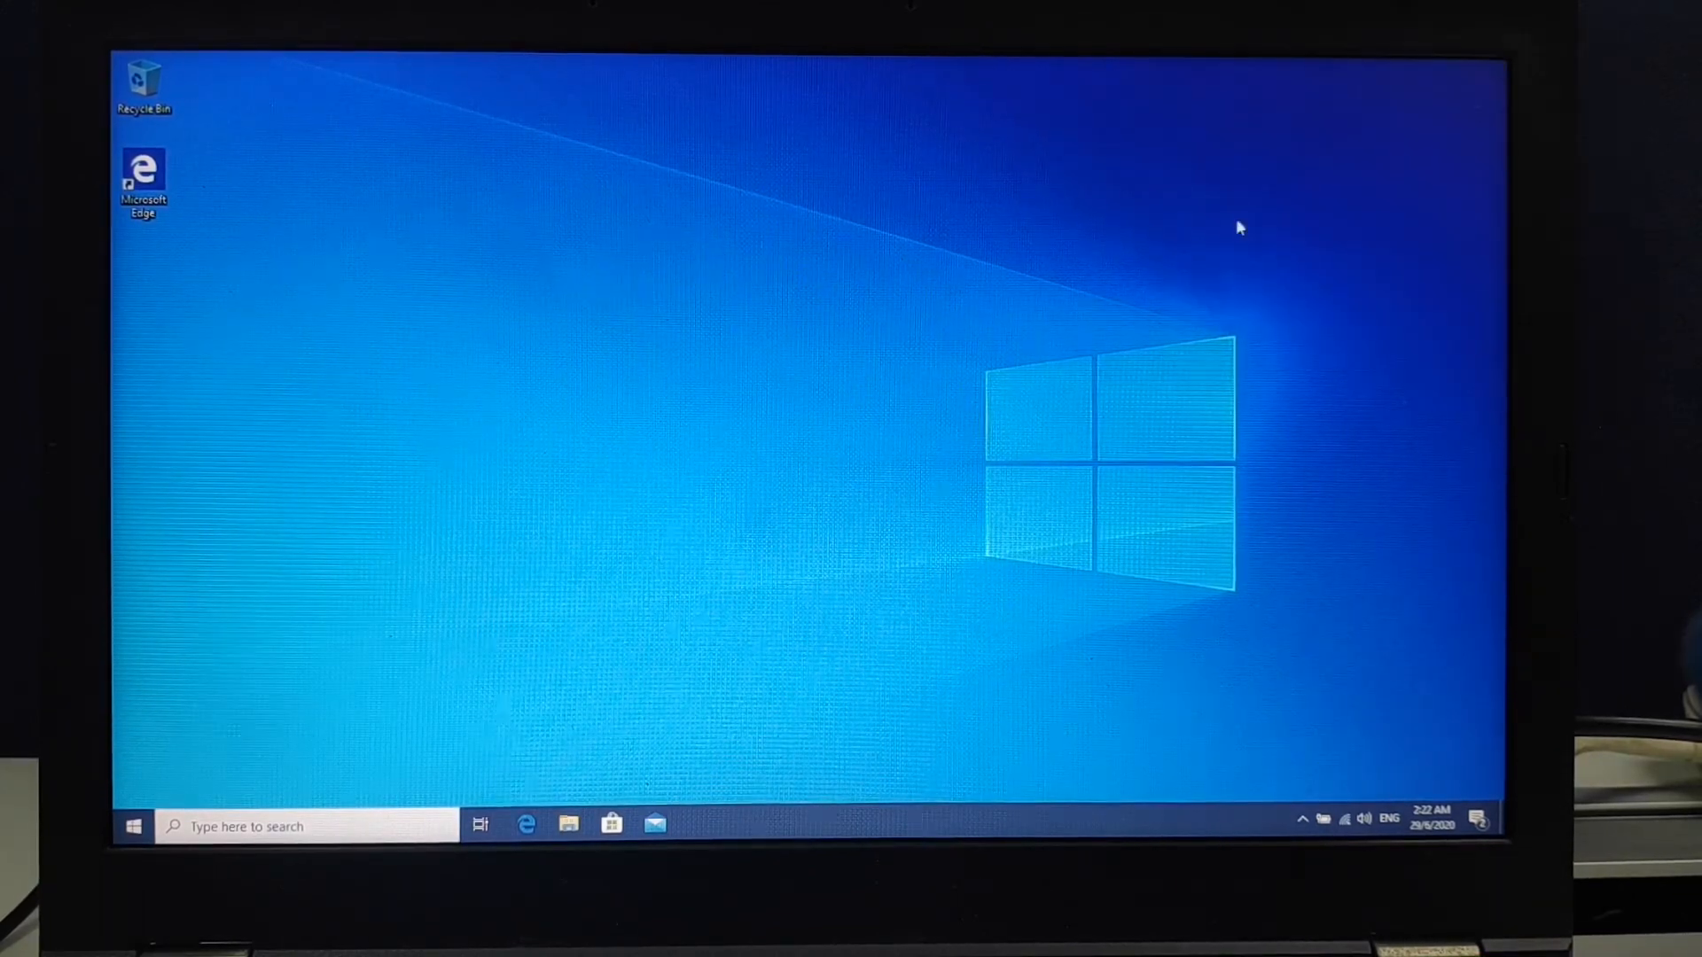
left_click(568, 824)
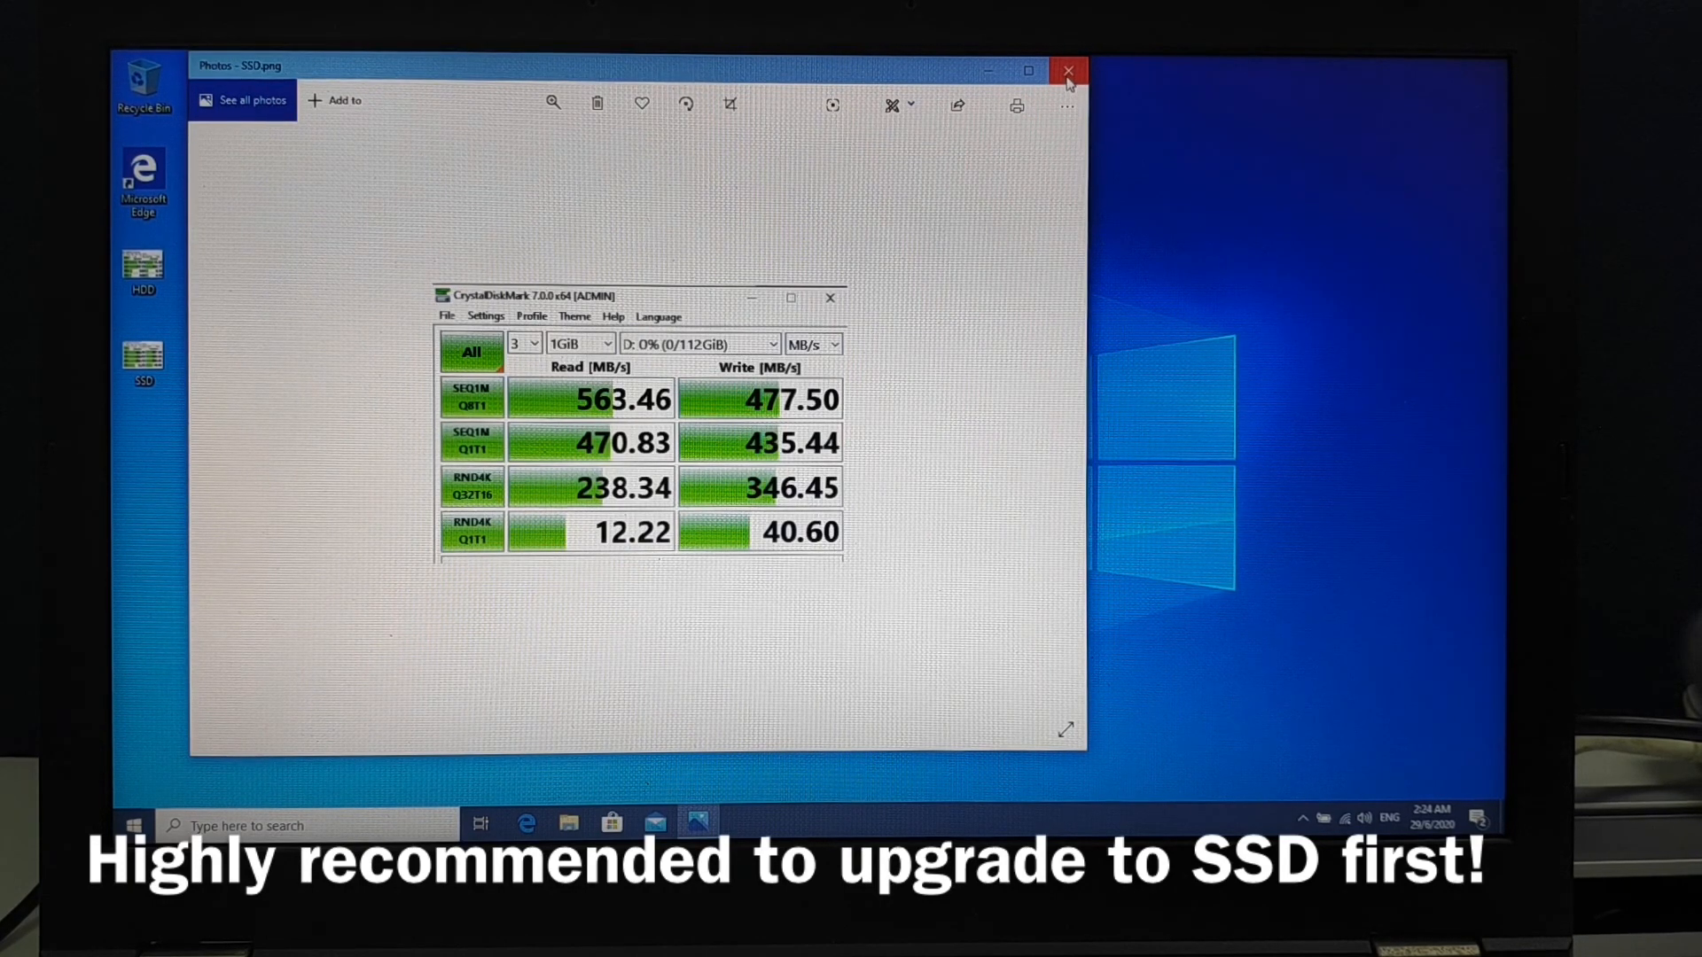
Close the Photos window after reviewing the 563.46 MB/s SSD benchmark.
left_click(1069, 70)
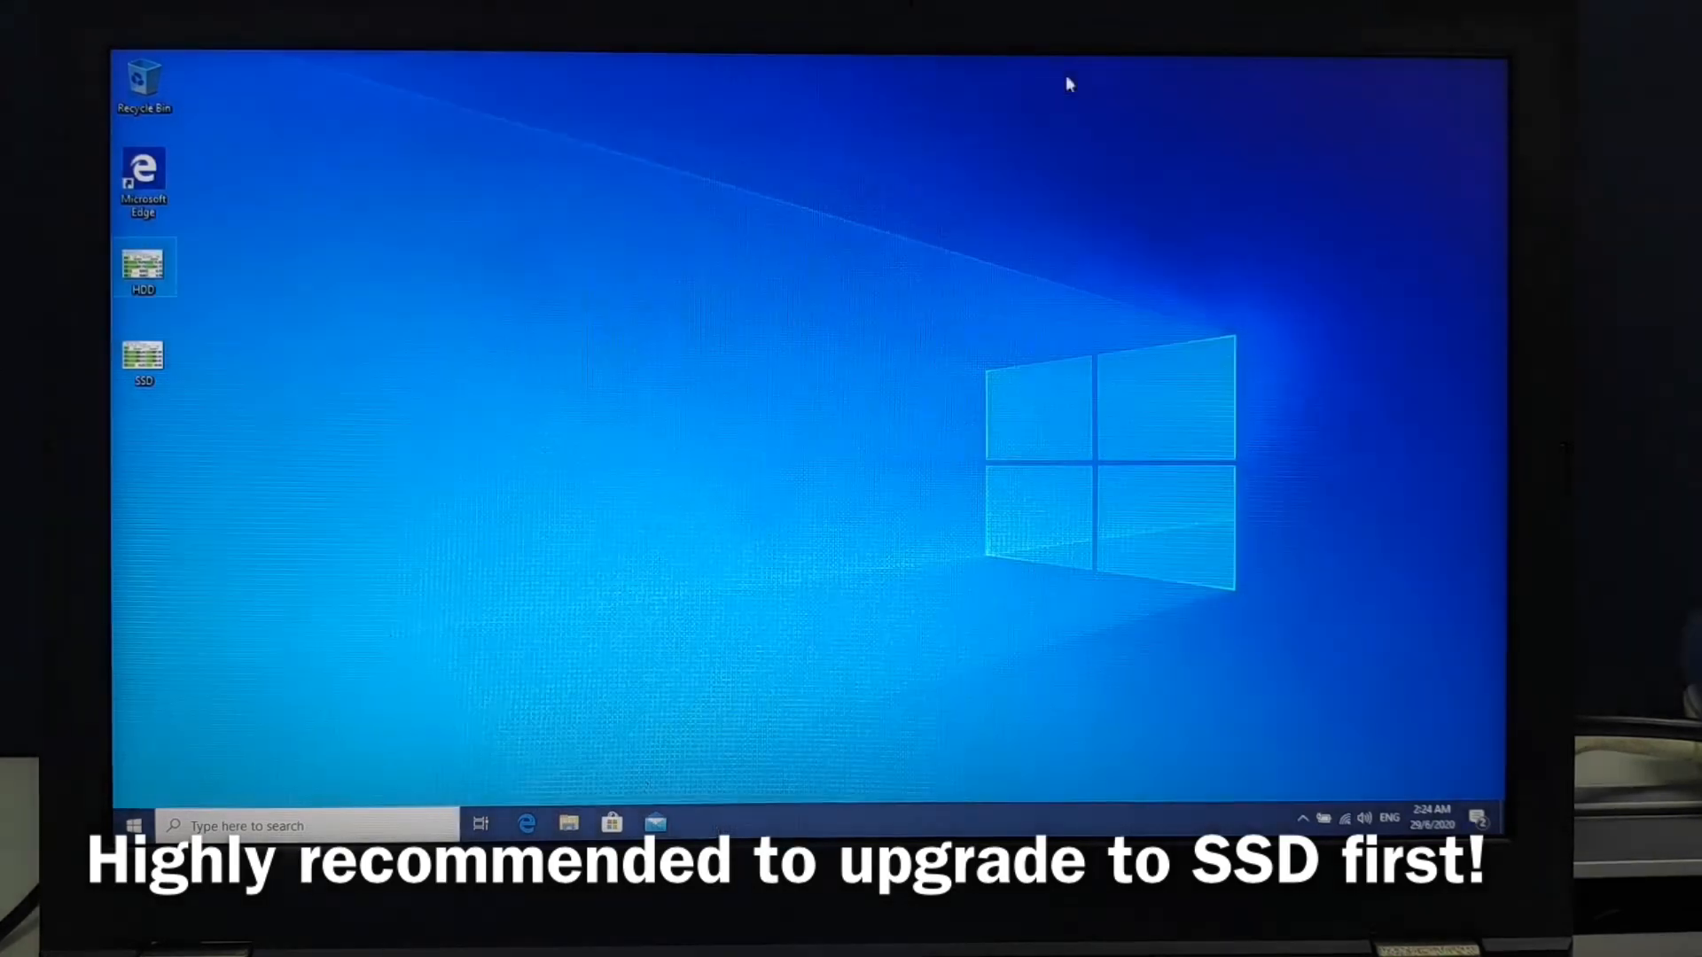